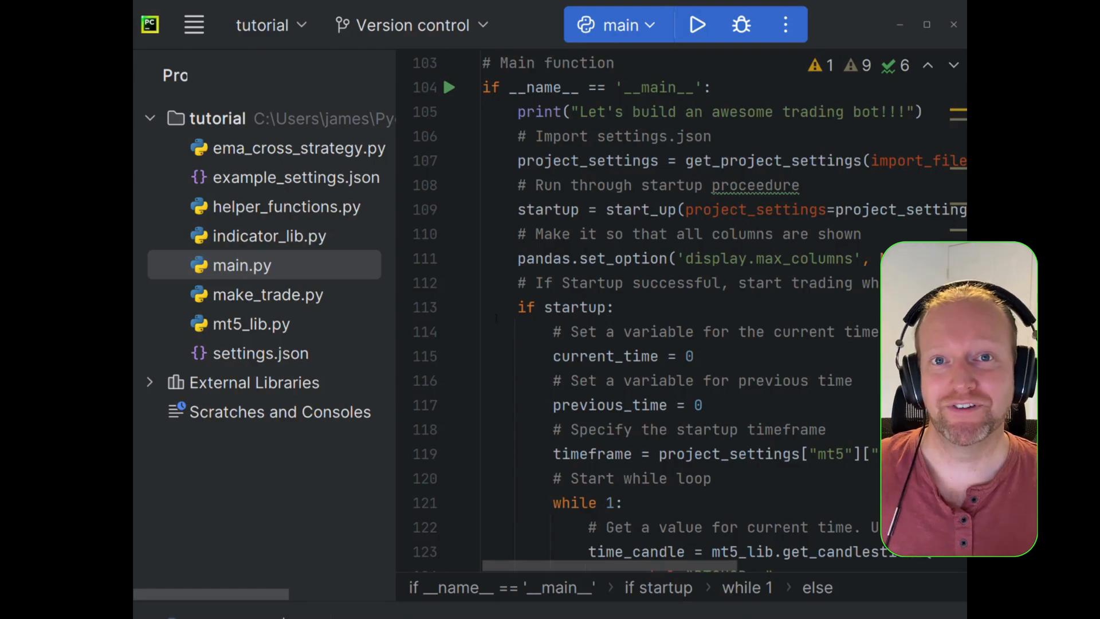
- Open mt5_lib.py from the Project tree and scroll to the end past place_order
click(251, 323)
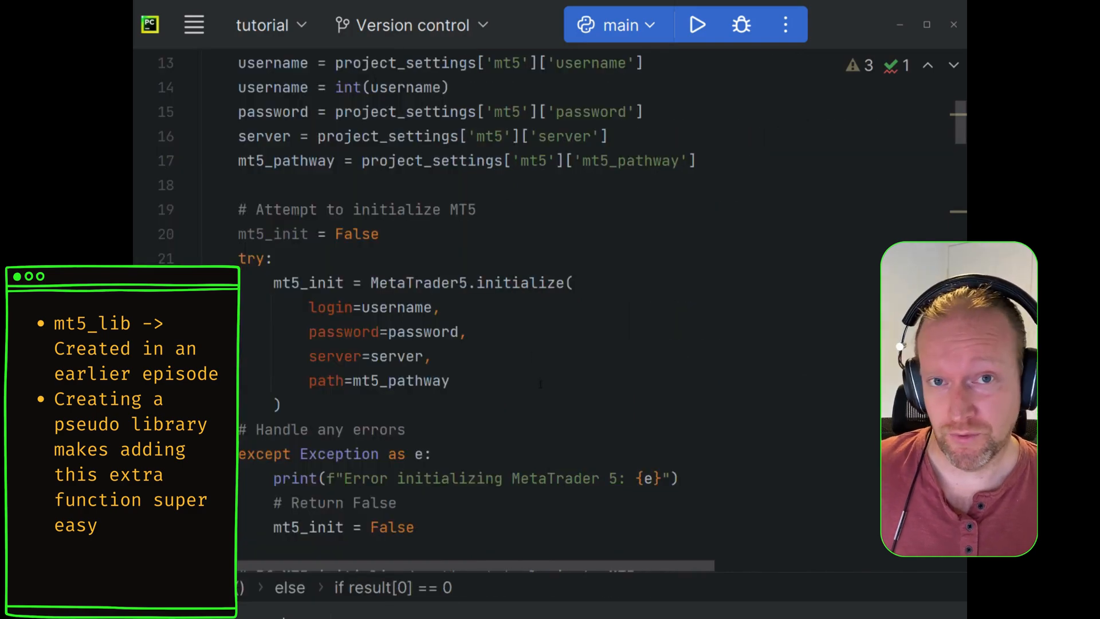
scroll(down, 3)
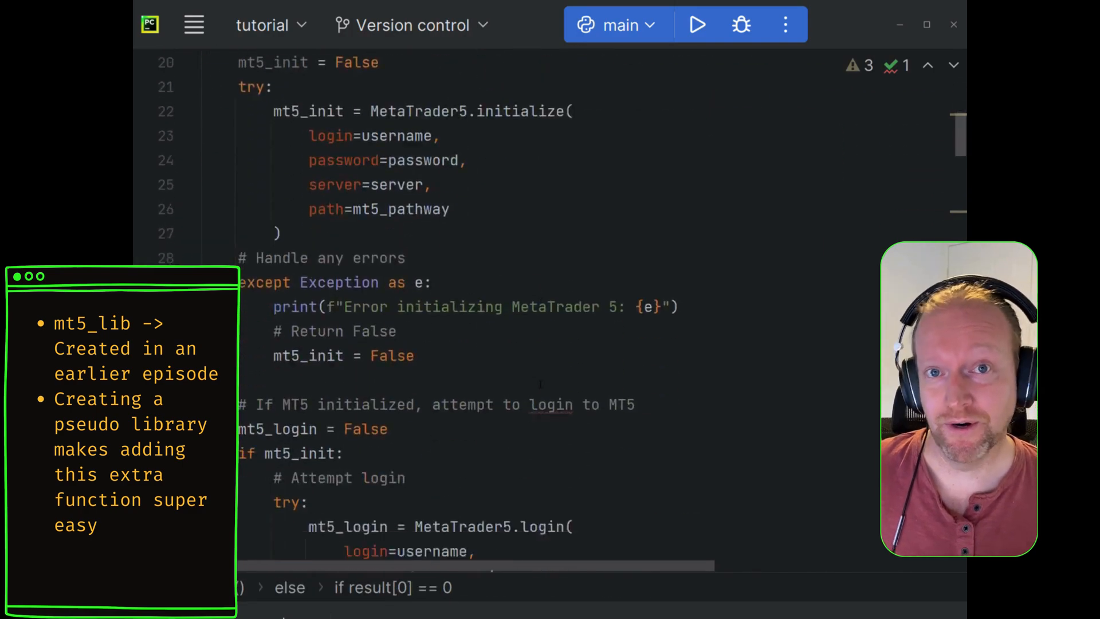
scroll(down, 3)
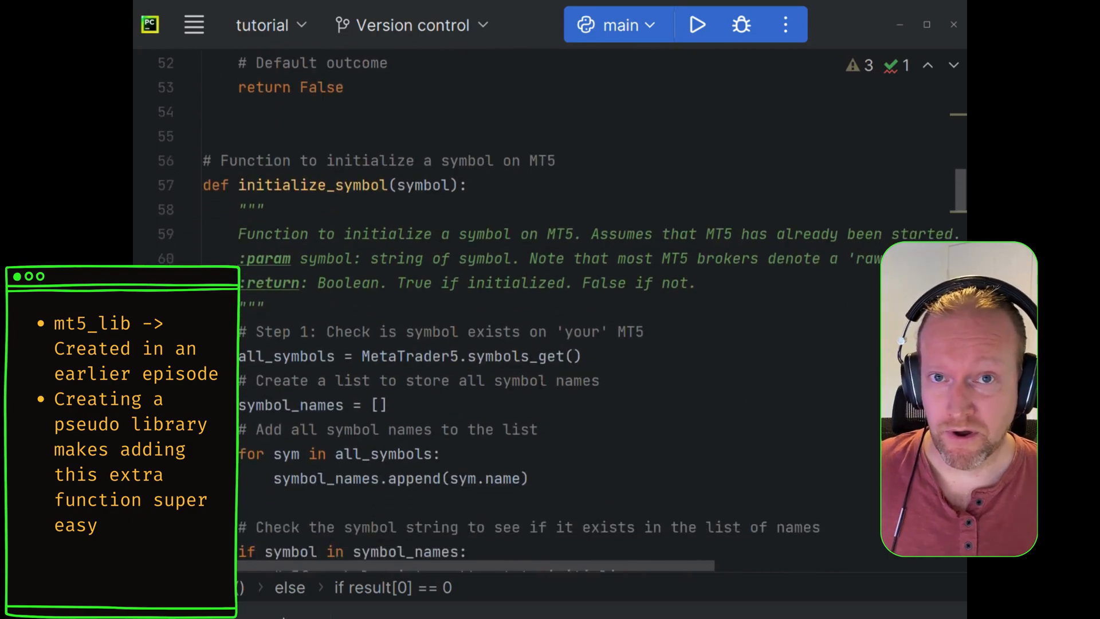
scroll(down, 3)
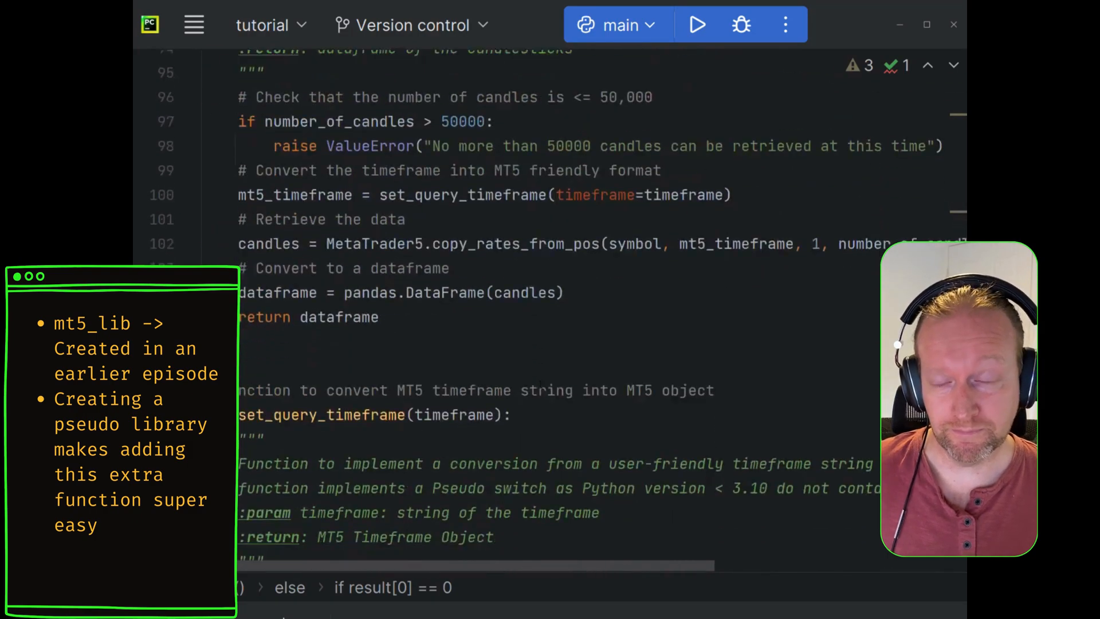
scroll(down, 3)
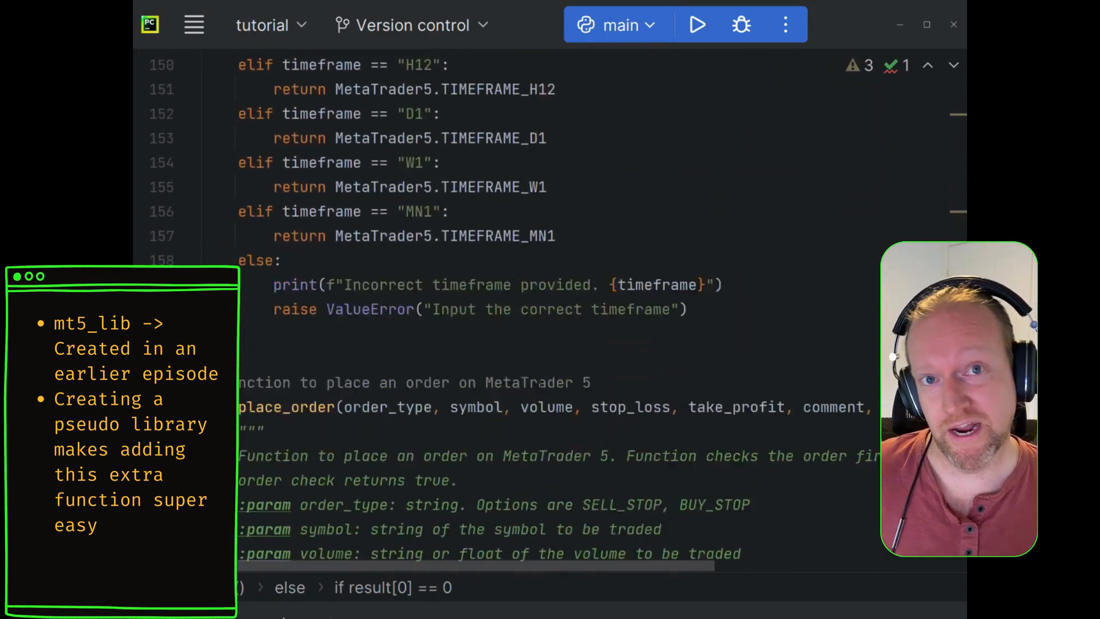
scroll(down, 3)
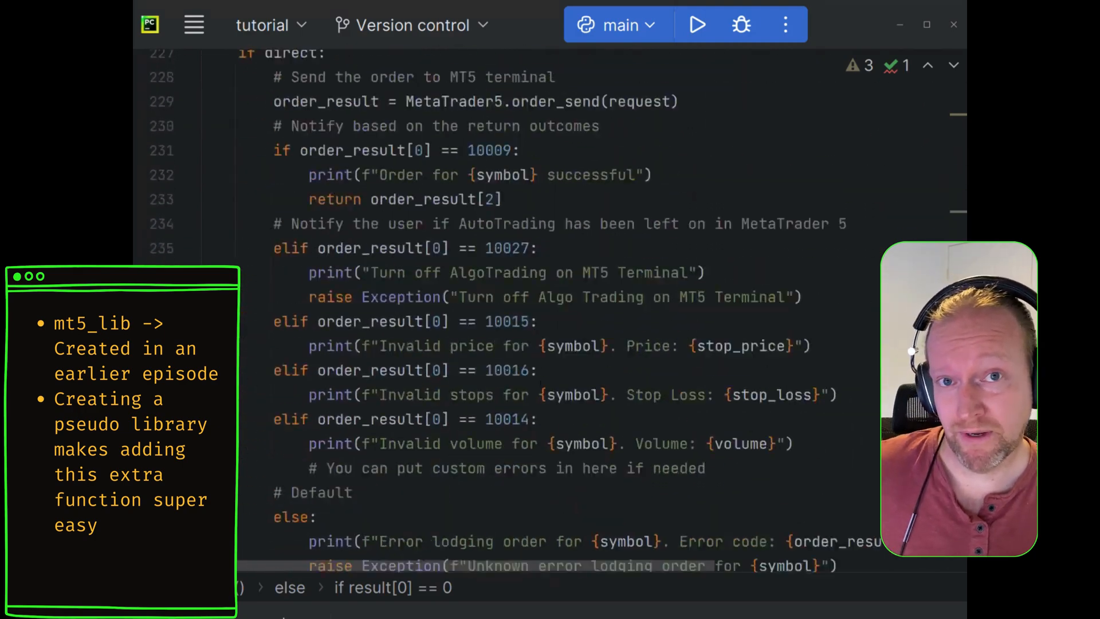
scroll(down, 3)
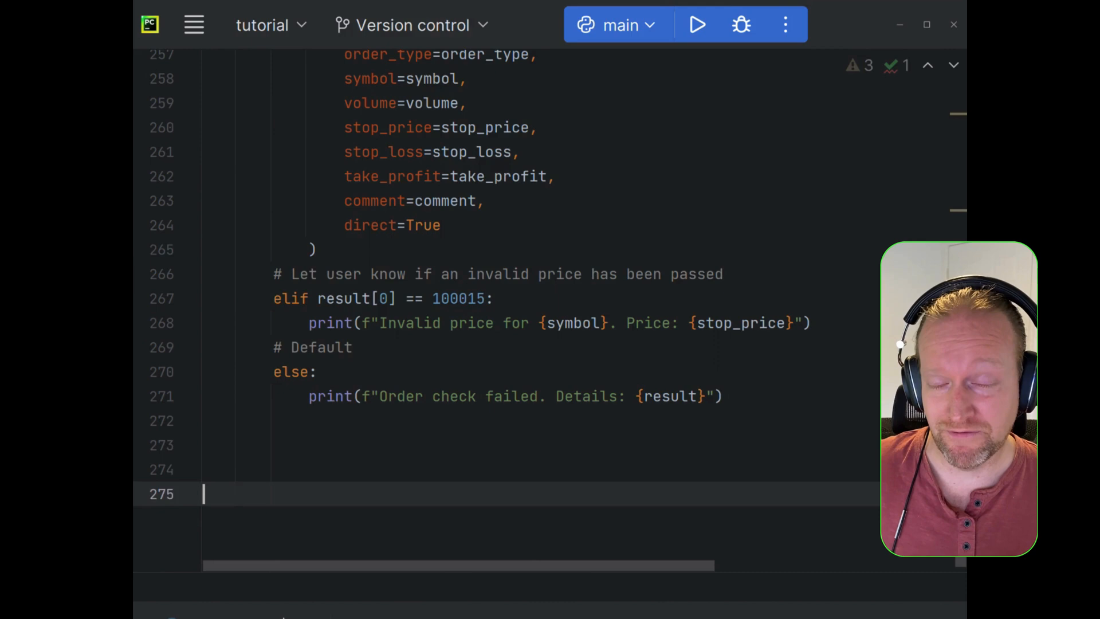
- Add a 'Function to cancel an order on MT5' comment and def cancel_order(order_number):
text(#)
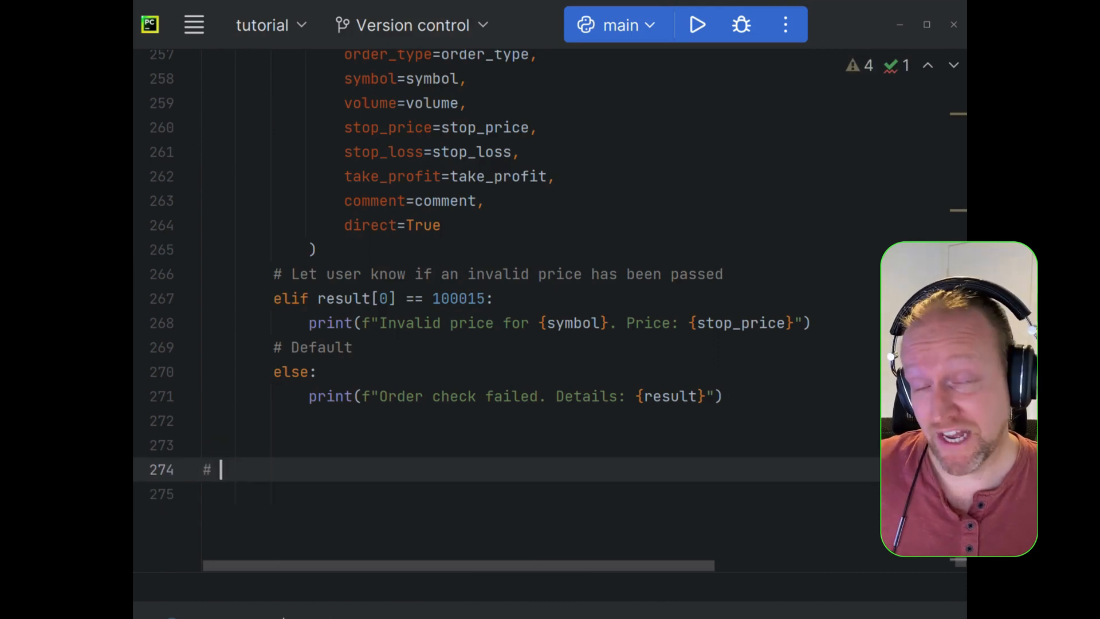
text(Function to)
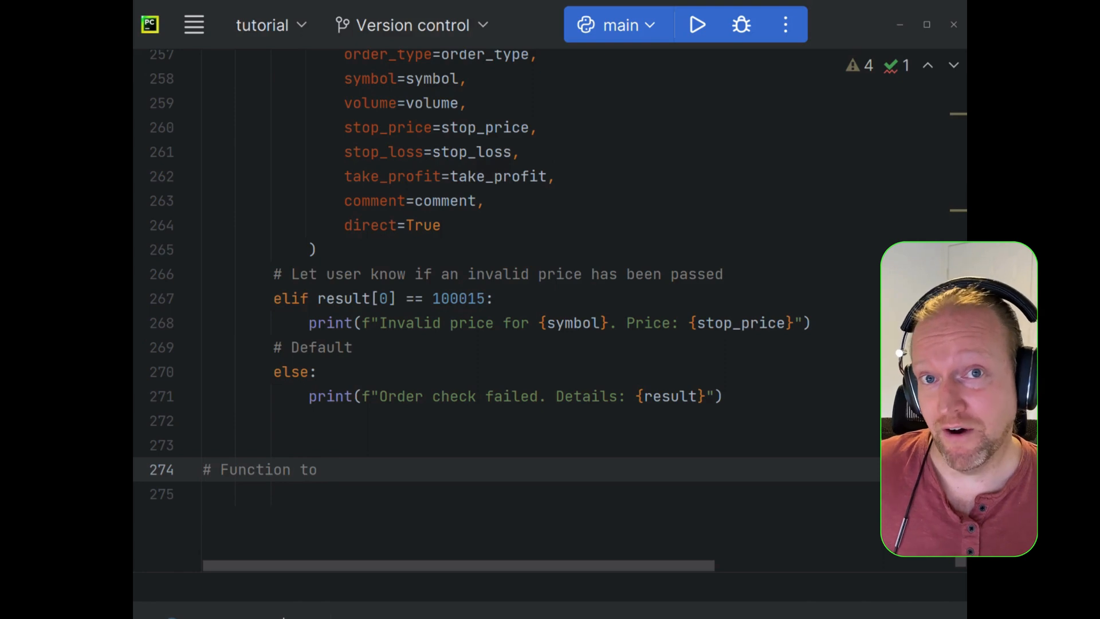
text(Cancel an)
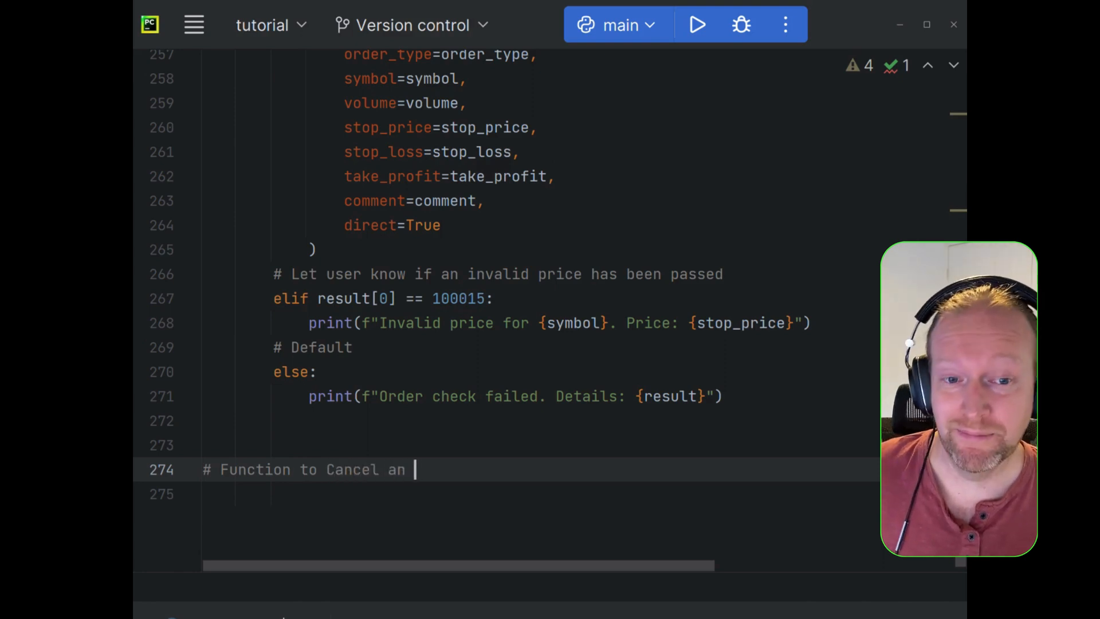
text(order on MT5)
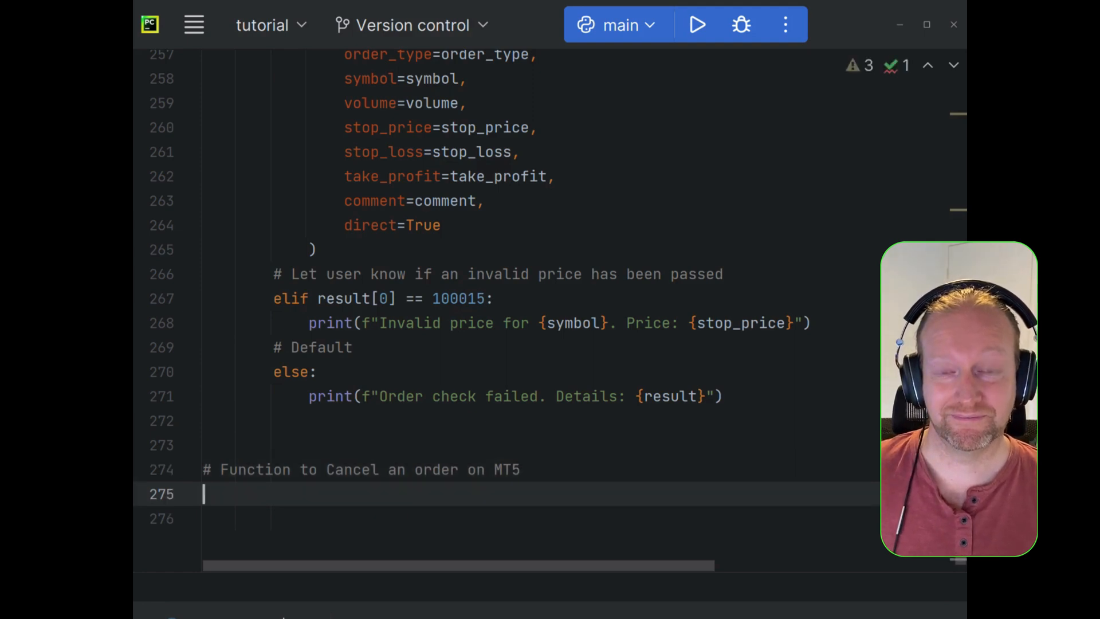
text(def)
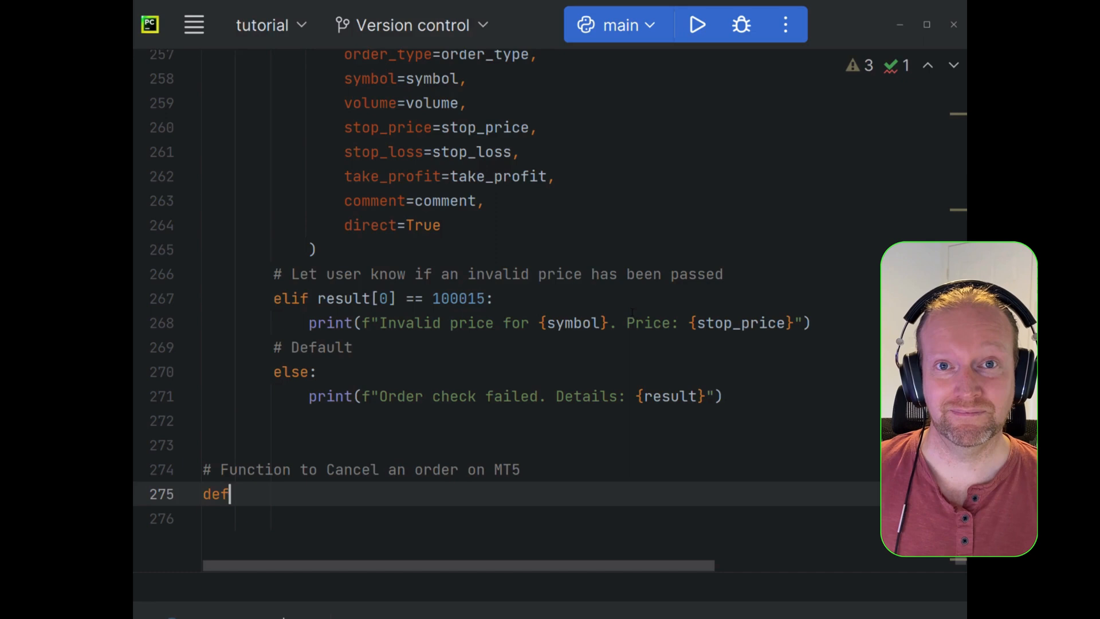
text(cancel)
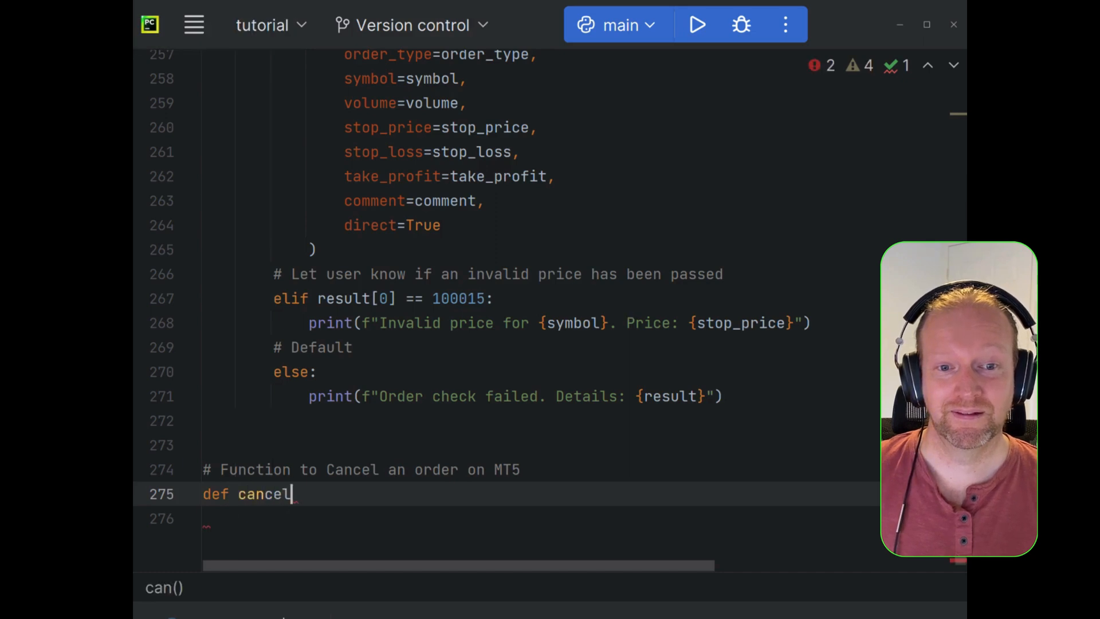
text(_order)
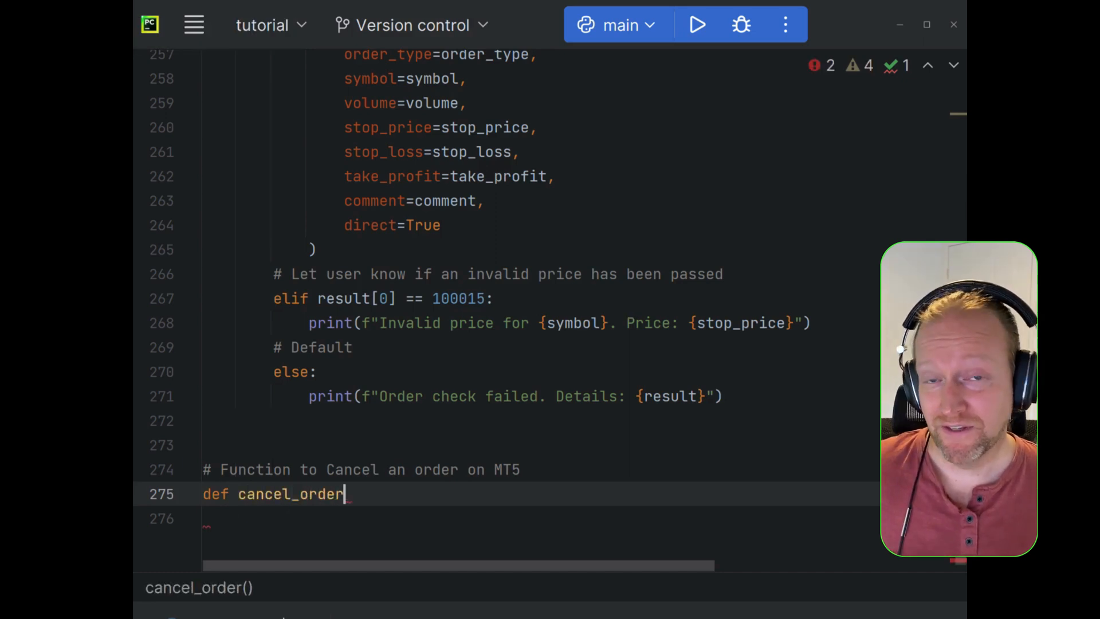
text((order_)
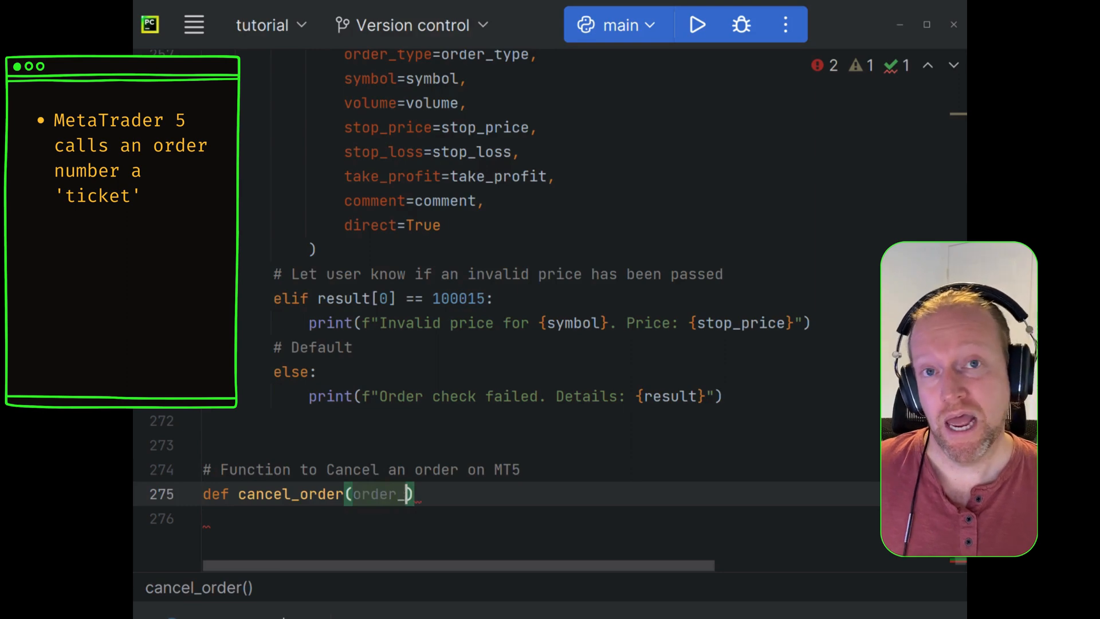
text(number))
click(536, 517)
text(""")
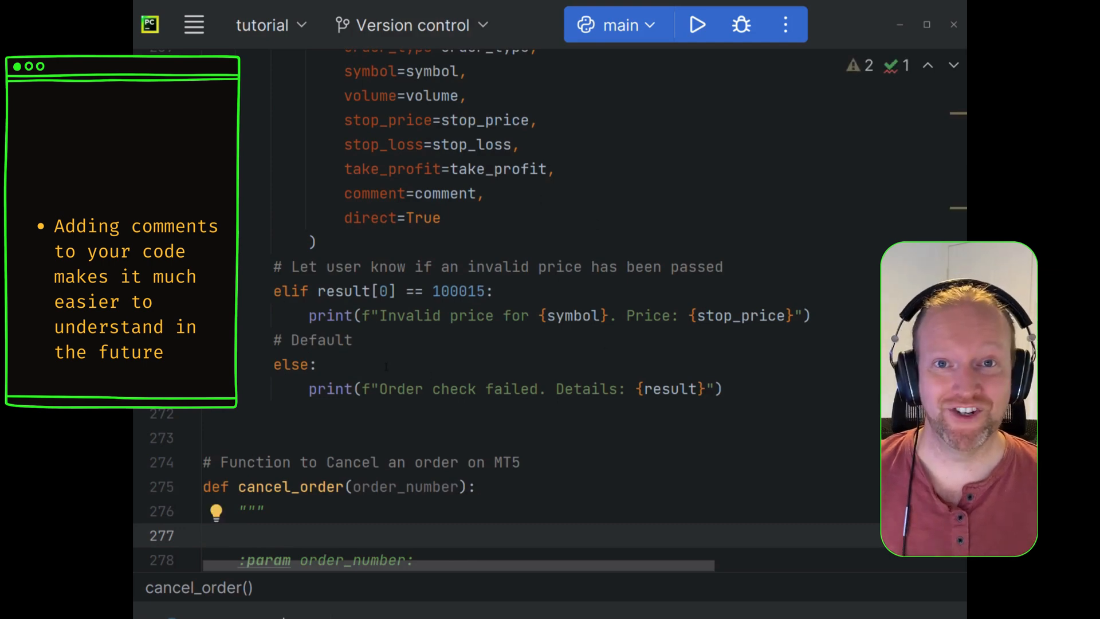
- Write the docstring: order_number int param, Boolean return True = cancelled, False = not cancelled
text(Function to ca)
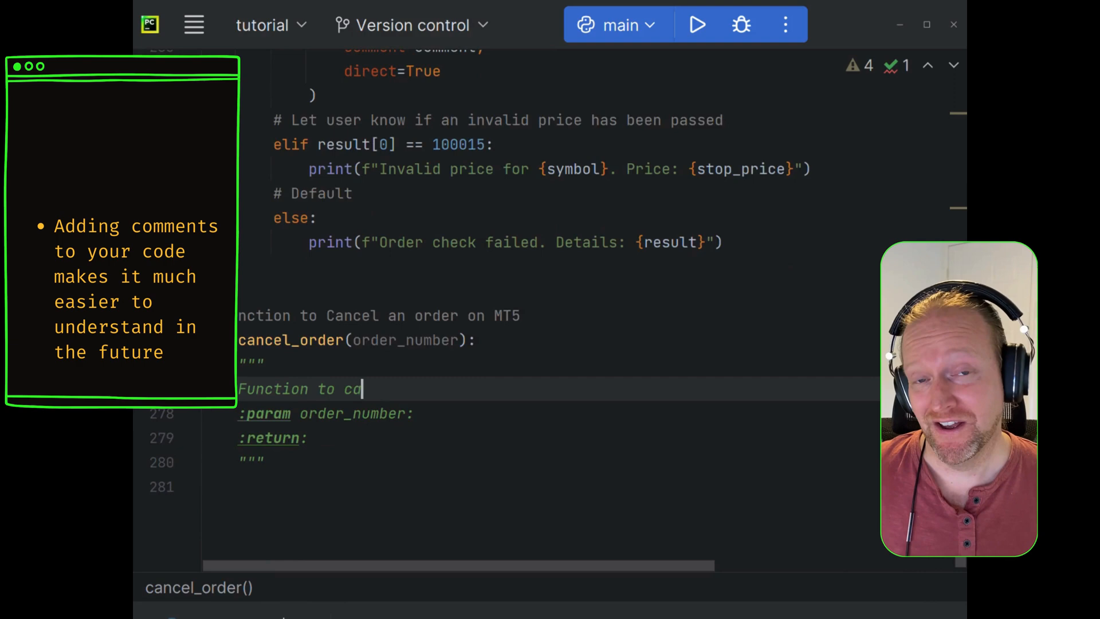
text(ncel an)
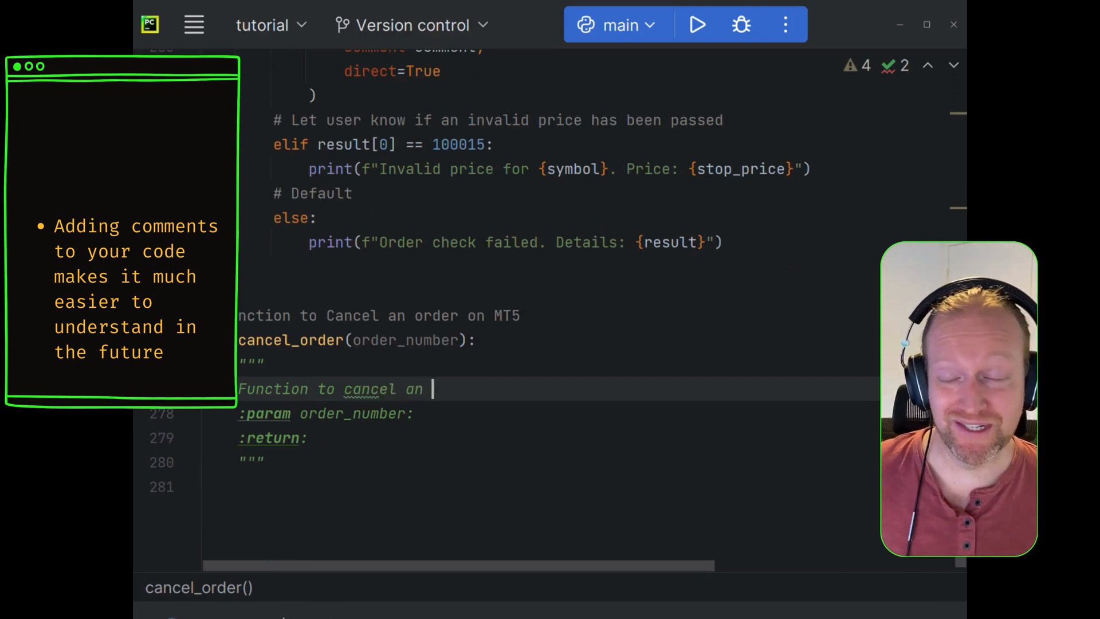
text(order)
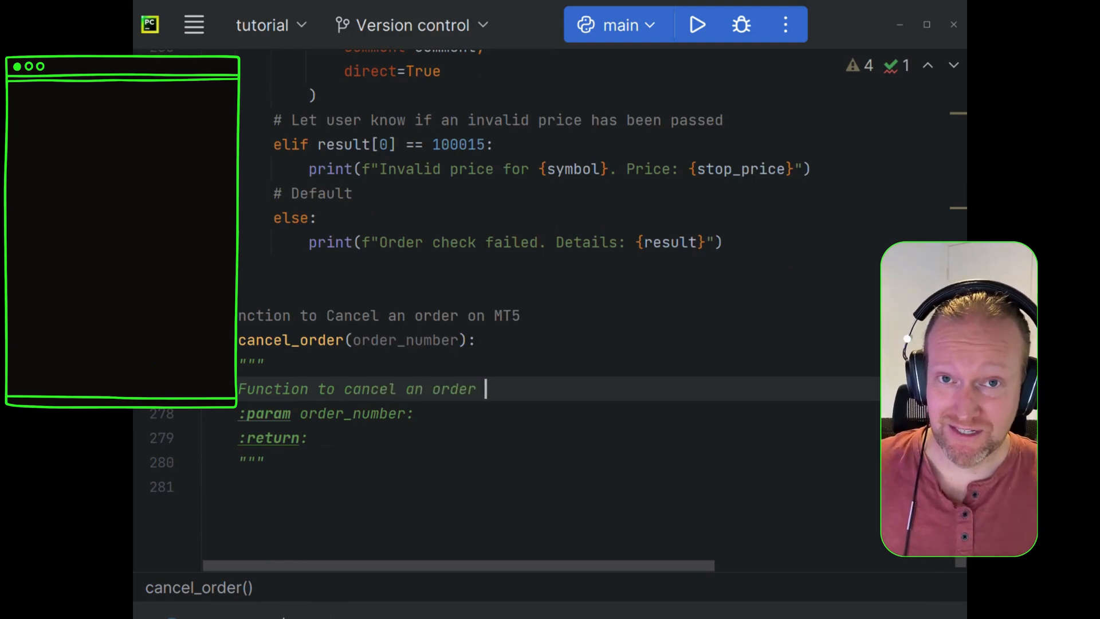
text(identi)
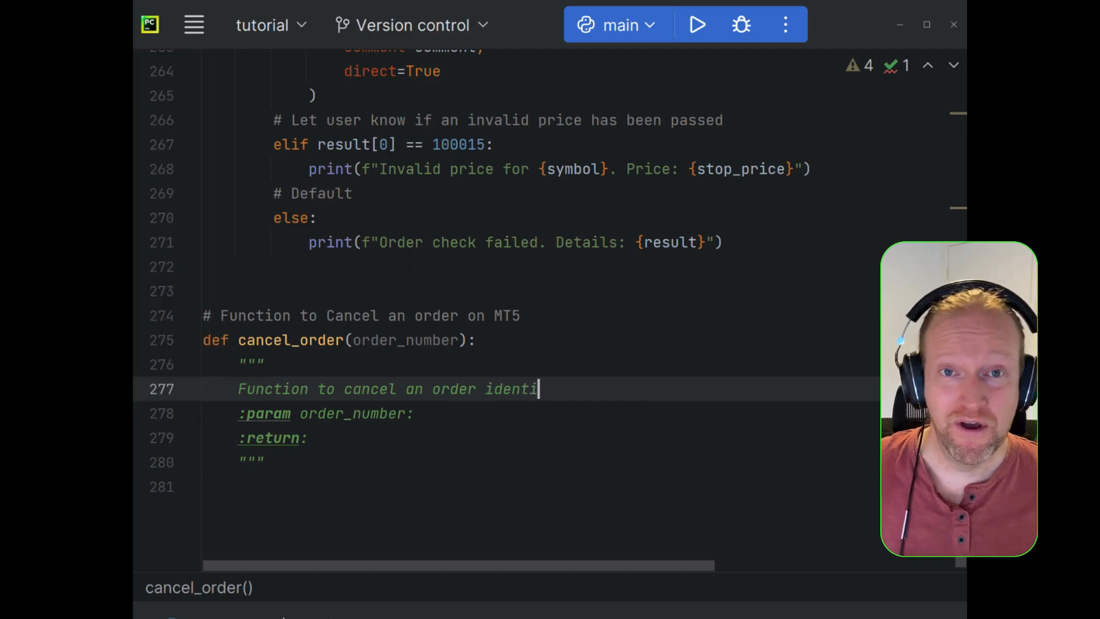
text(fied by an o)
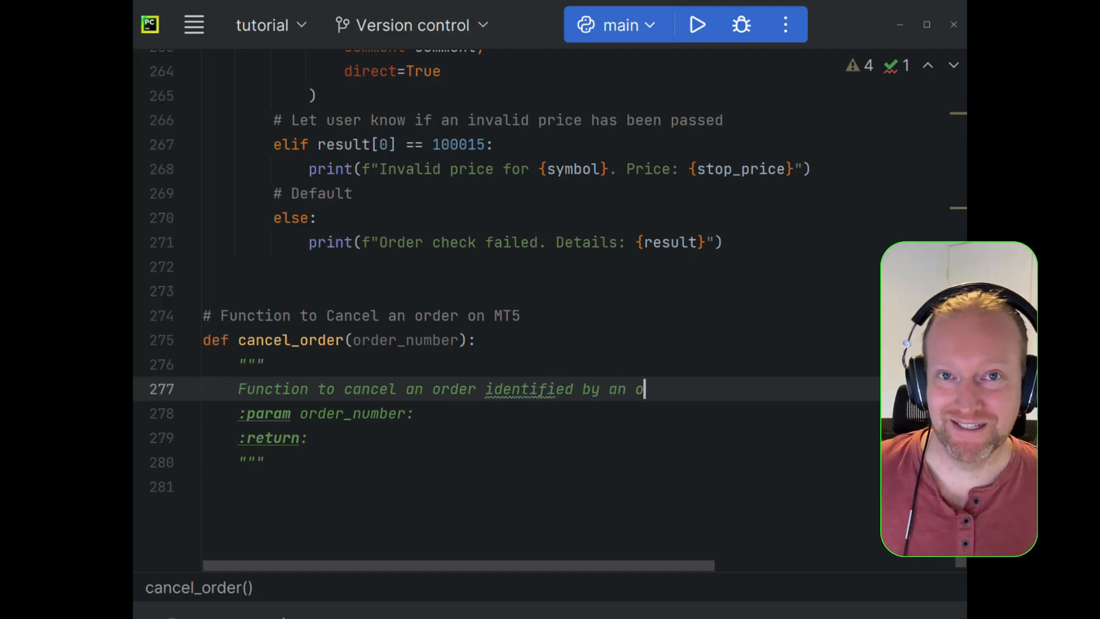
text(rder number)
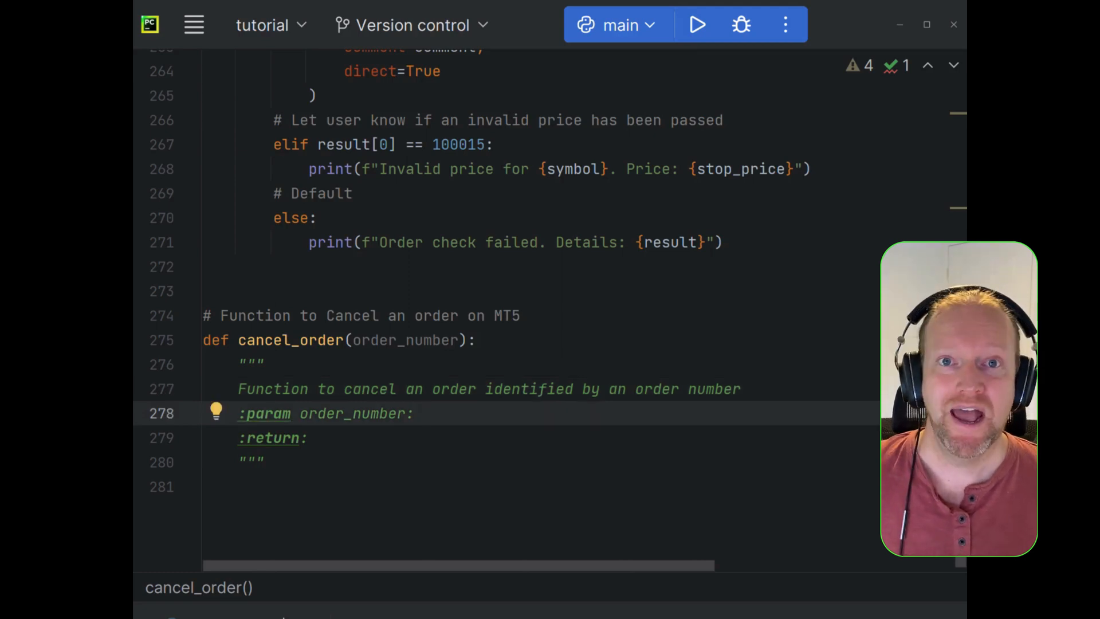
text(int repres)
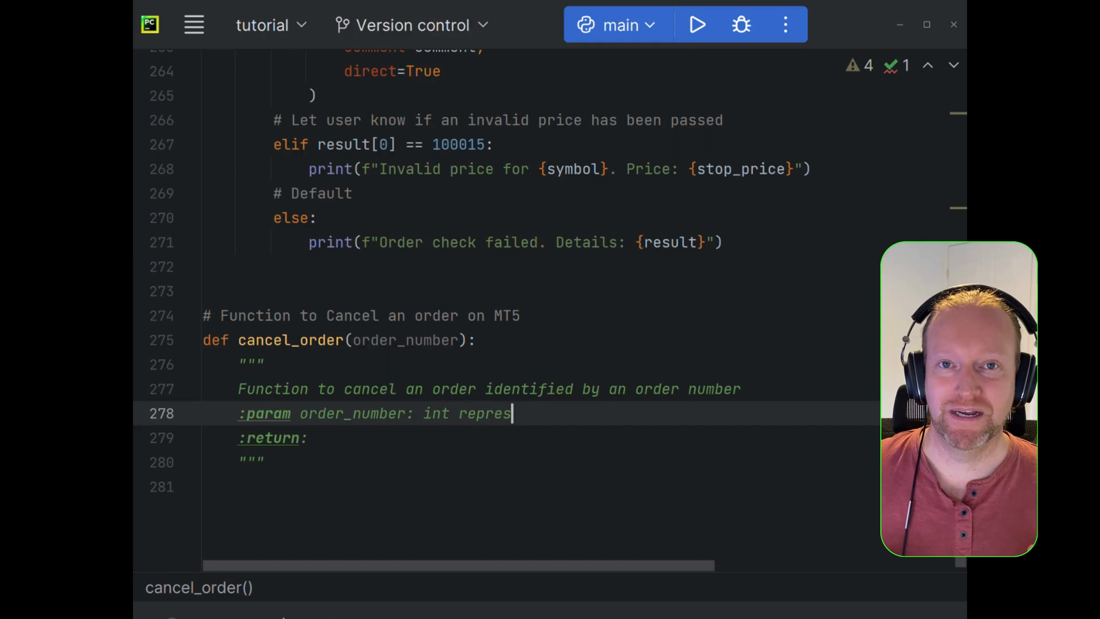
text(enting the order number from MT)
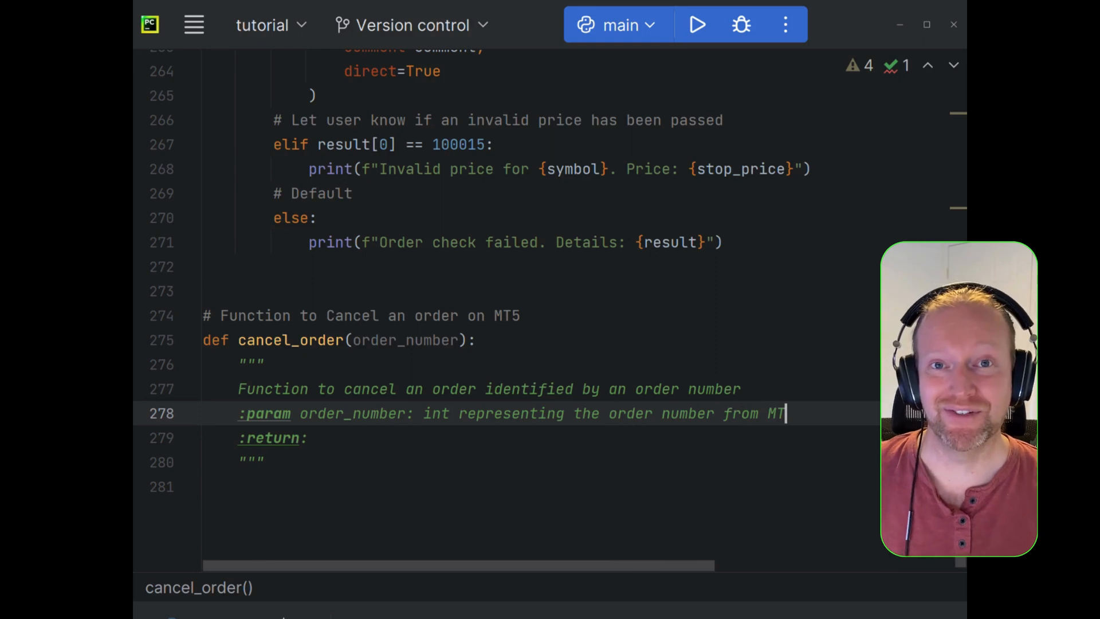
text(5)
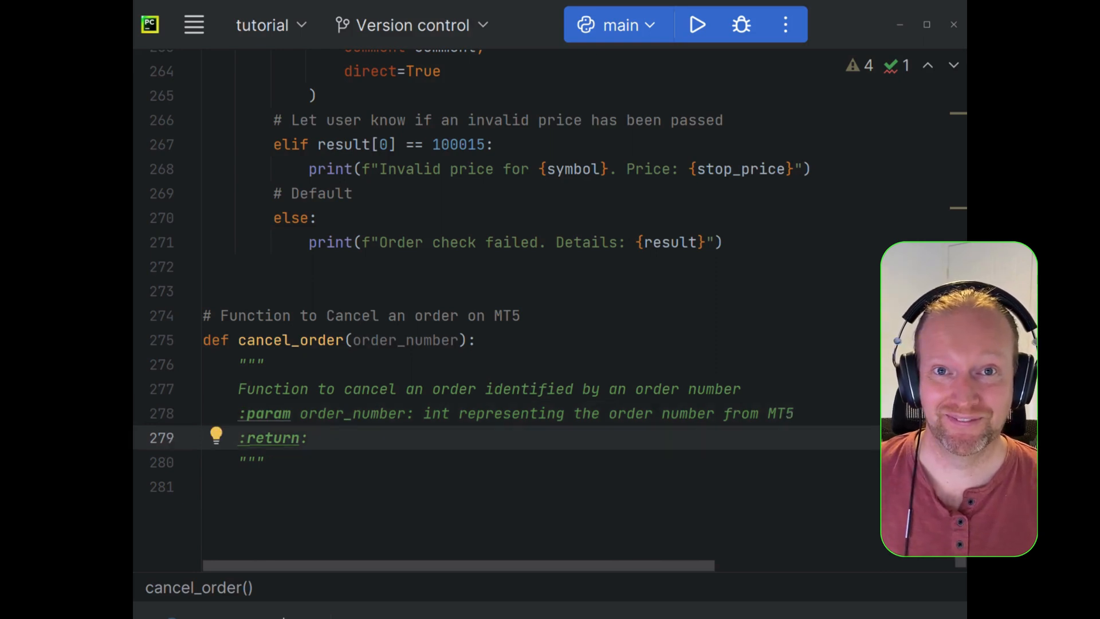
text(Boolean)
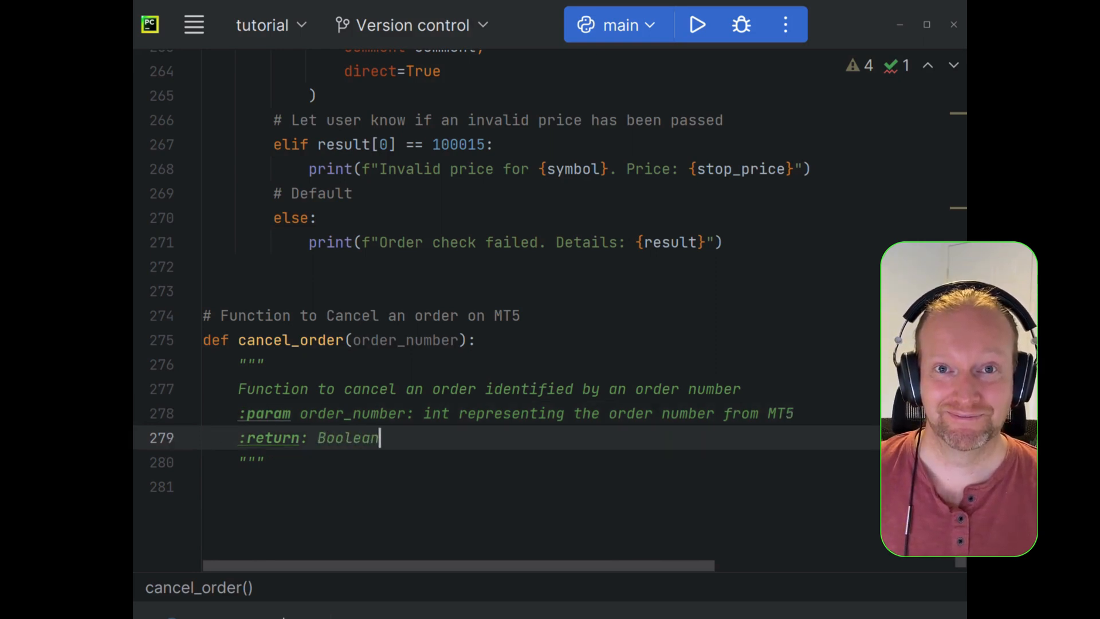
text(. True = can)
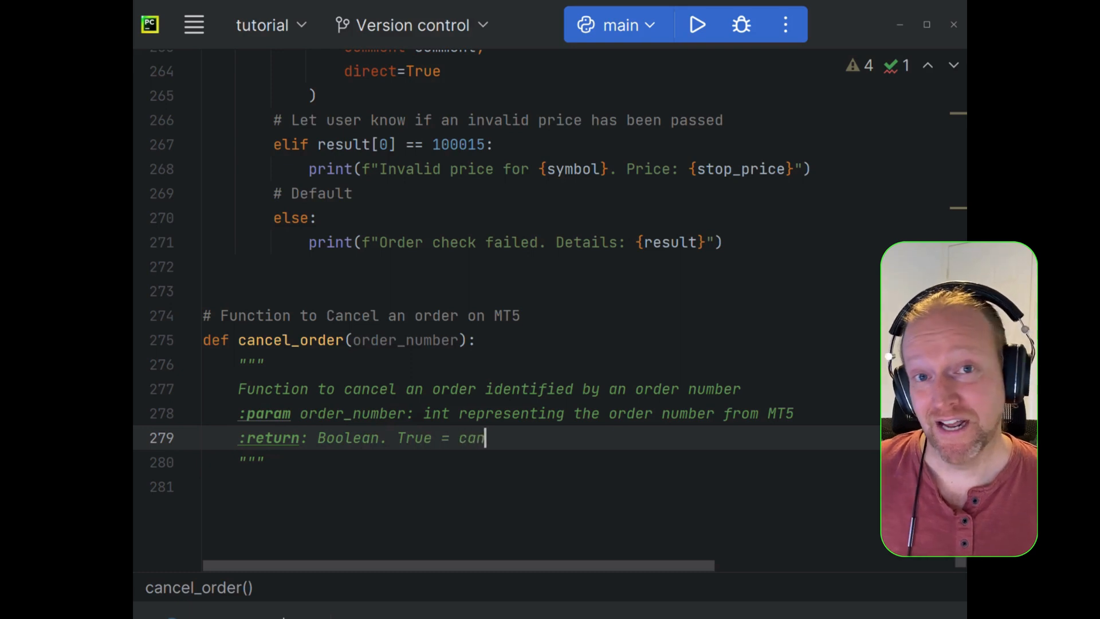
text(celled. False)
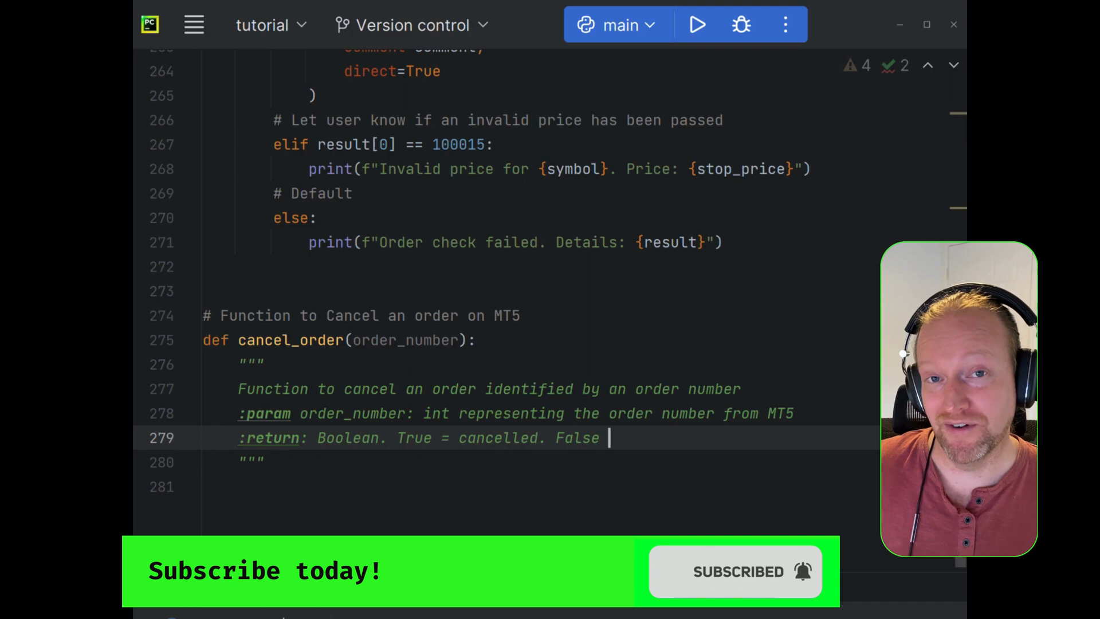
text(== Not Cu)
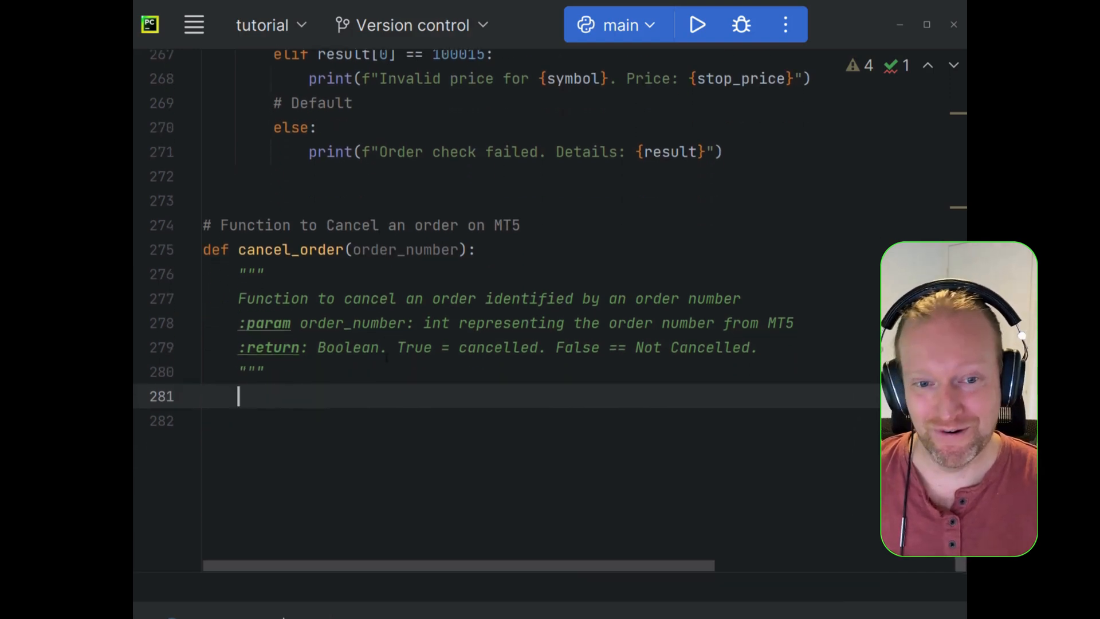
- Build the request dict with action TRADE_ACTION_REMOVE, order order_number and comment 'order removed'
text(# Create the)
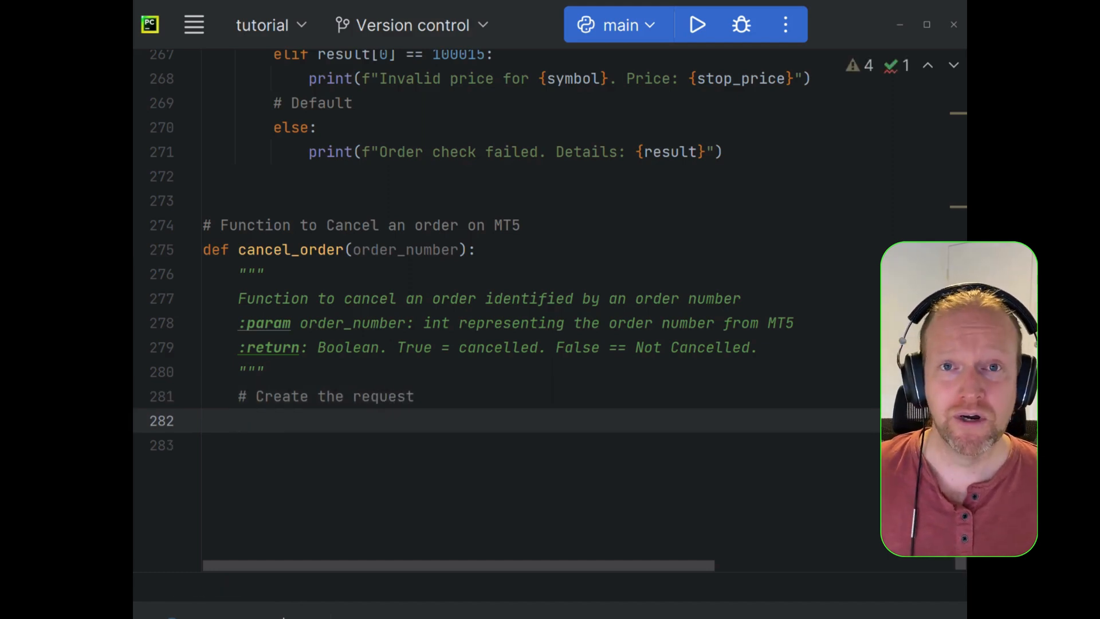
text(request)
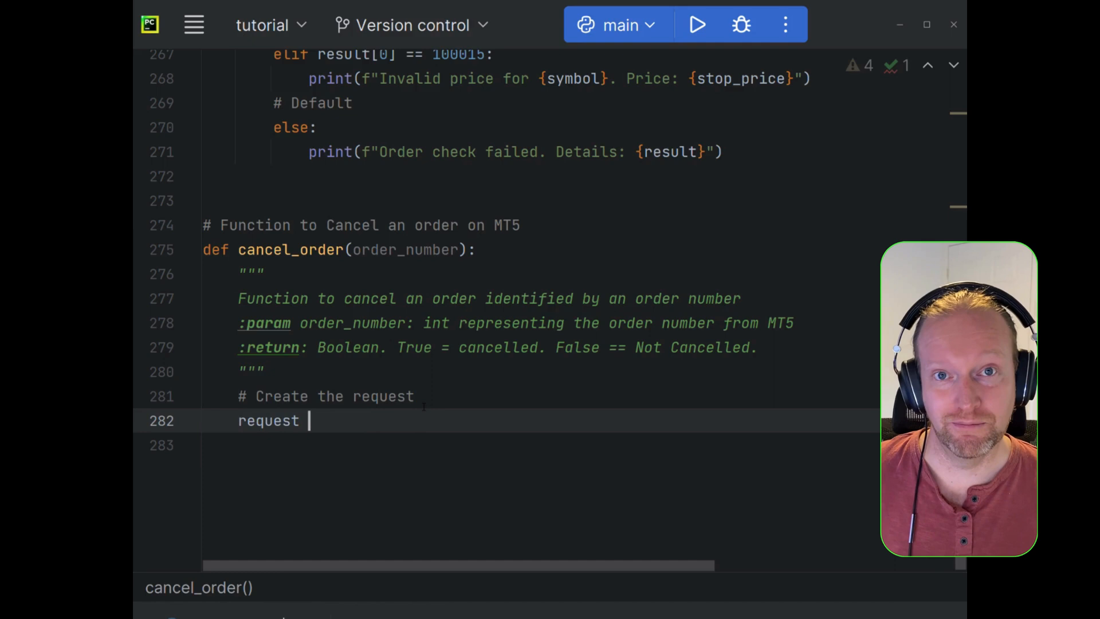
text(= {)
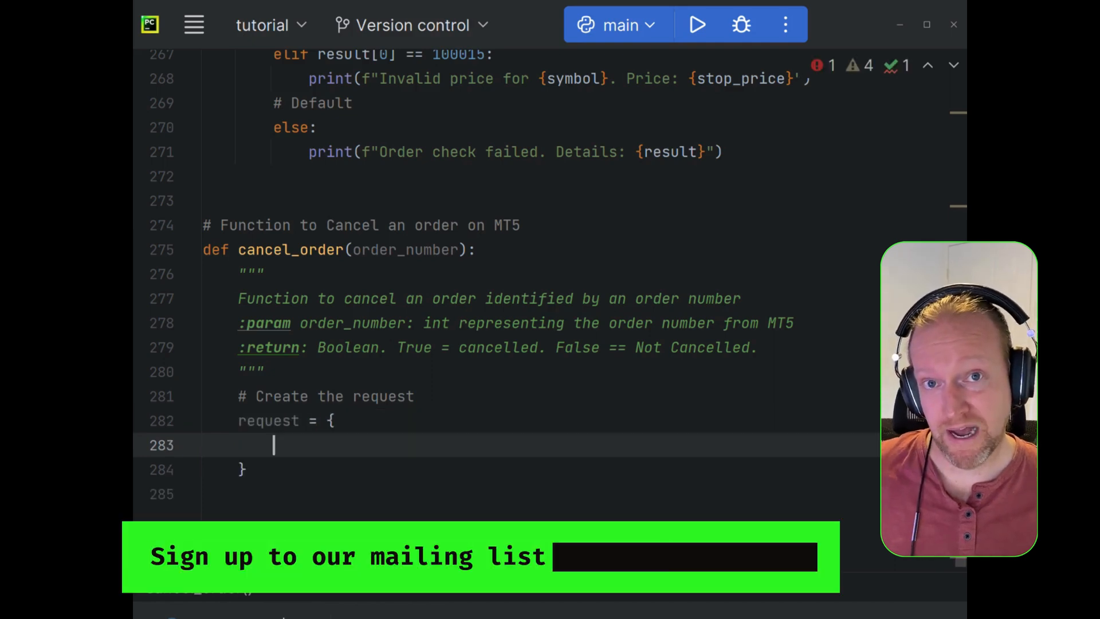
text("act")
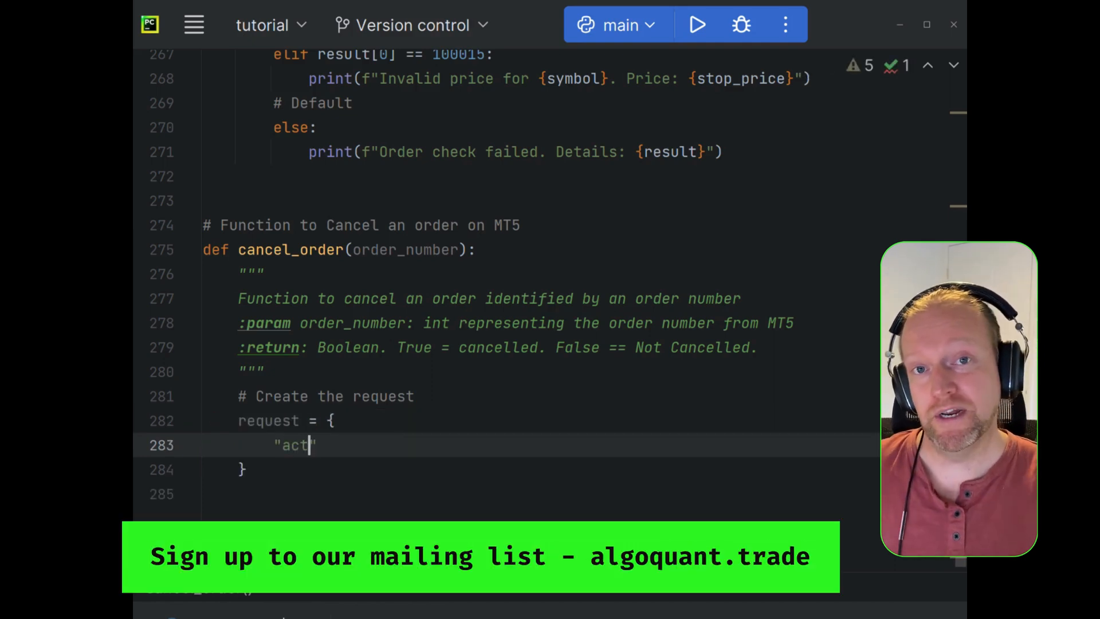
text(ion":)
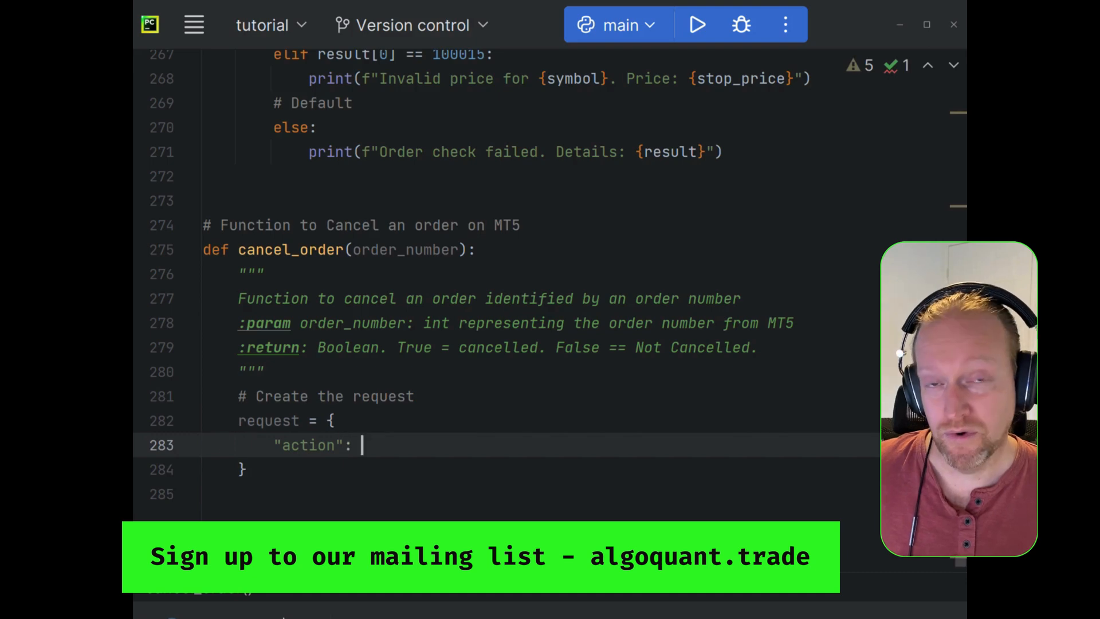
text(MetaTrader5.TRA)
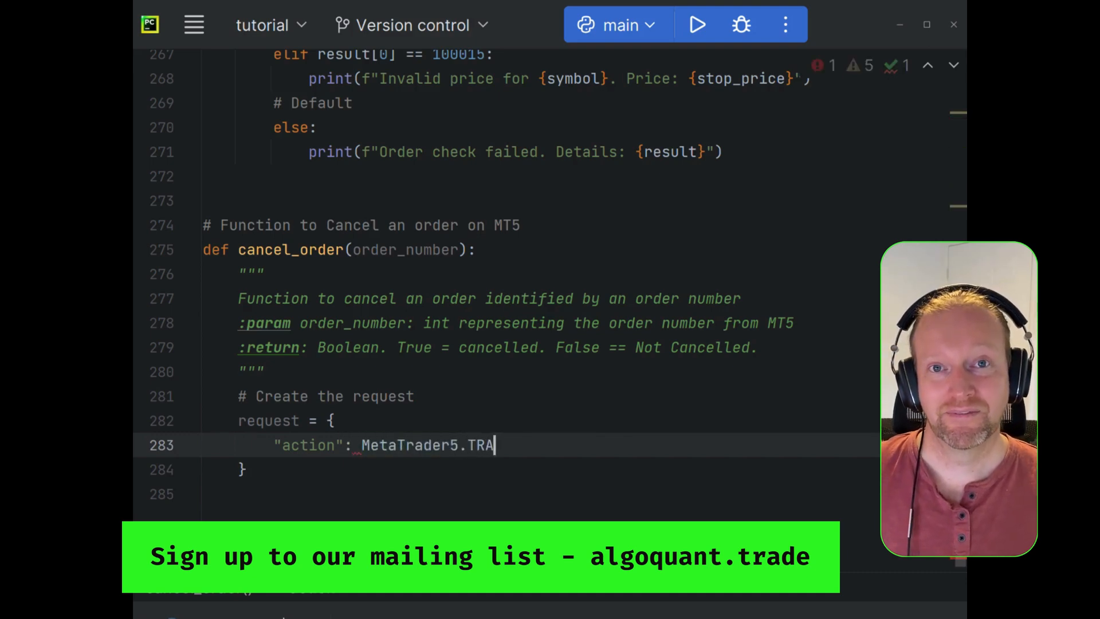
text(DE_ACTION_REMOVE,)
text(")
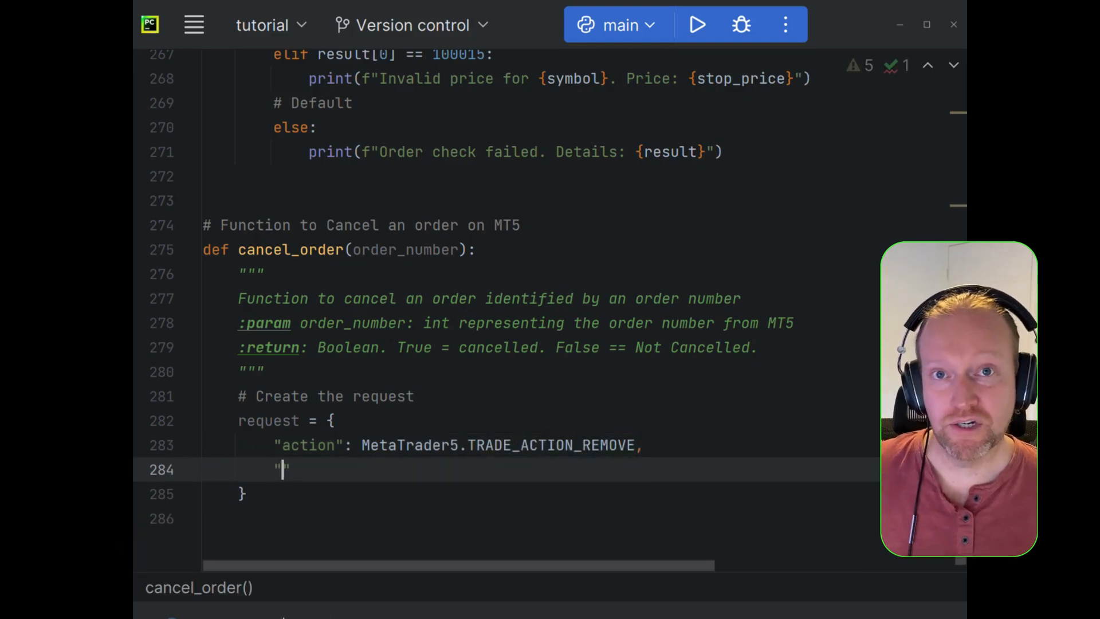
text(order)
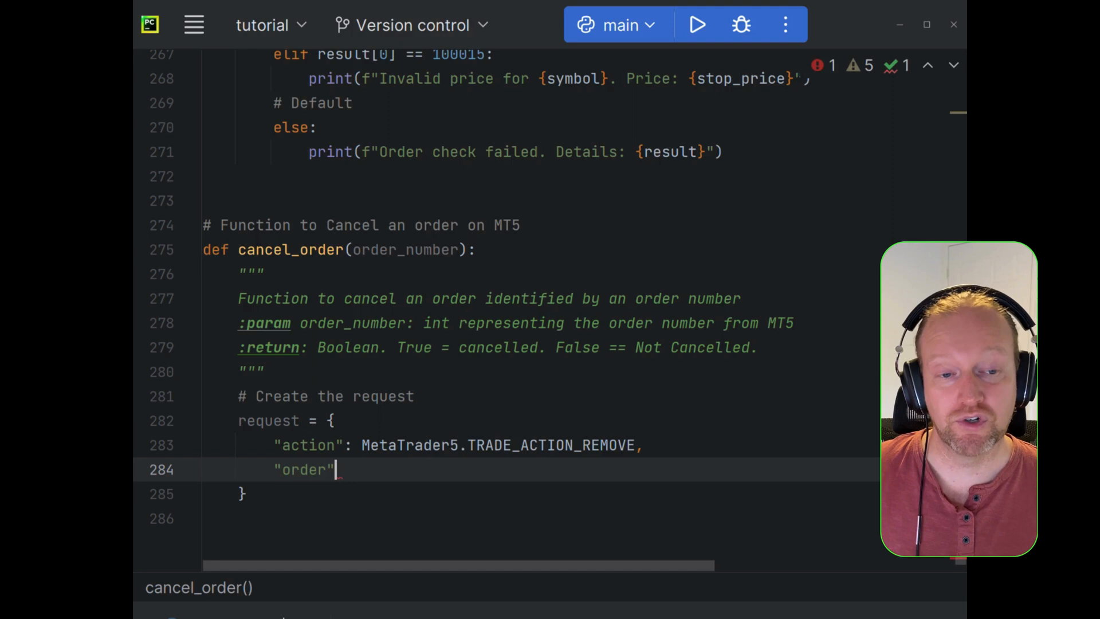
text(: order)
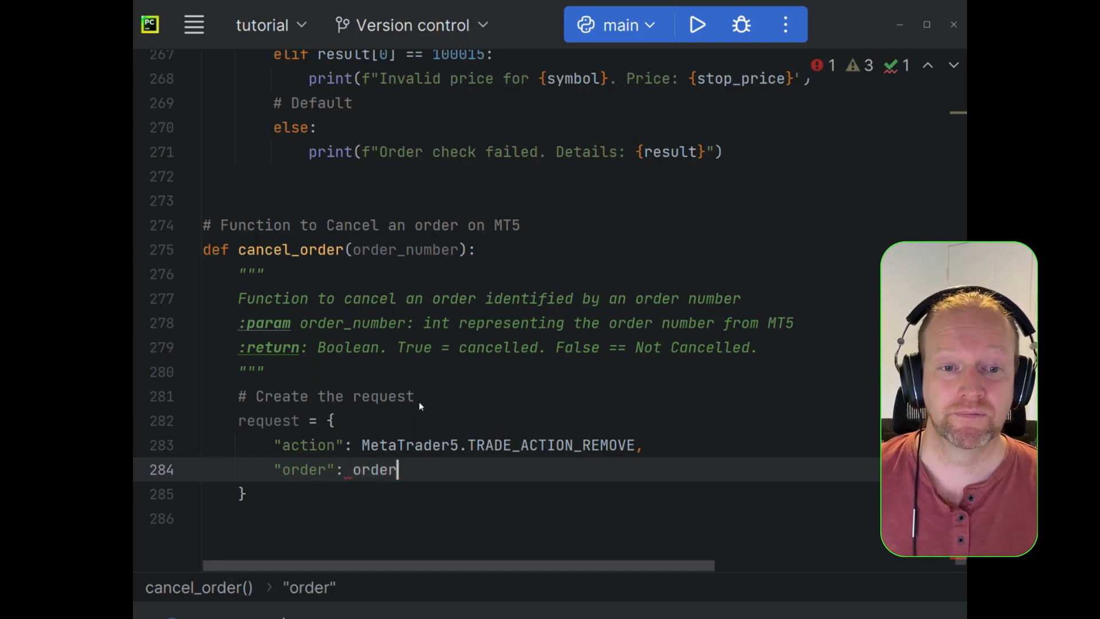
text(_number,)
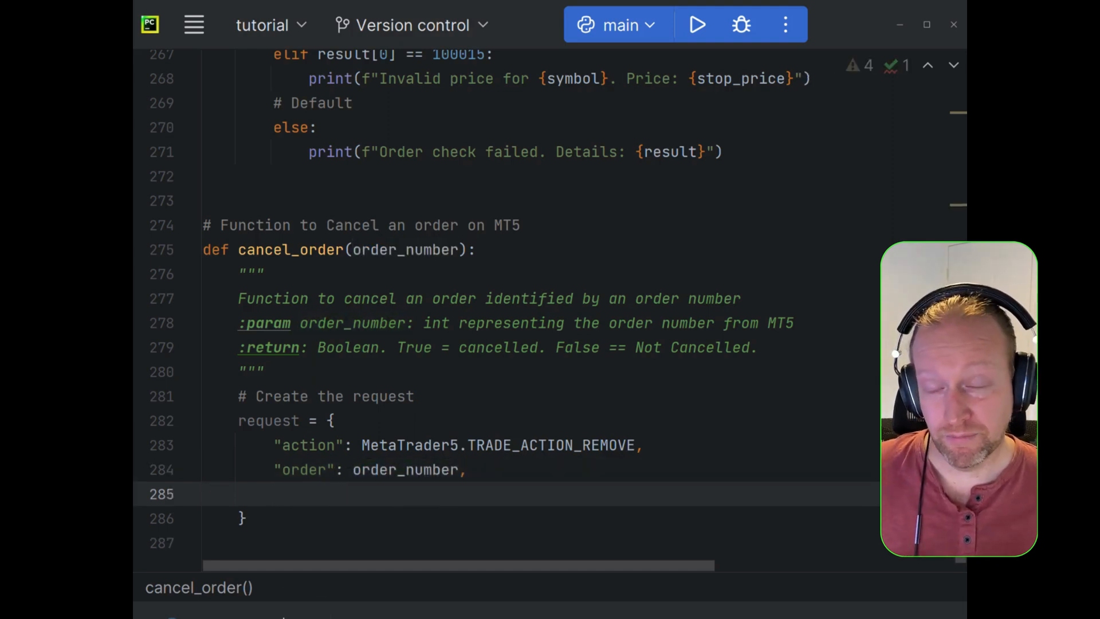
text("Co")
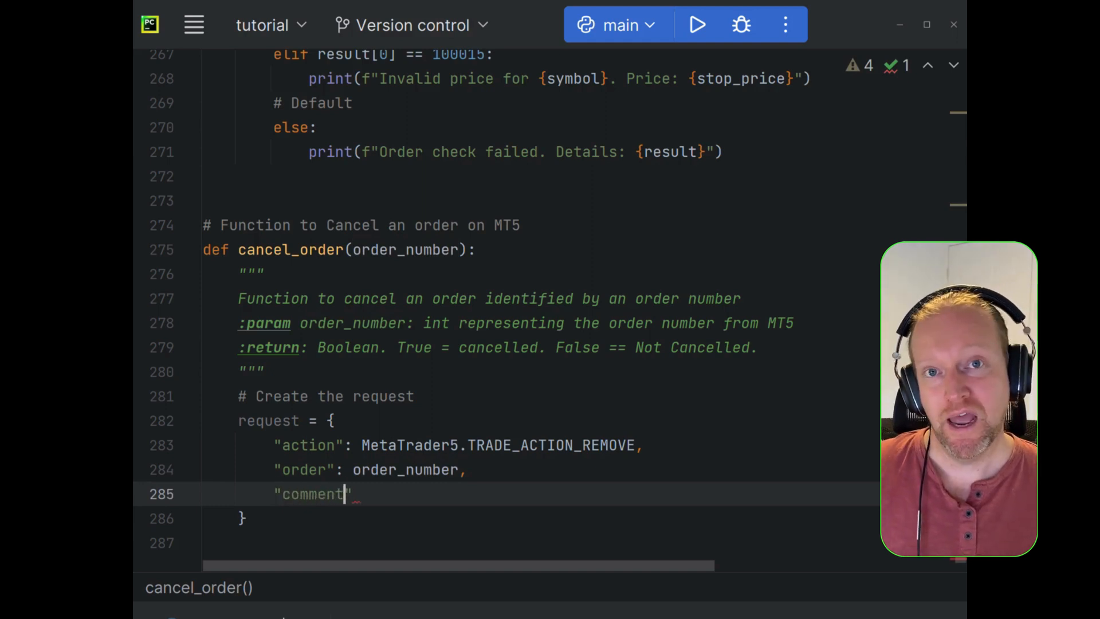
text(":)
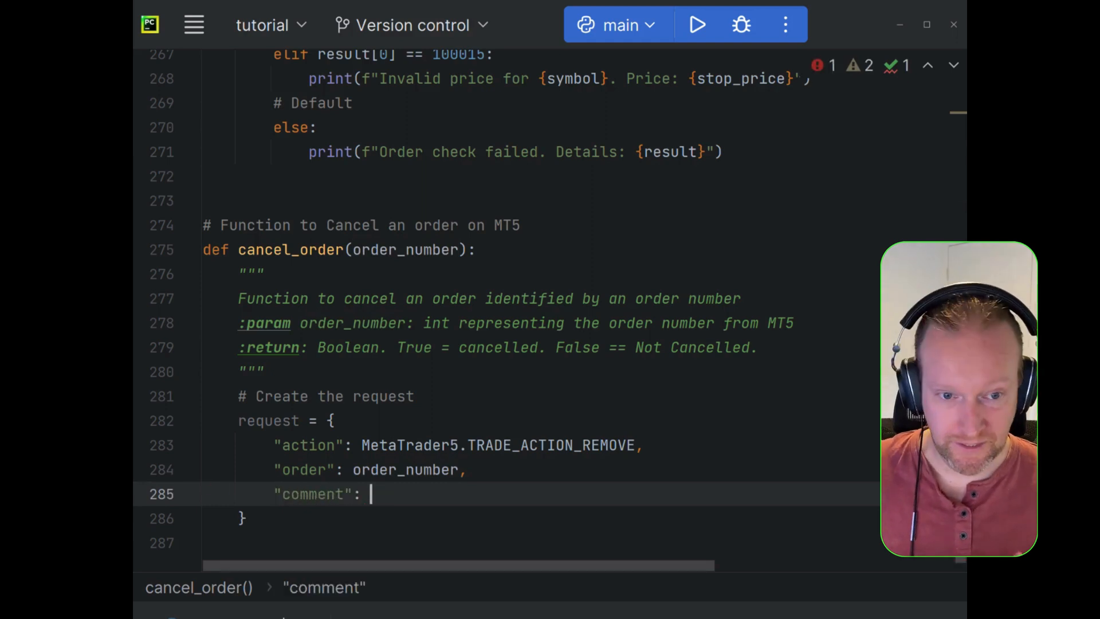
text("order rem)
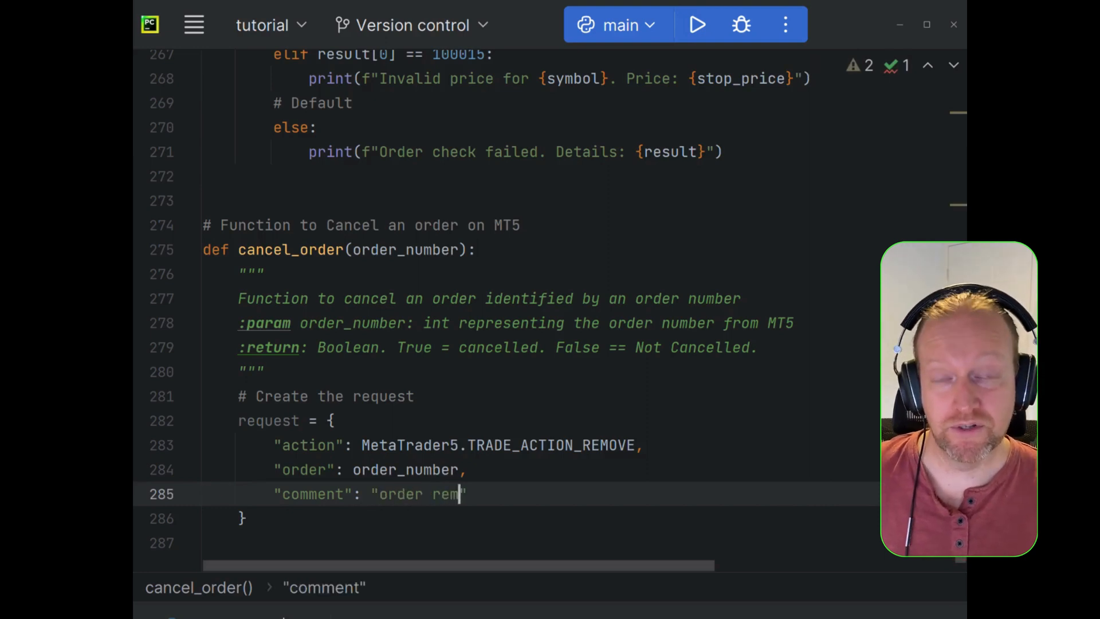
text(oved)
click(540, 542)
text(# Attempt to send the order to MT5)
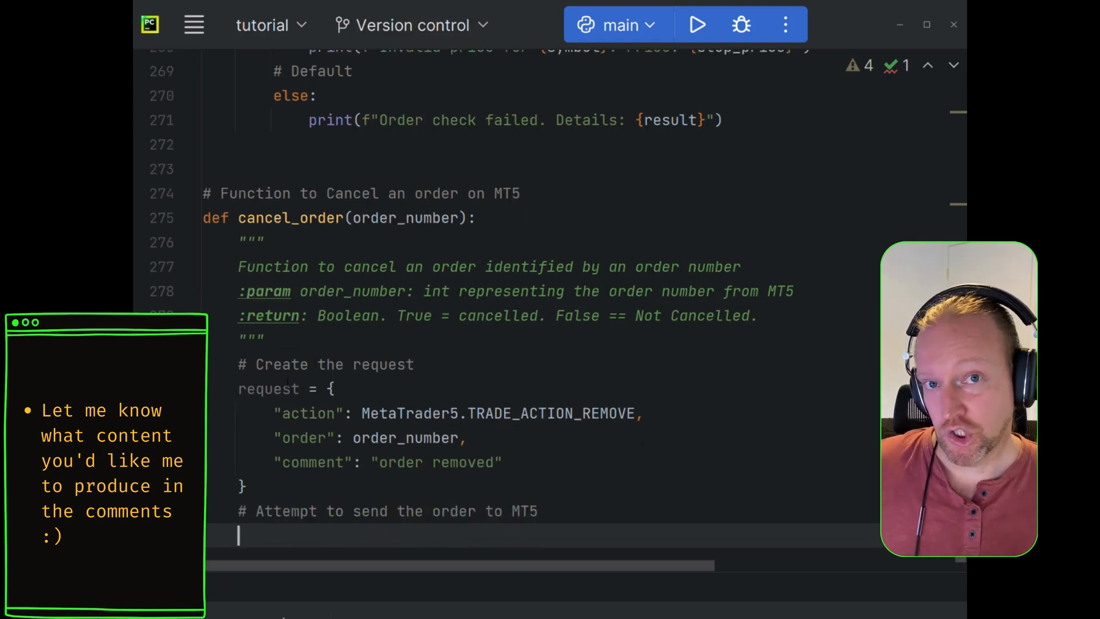
- Add a try block setting order_result = MetaTrader5.order_send(request)
scroll(down, 3)
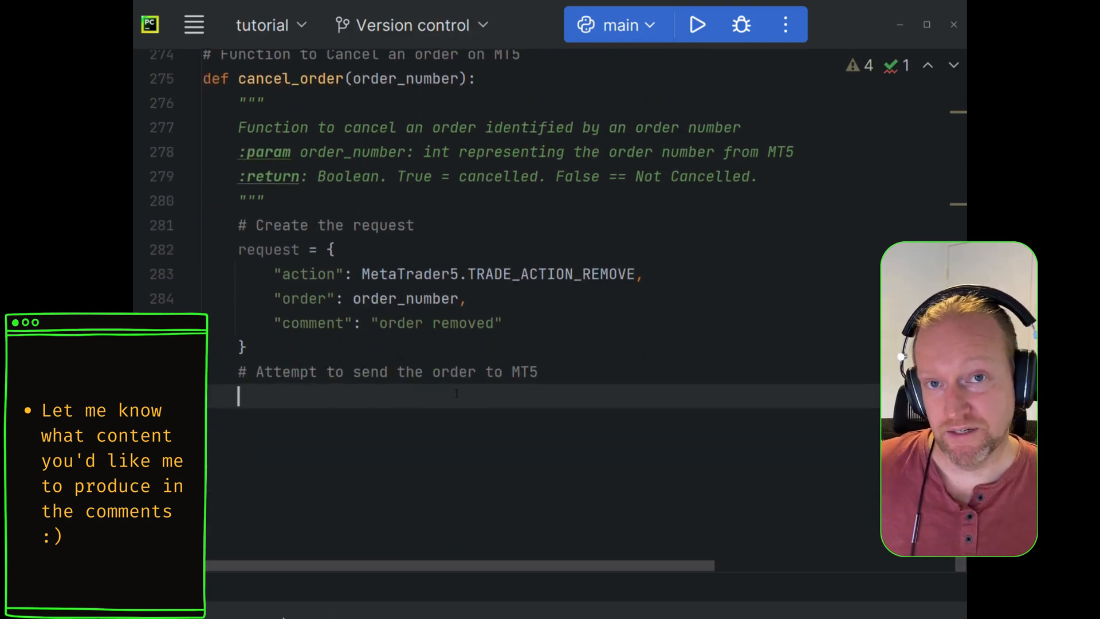
text(try)
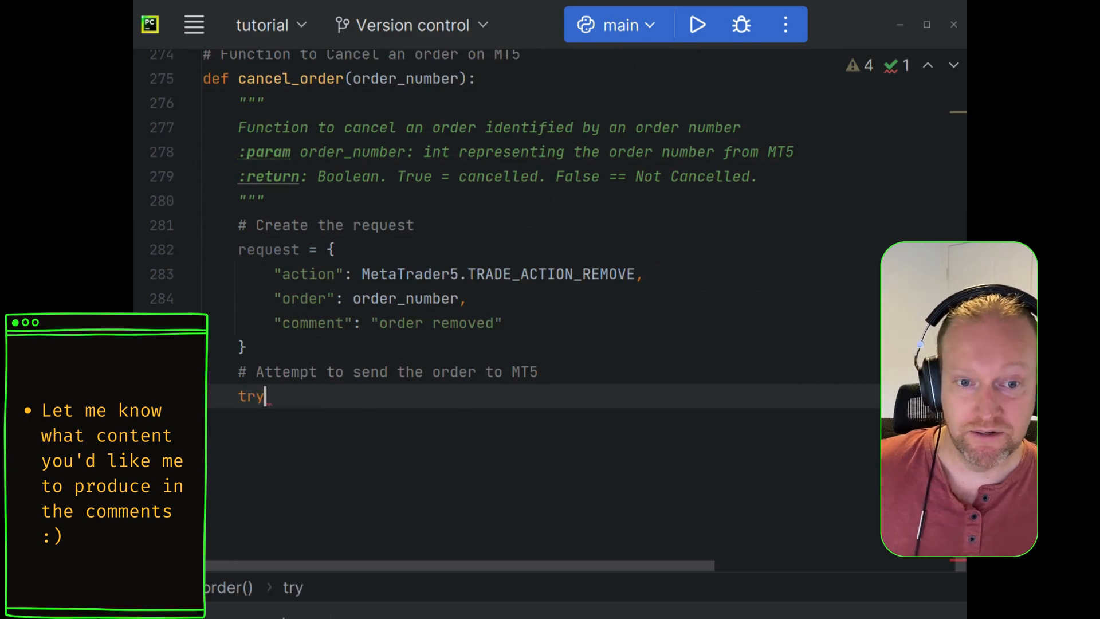
text(:)
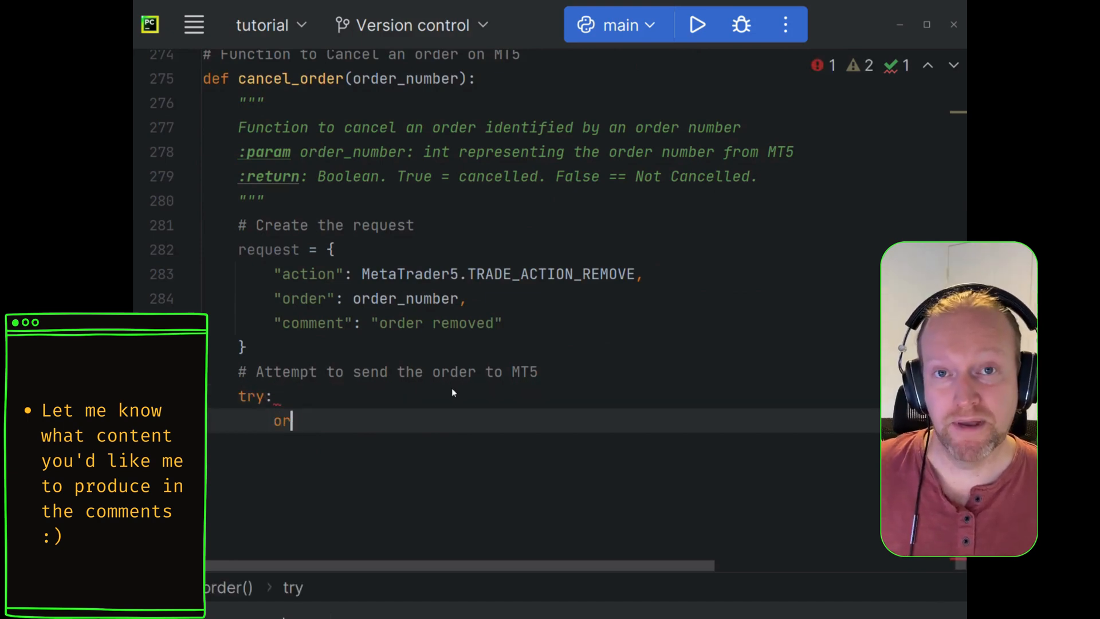
text(der)
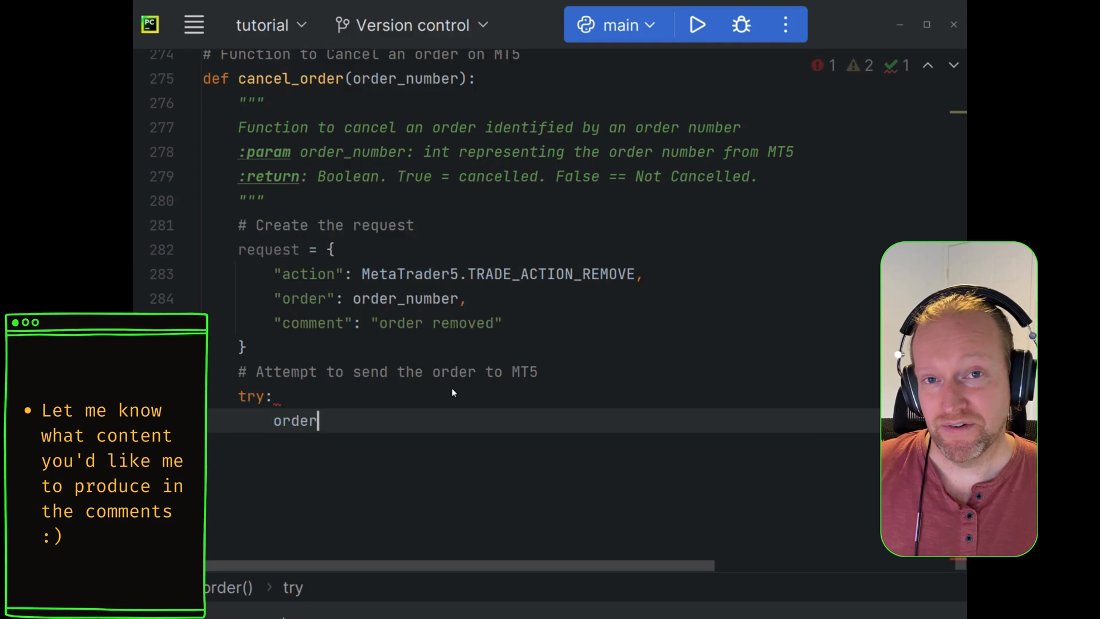
text(_result)
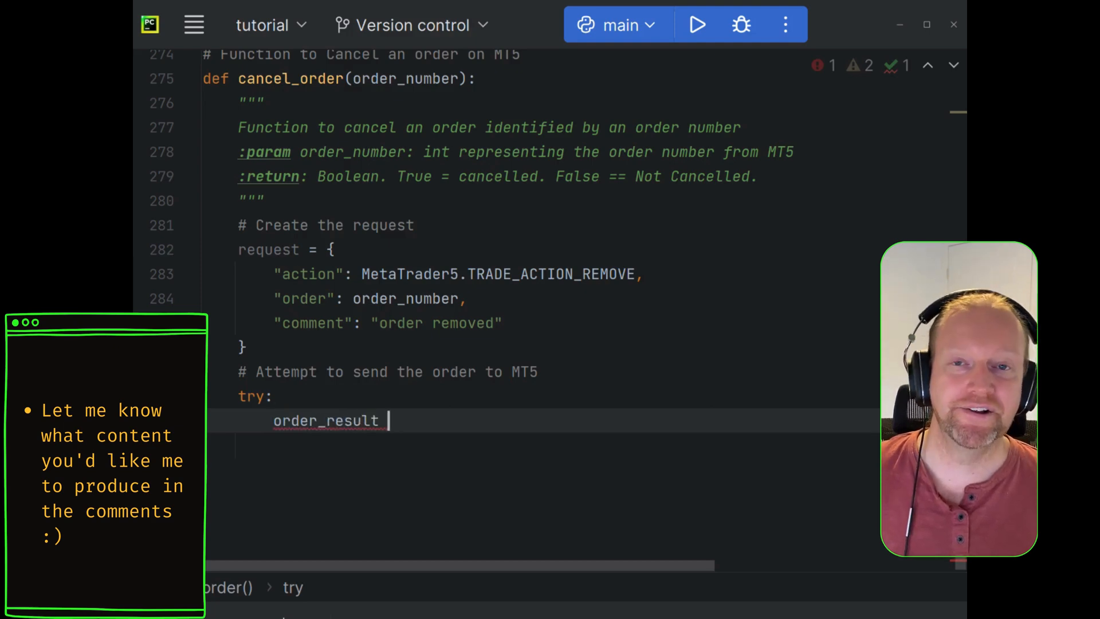
text(= Meta)
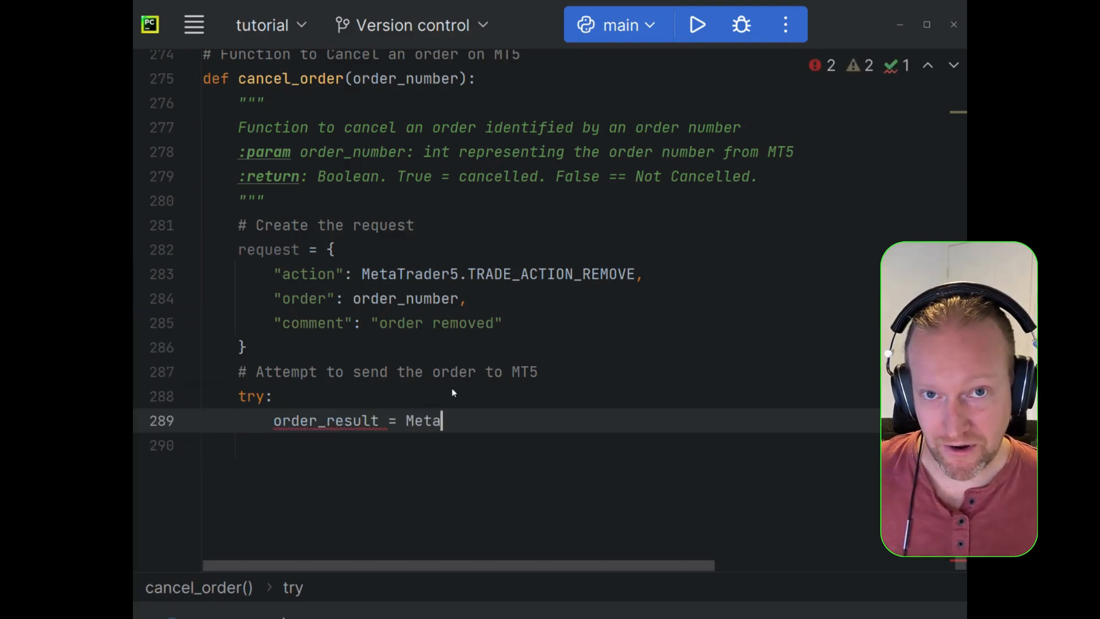
text(Trader5.order_send()
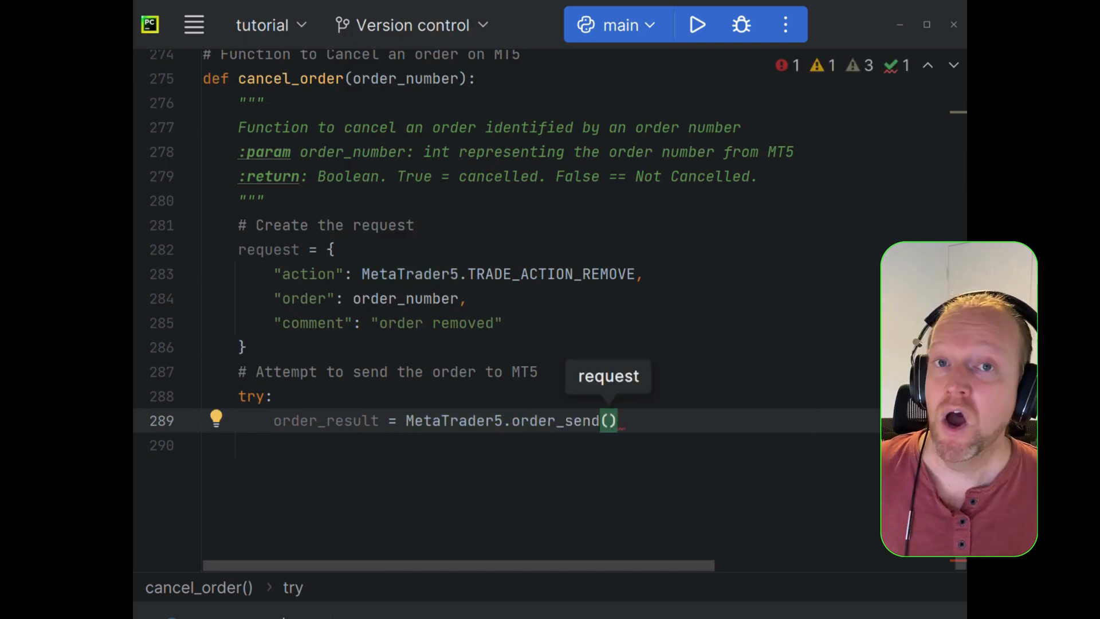
text(request)
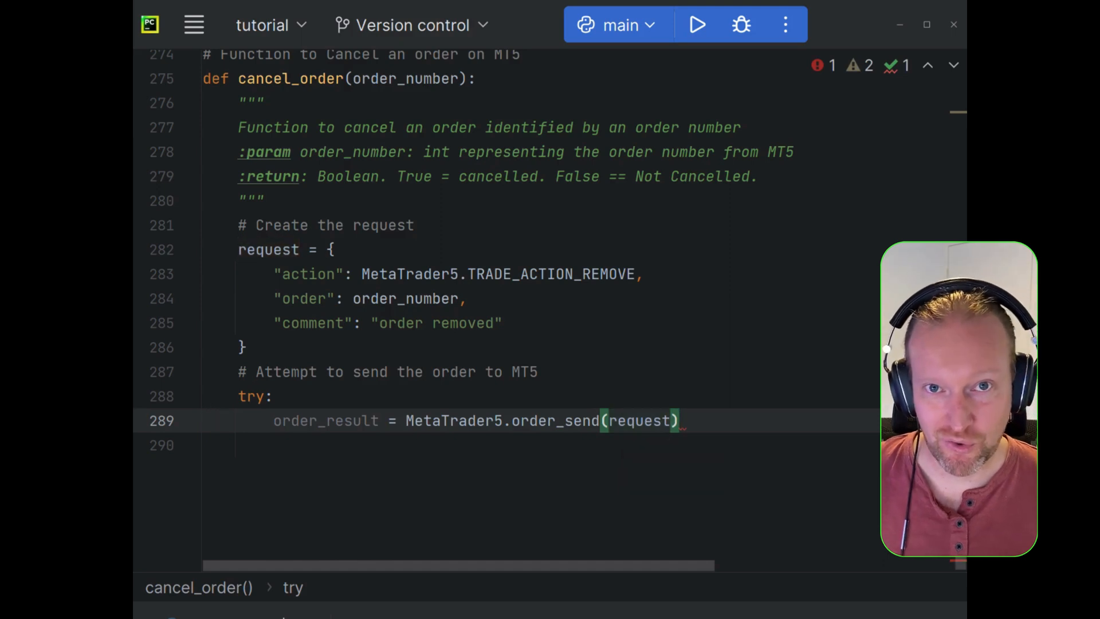
- On order_result[0] == 10009 print f"Order {order_number} successfully cancelled" and return True
text(if or)
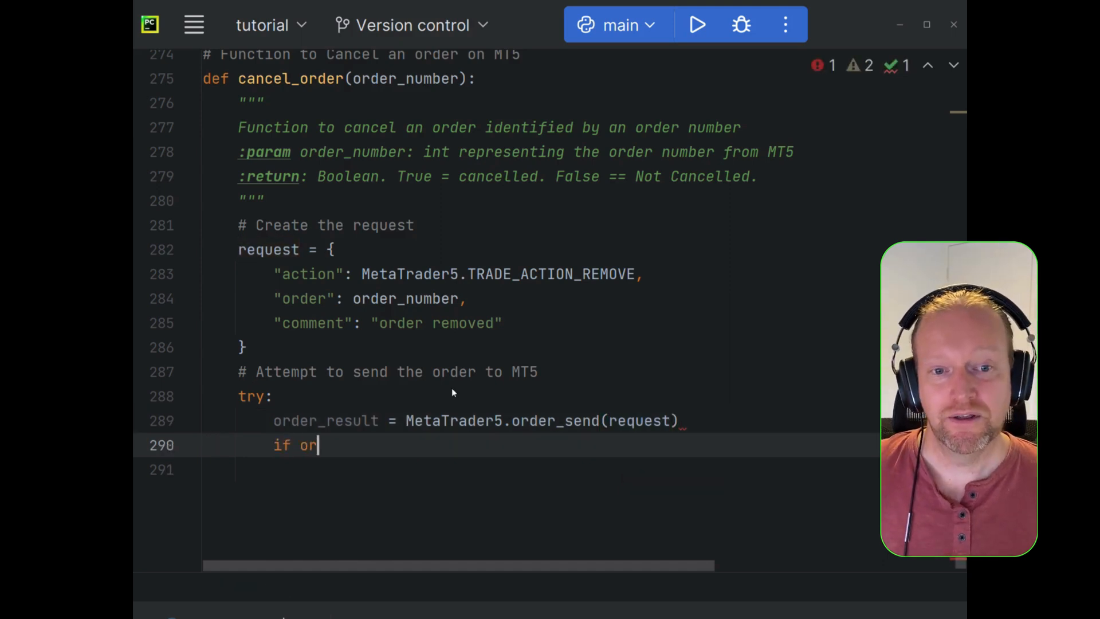
text(der_result)
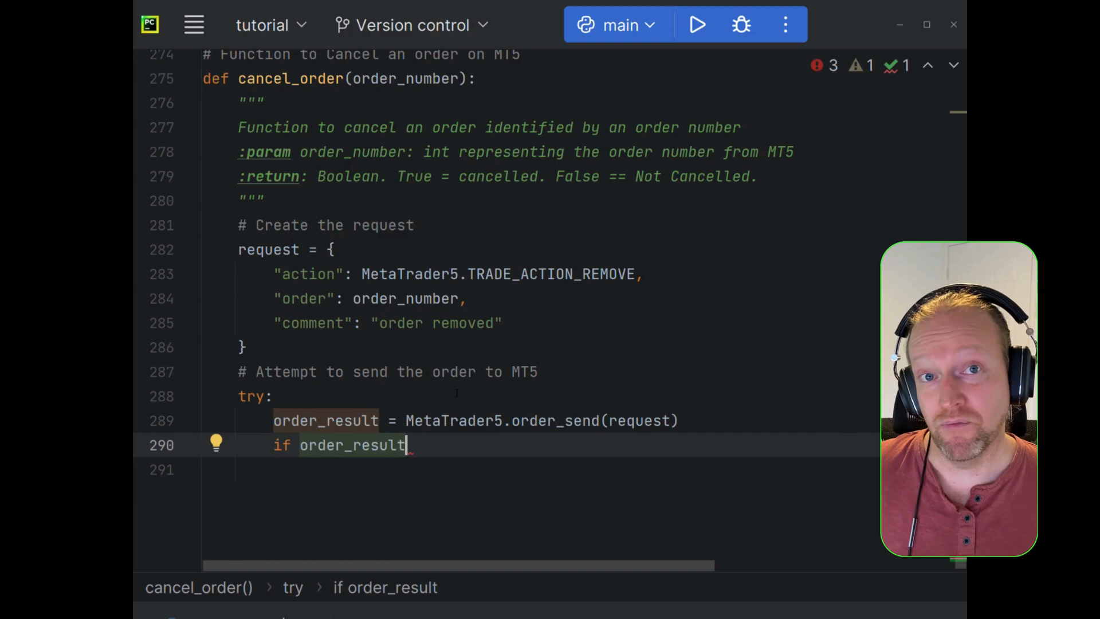
text([])
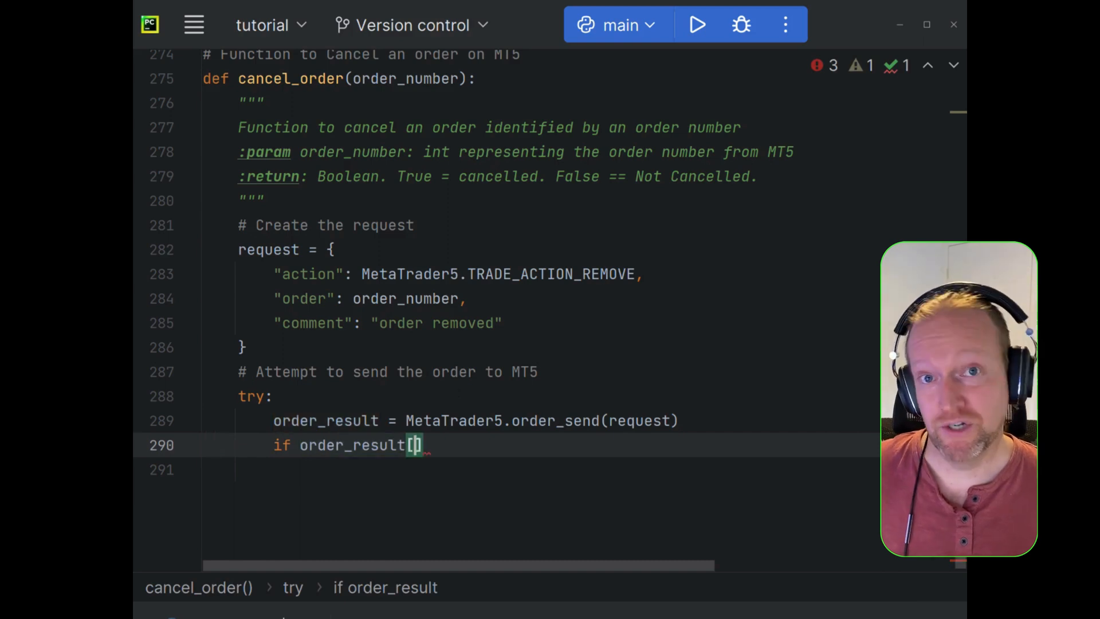
text(0)
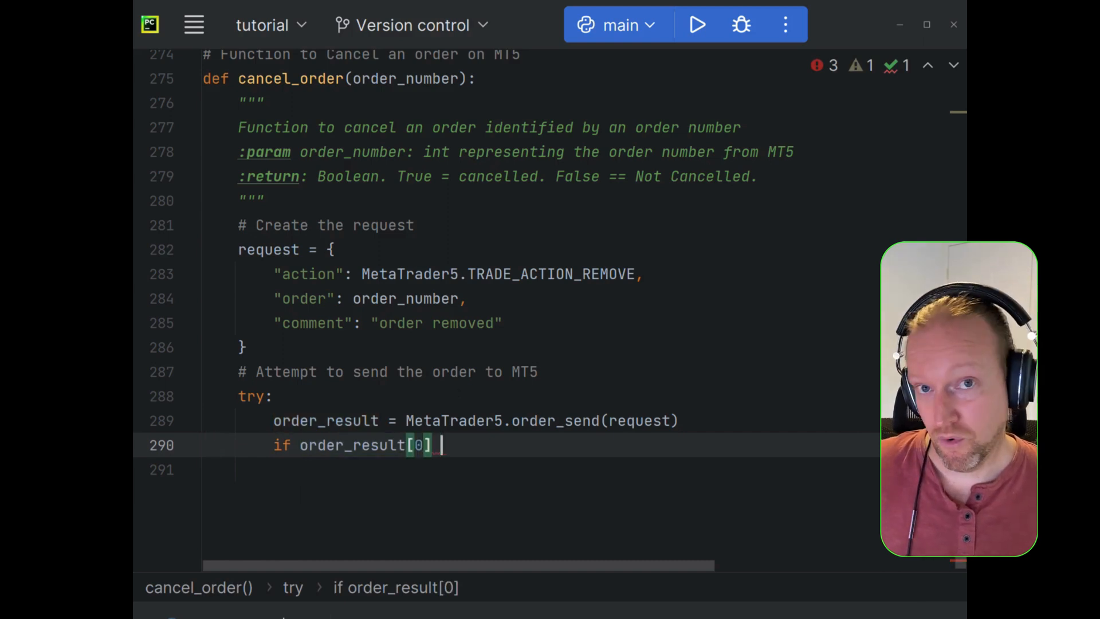
text(== 10)
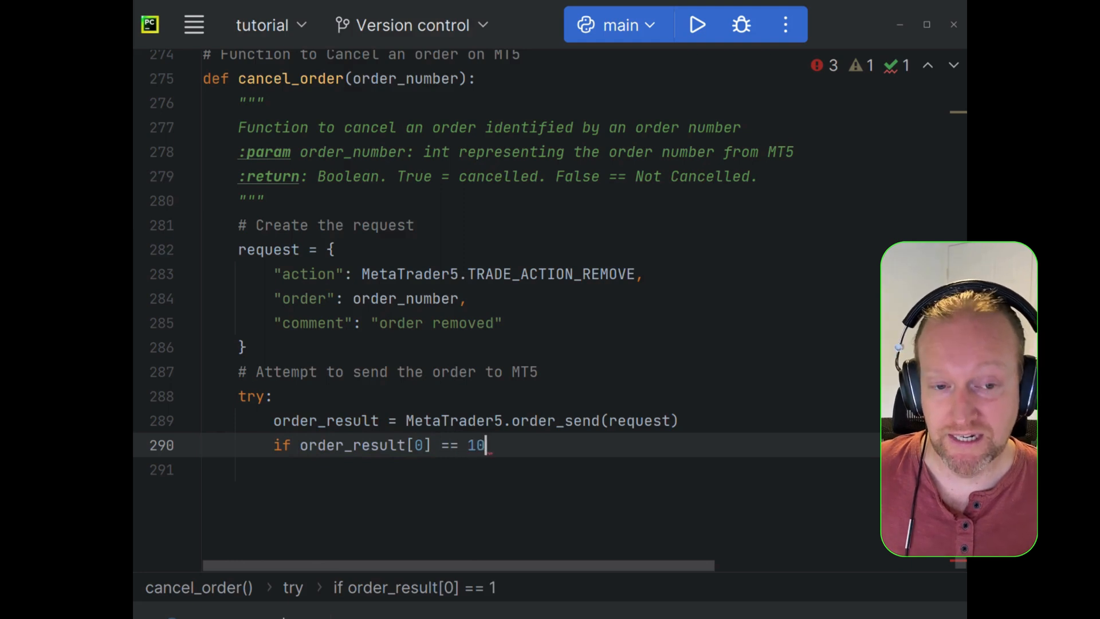
text(00)
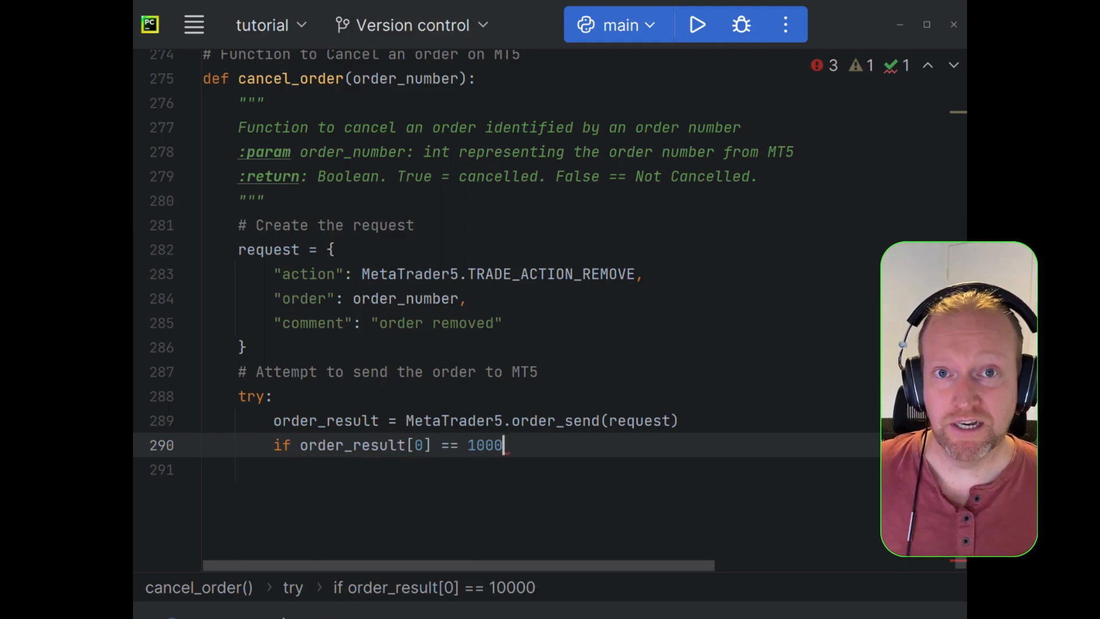
text(9:)
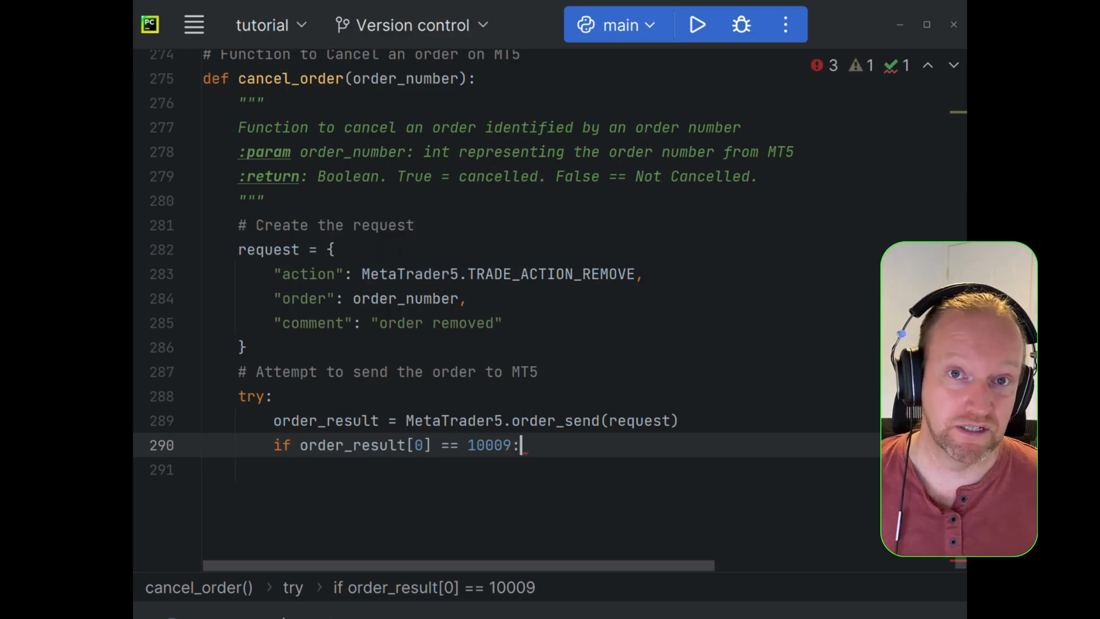
text(return True)
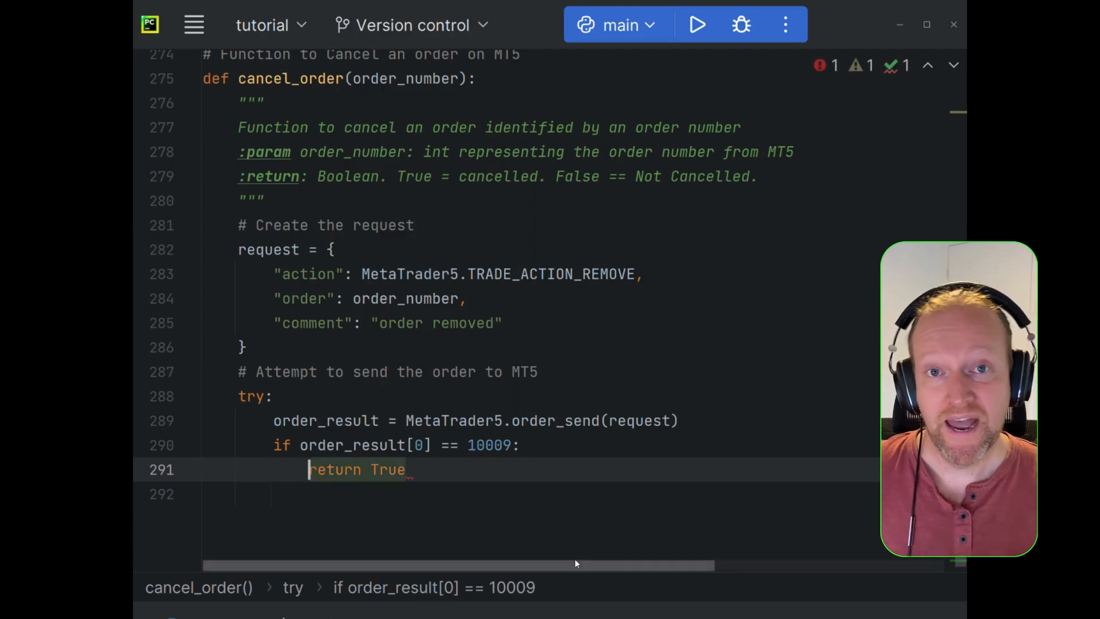
text(print)
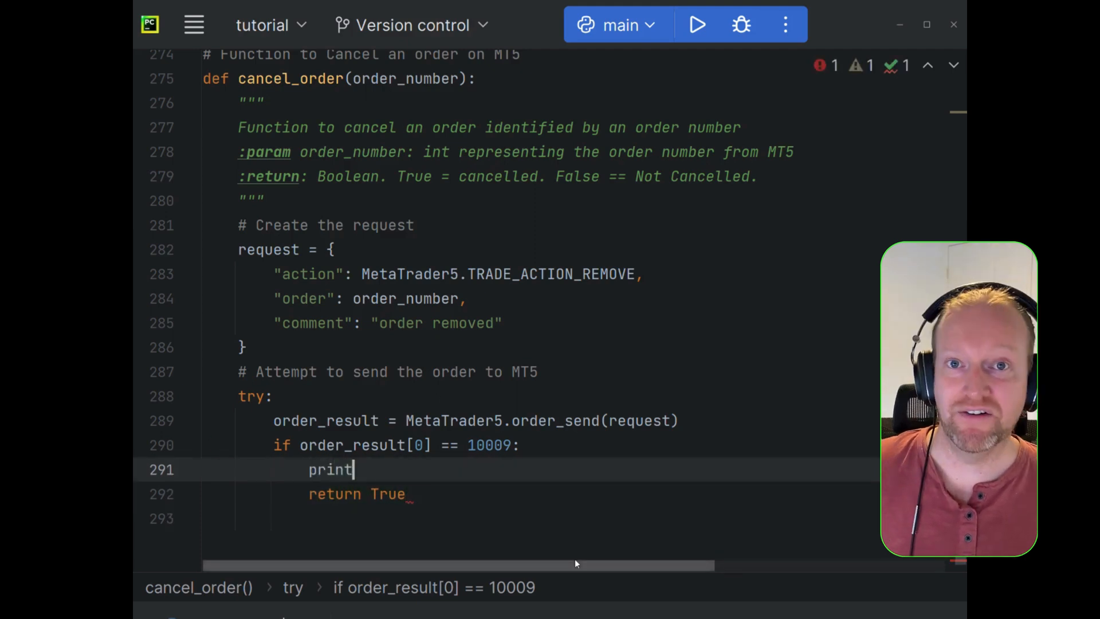
text(())
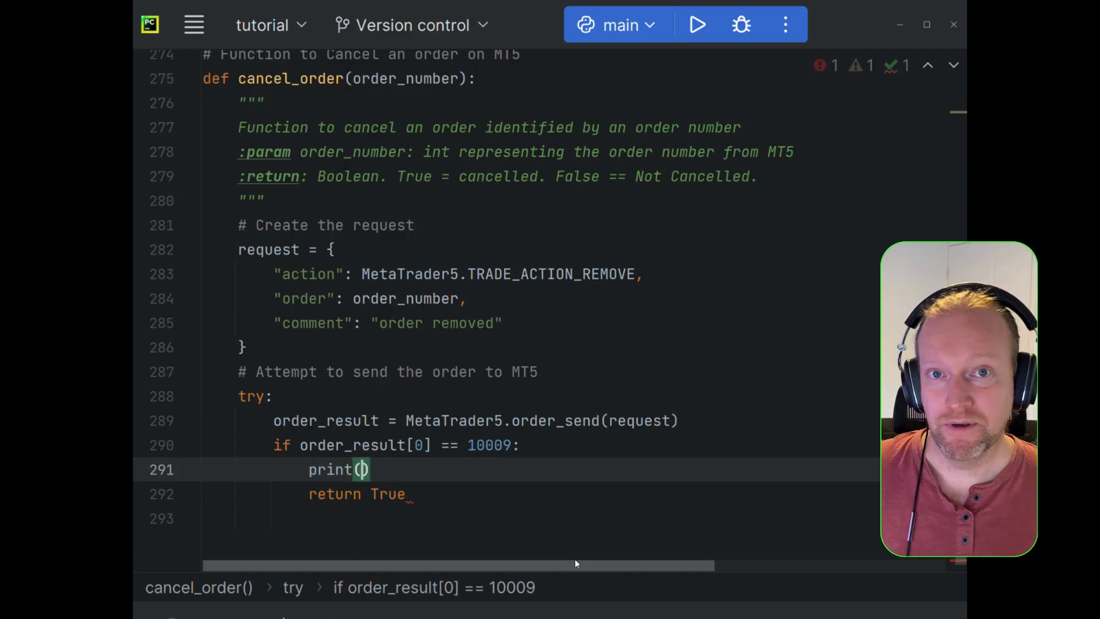
click(362, 469)
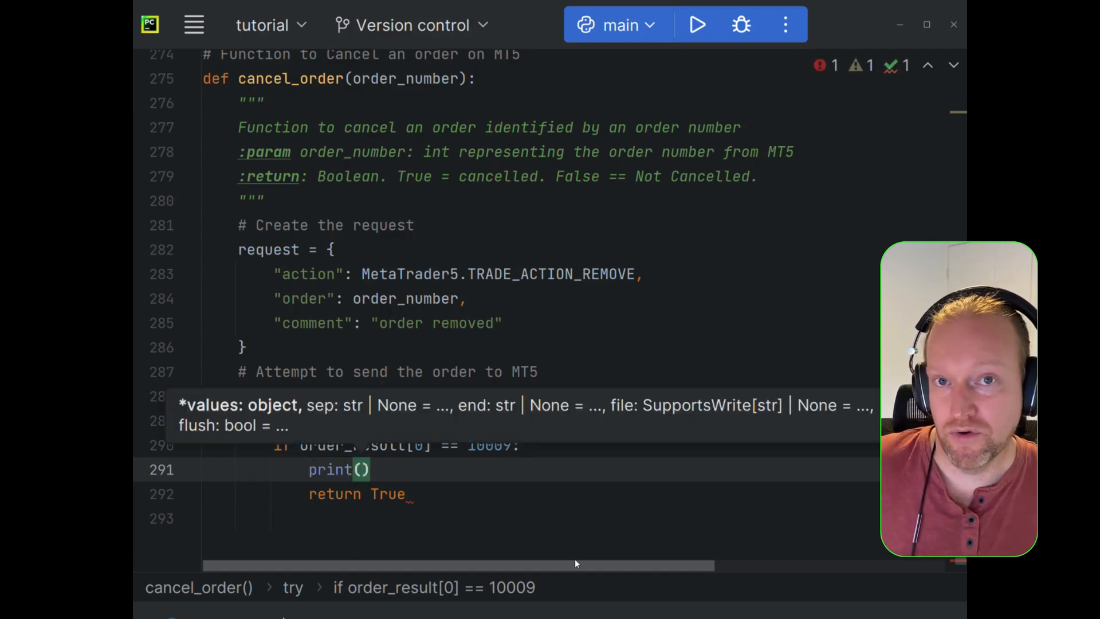
text("")
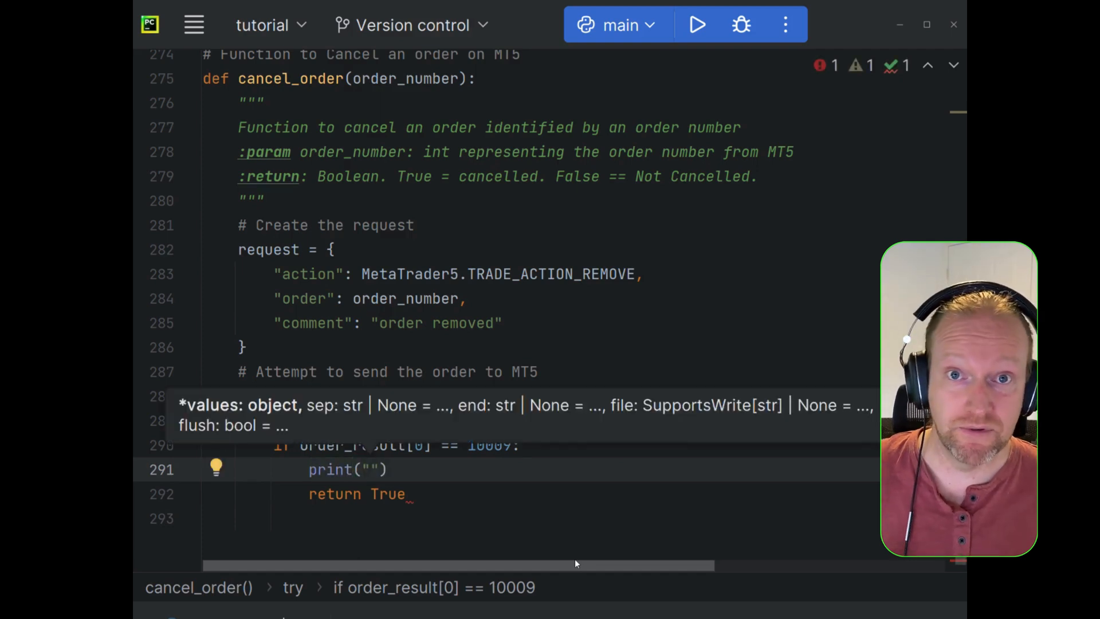
text(f"or)
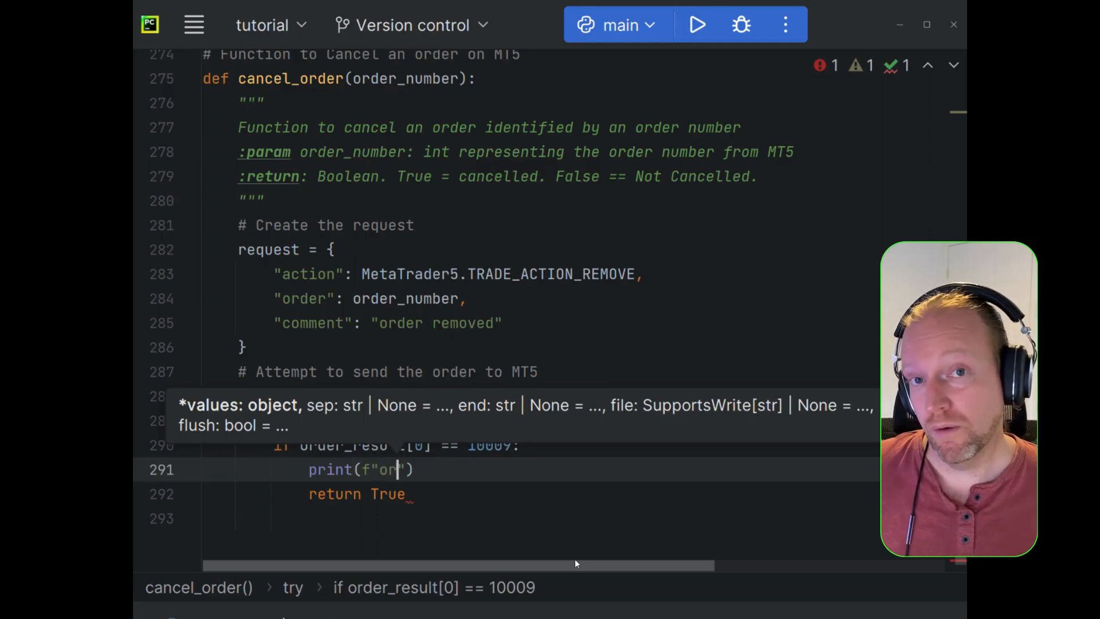
text(Order)
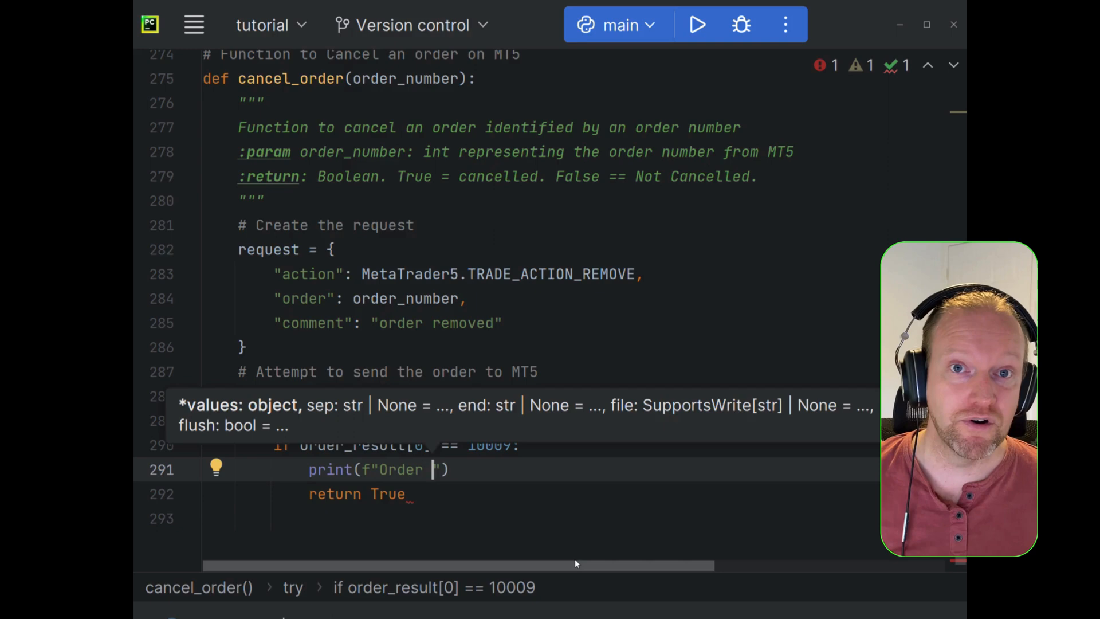
text({})
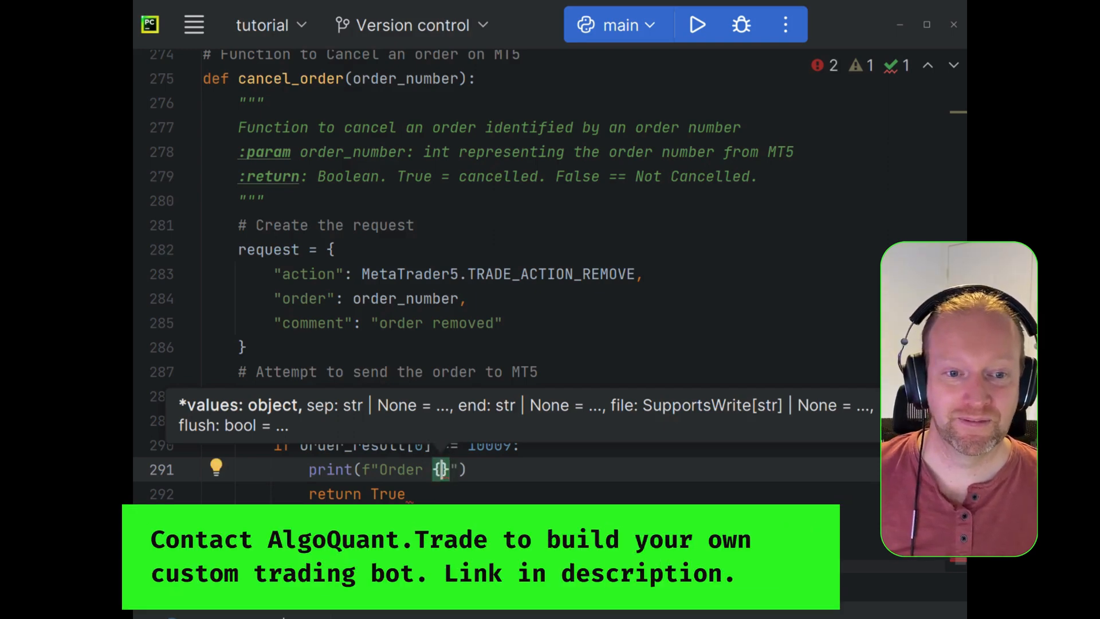
text(order_number)
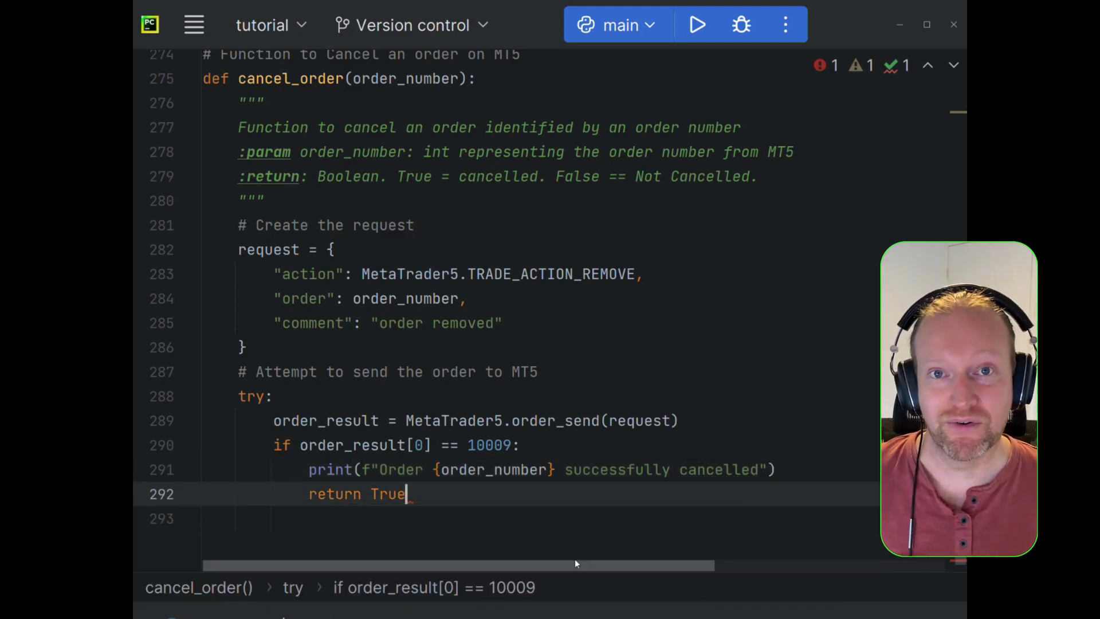
- Add an else branch printing f"Order {order_number} unable to be cancelled" and returning False
text(else)
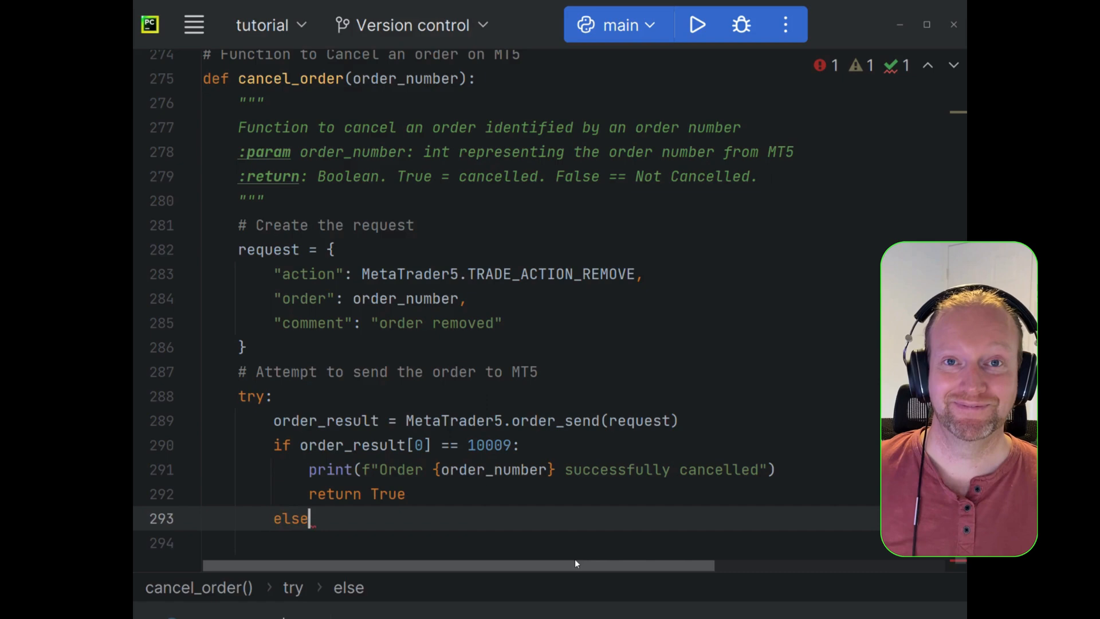
key(Enter)
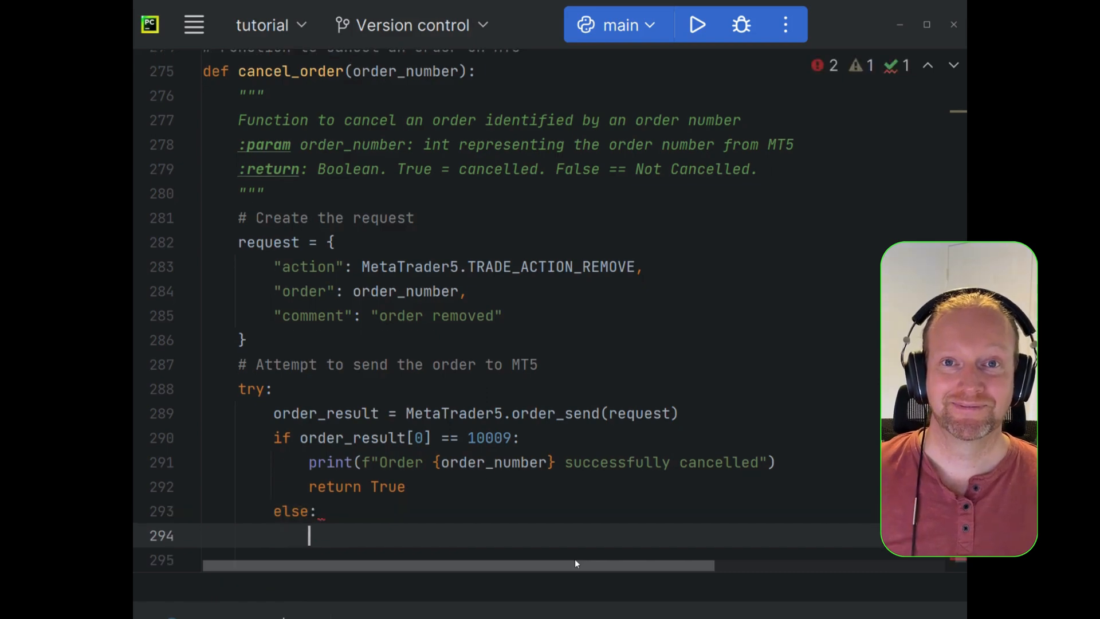
text(print(f)
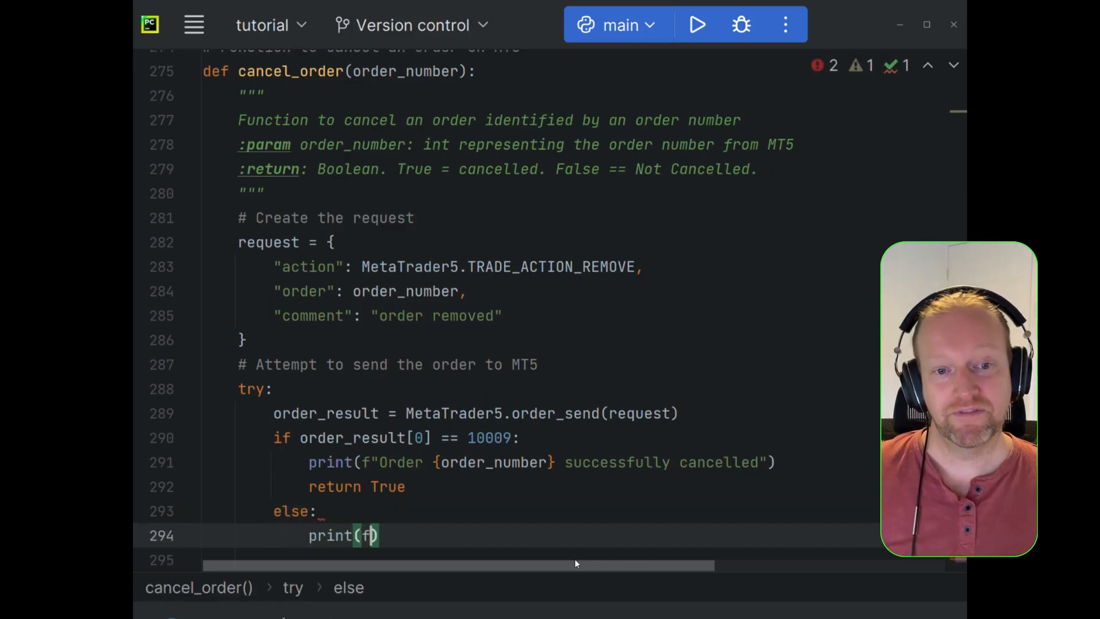
text("Order)
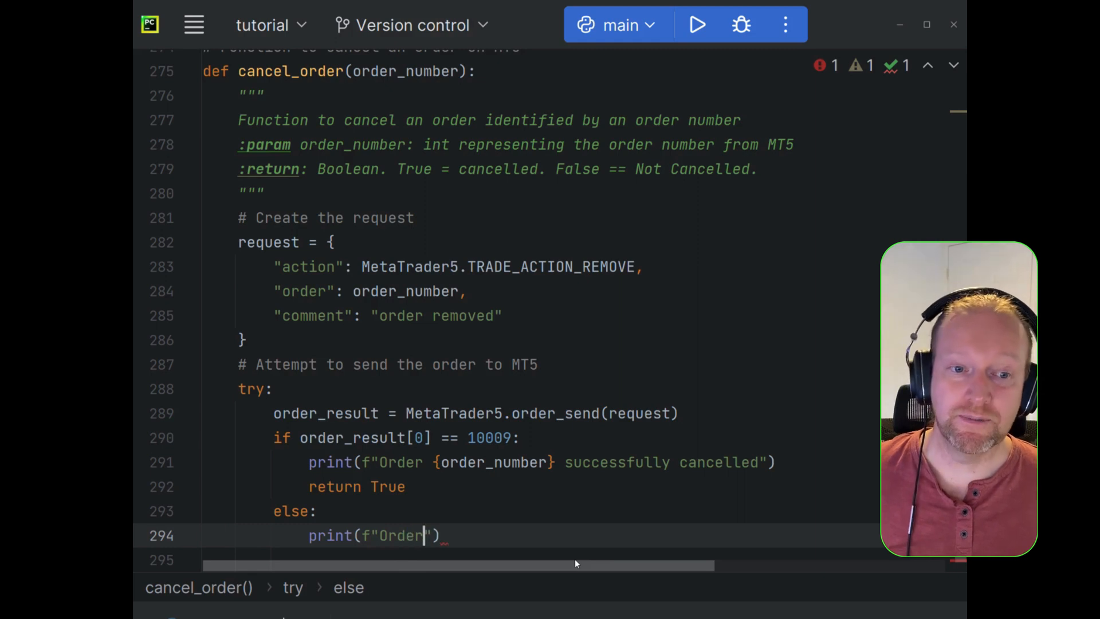
text({})
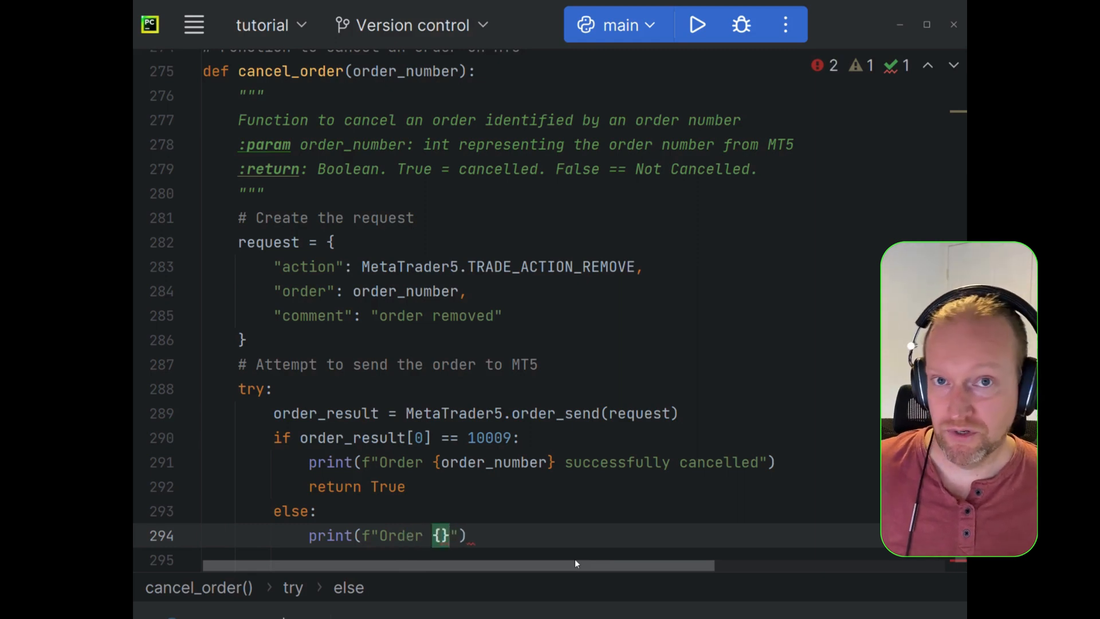
text(order_number)
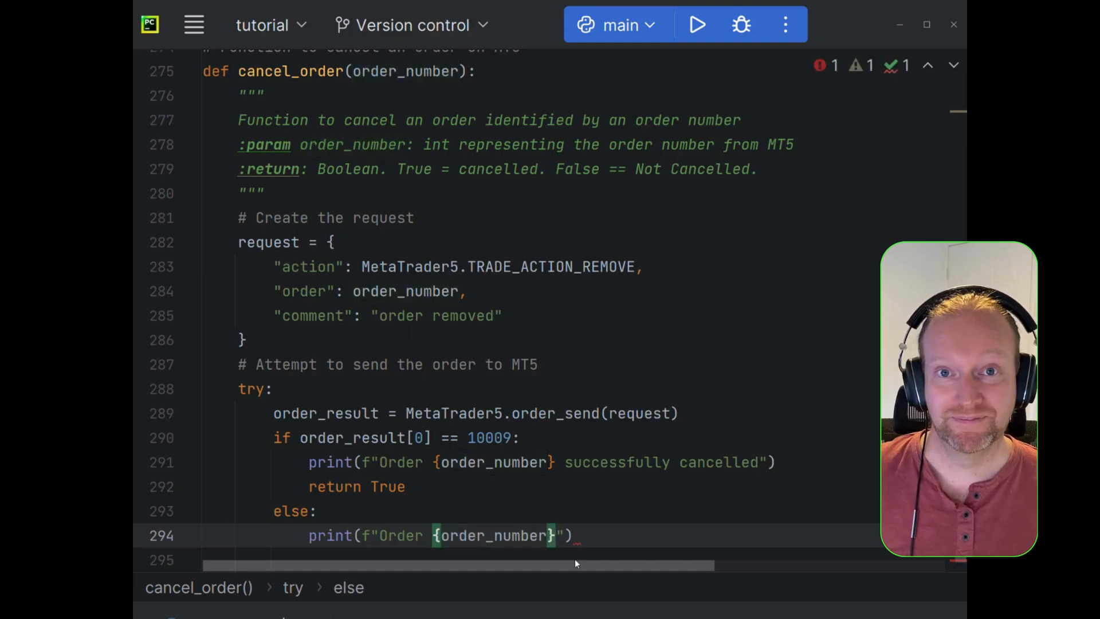
text(unable to)
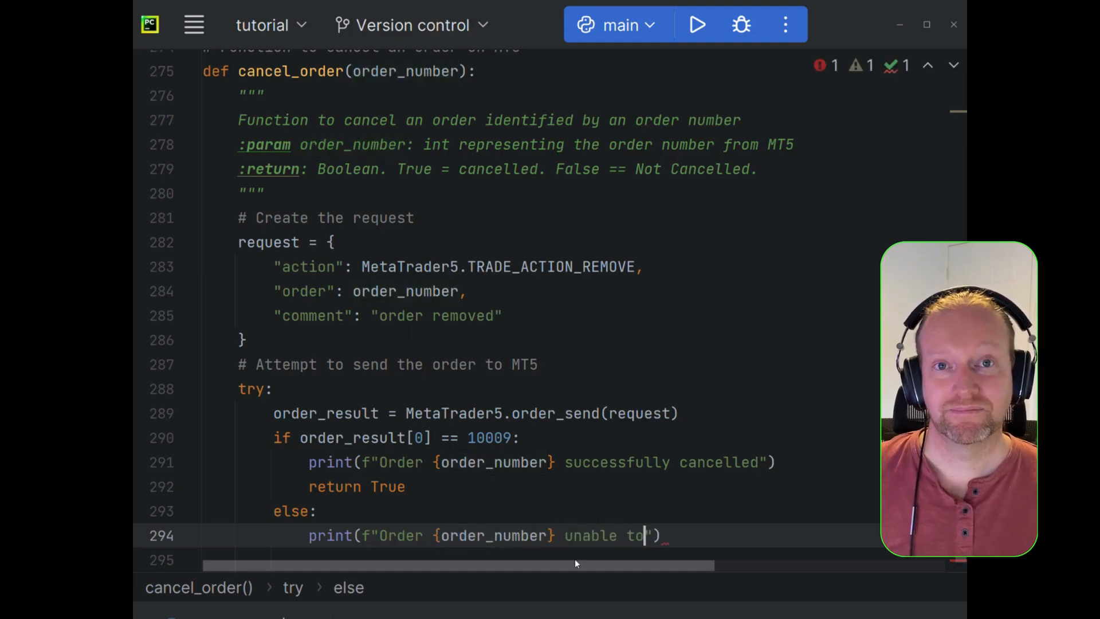
text(be cancelled)
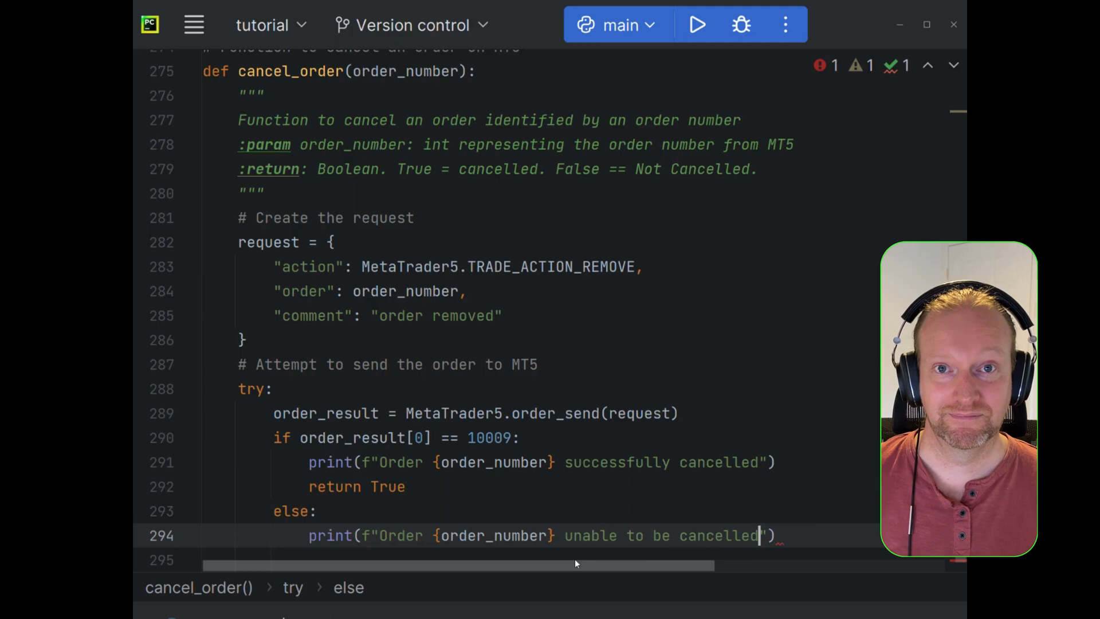
text(re)
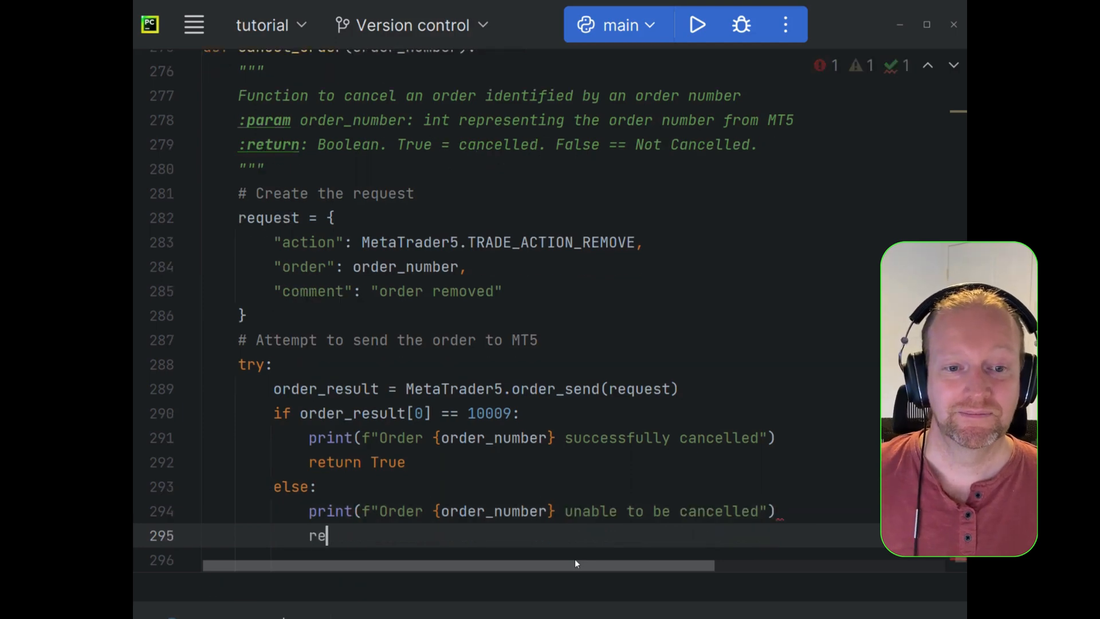
text(turn False)
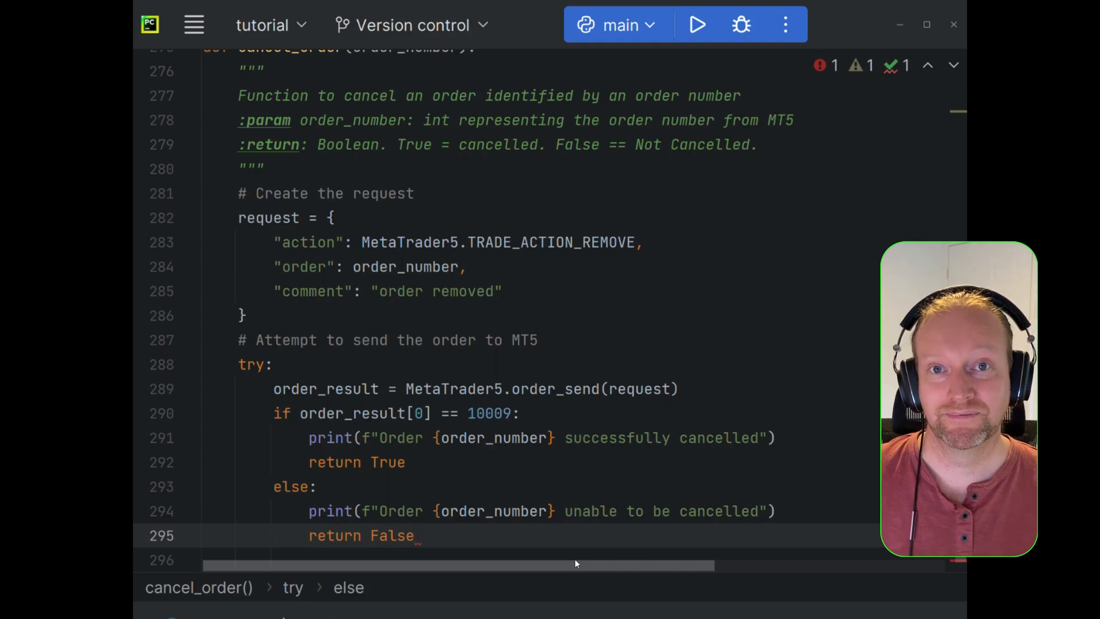
- Insert a '# You can add custom error handling if needed' comment above the else branch
key(Enter)
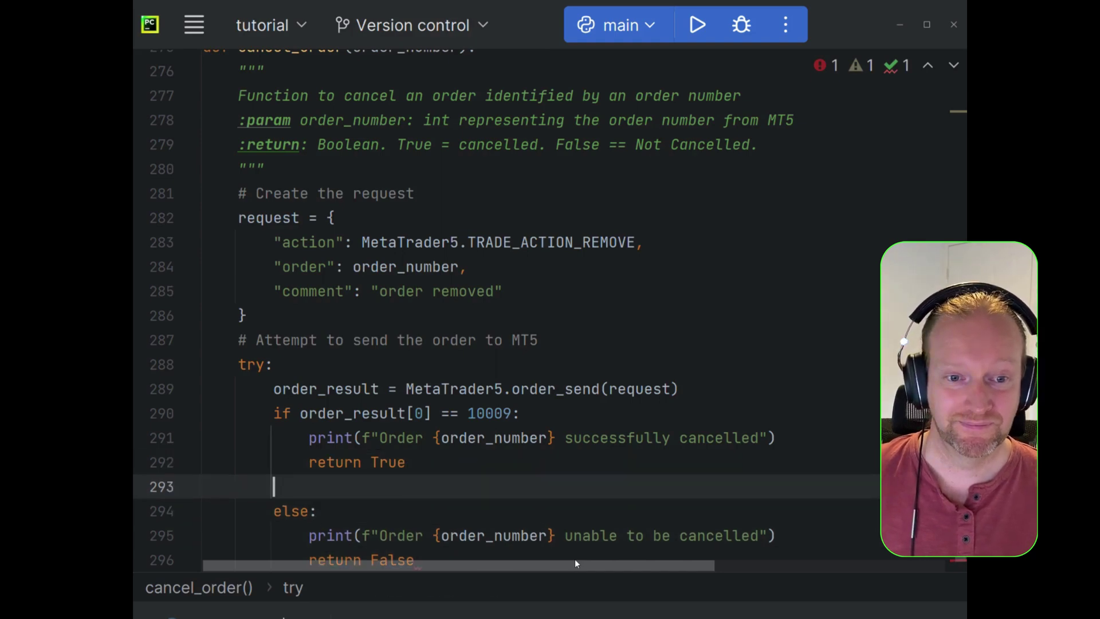
text(# You can put custom err)
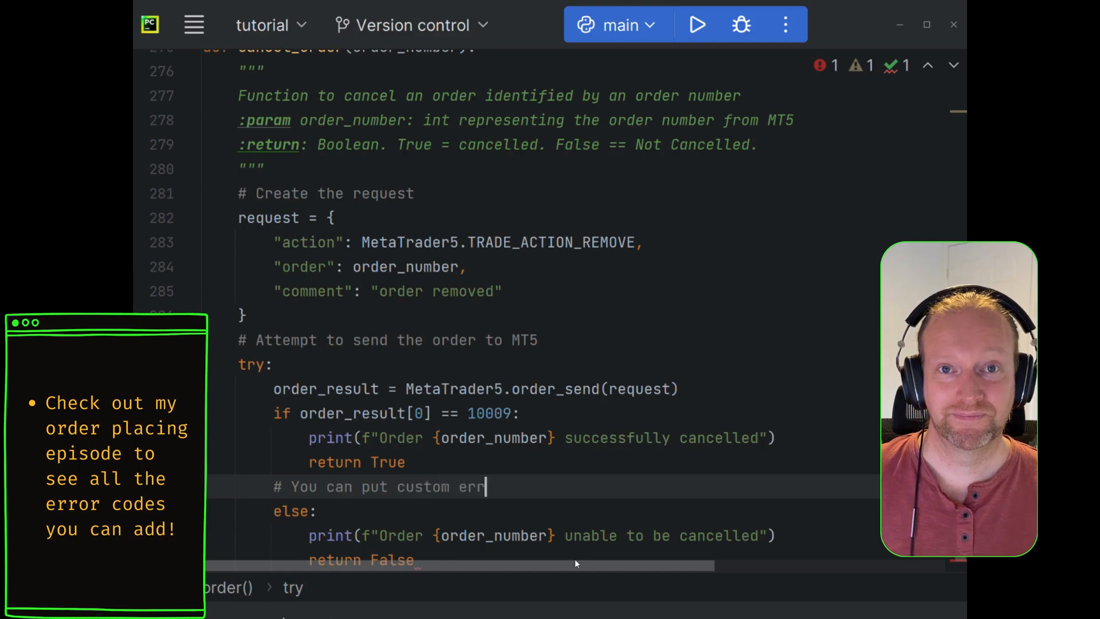
text(or handling)
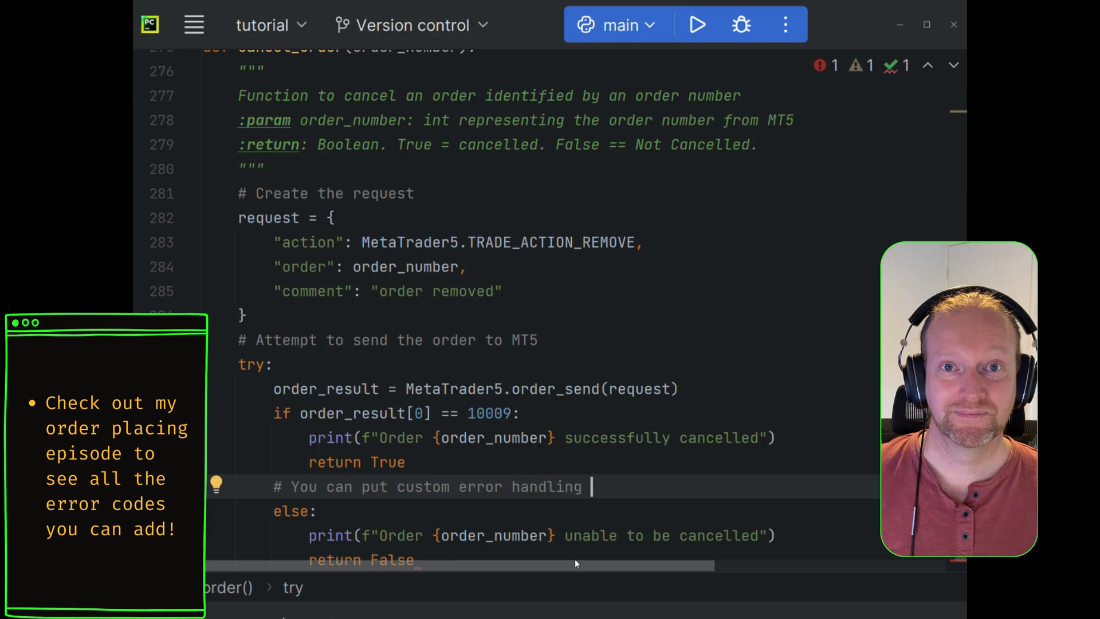
text(if needed)
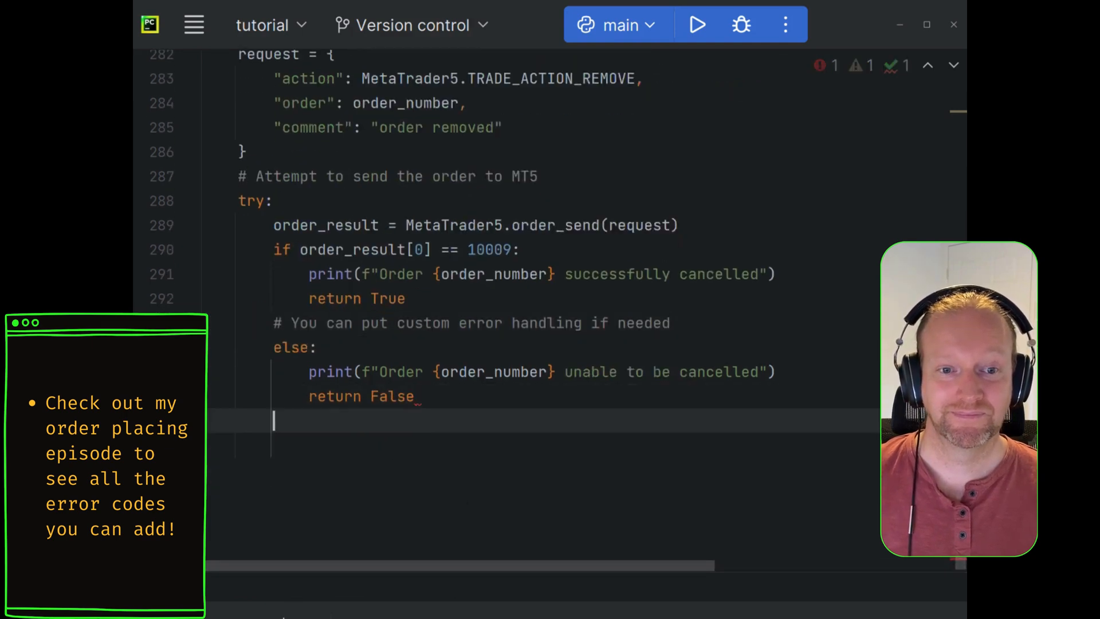
- Add except Exception as e: with a comment about an issue with MetaTrader
text(else)
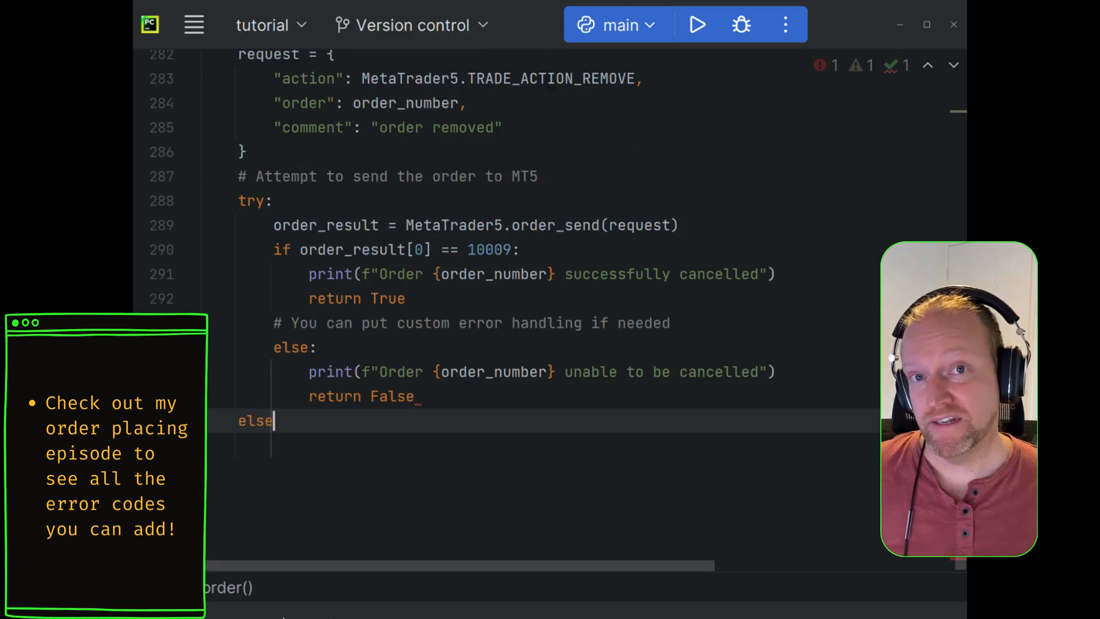
key(BackSpace)
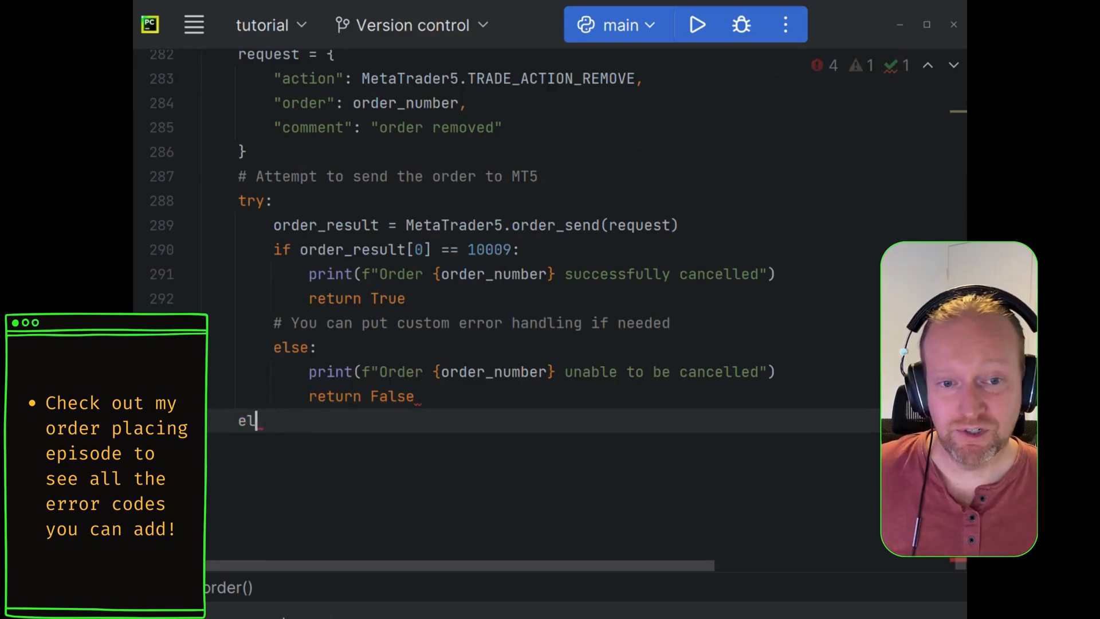
text(xcept)
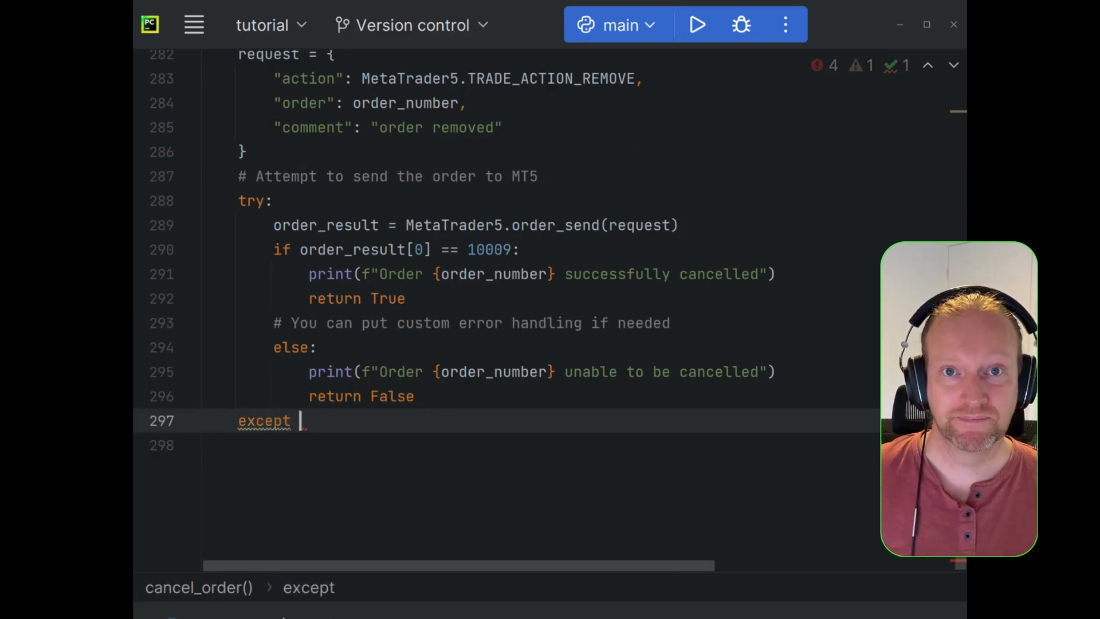
text(Exception as e:)
click(506, 445)
text(# This represents an)
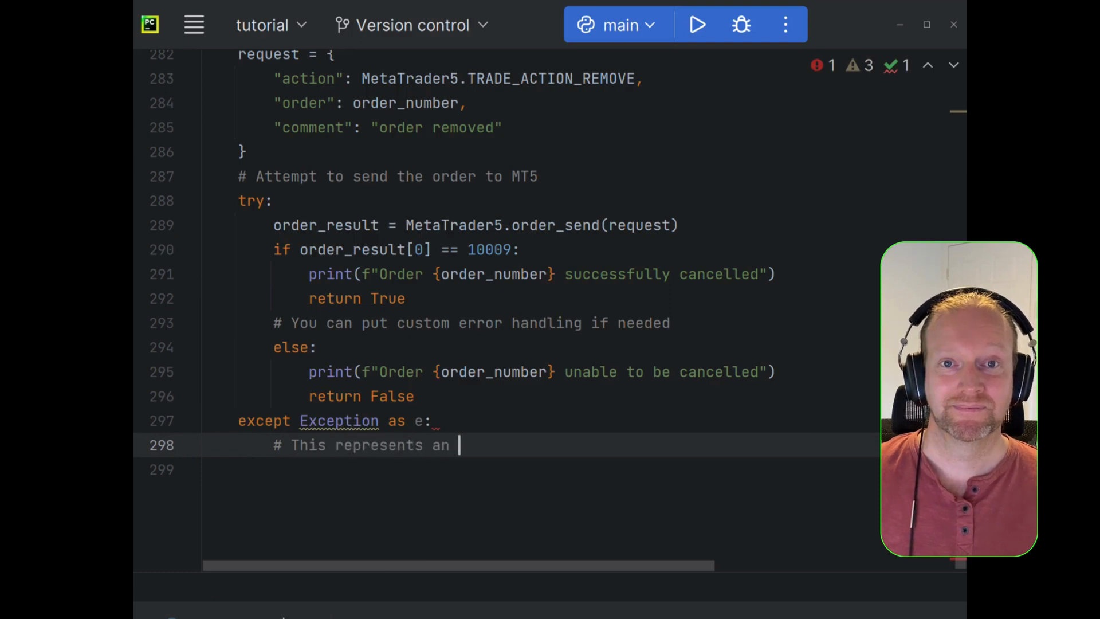
text(issue with)
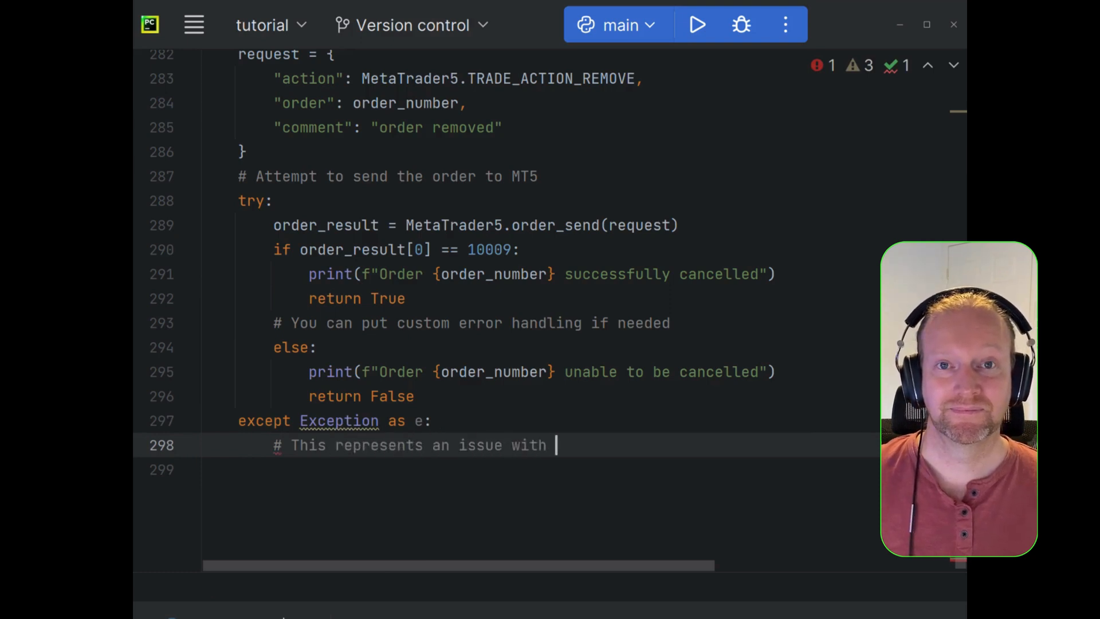
text(MetaTrader 5 terminal)
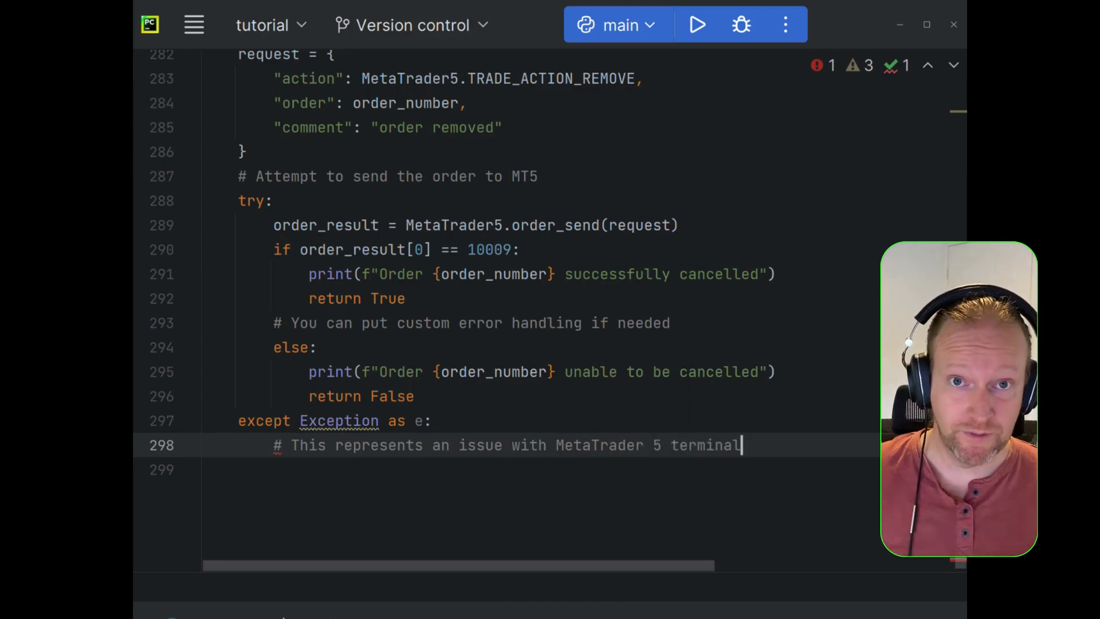
key(Enter)
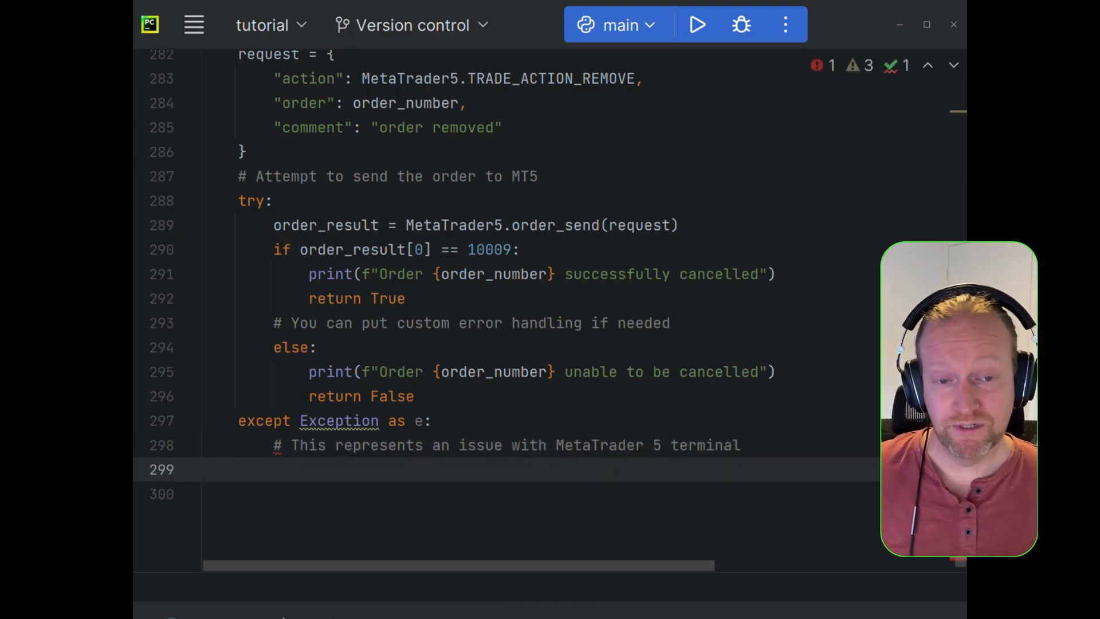
- Print f"Error cancelling {order}. Error: {e}" and raise Exception, then begin the next function's comment
text(pri)
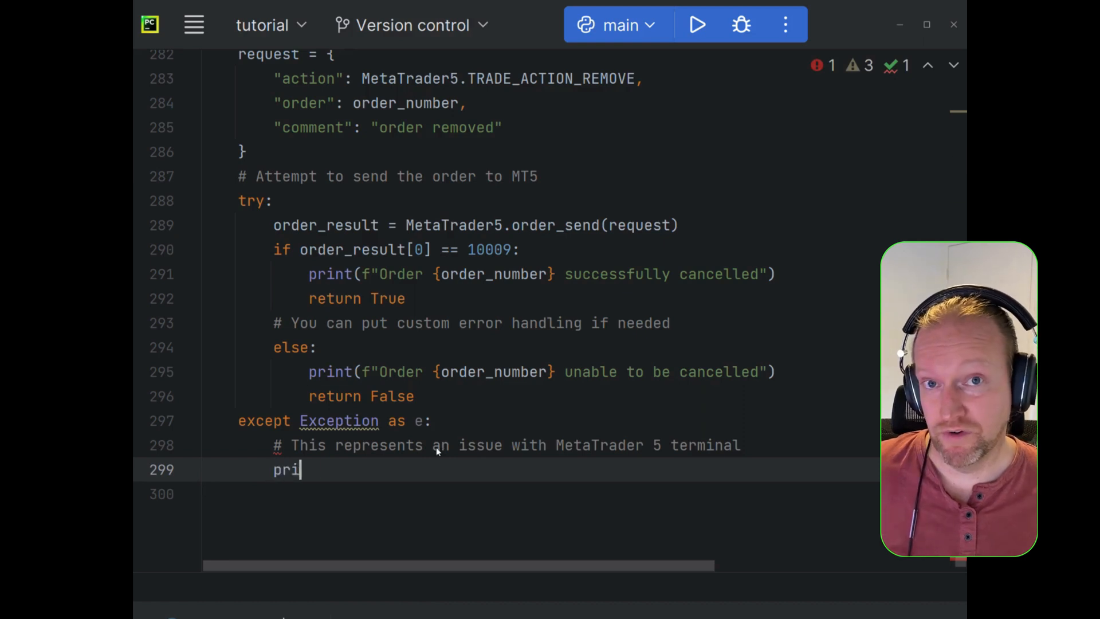
text(nt(f)
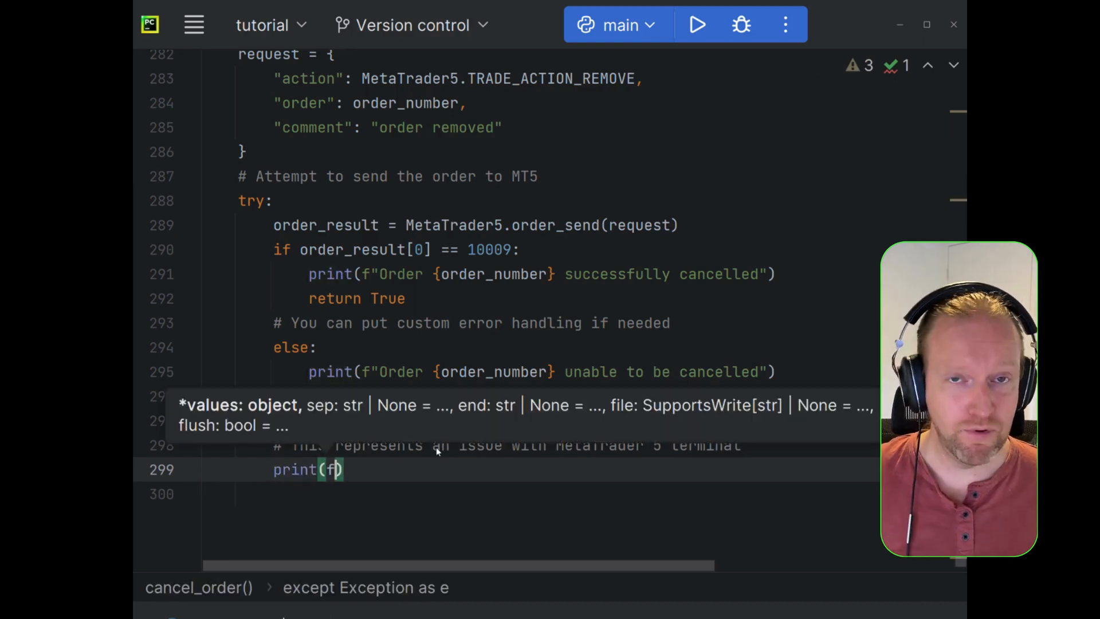
text(Error ")
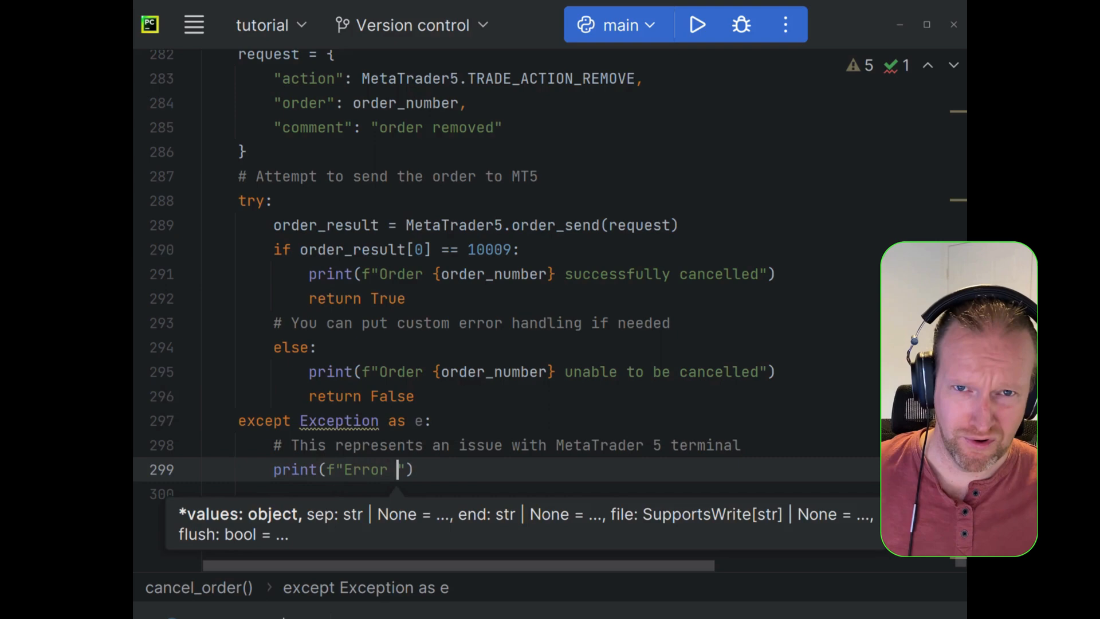
text(cancelling order)
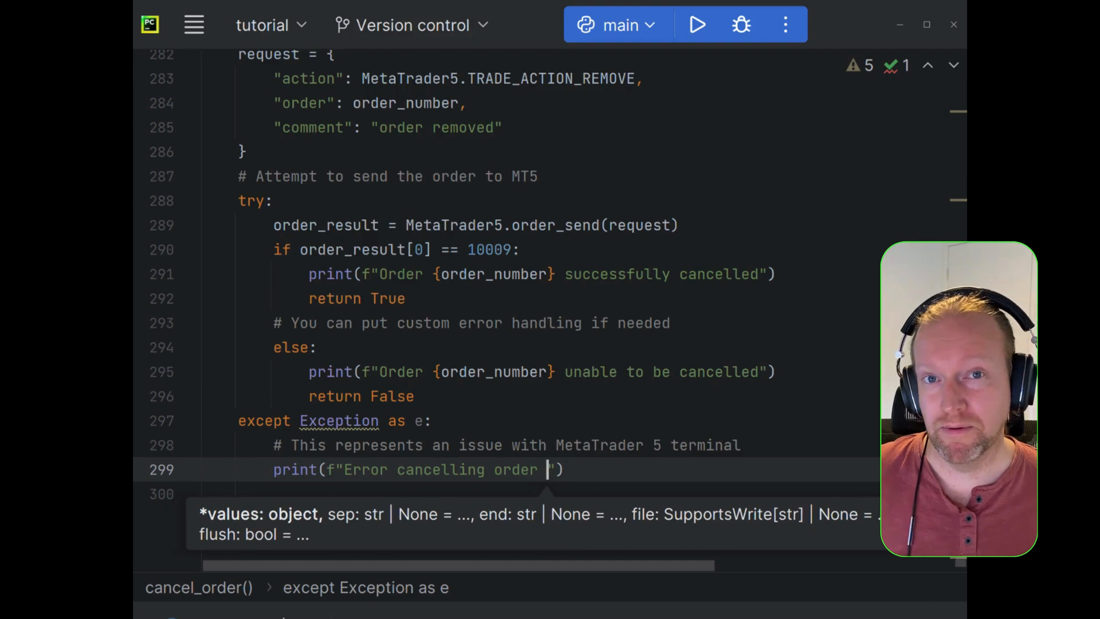
text({order})
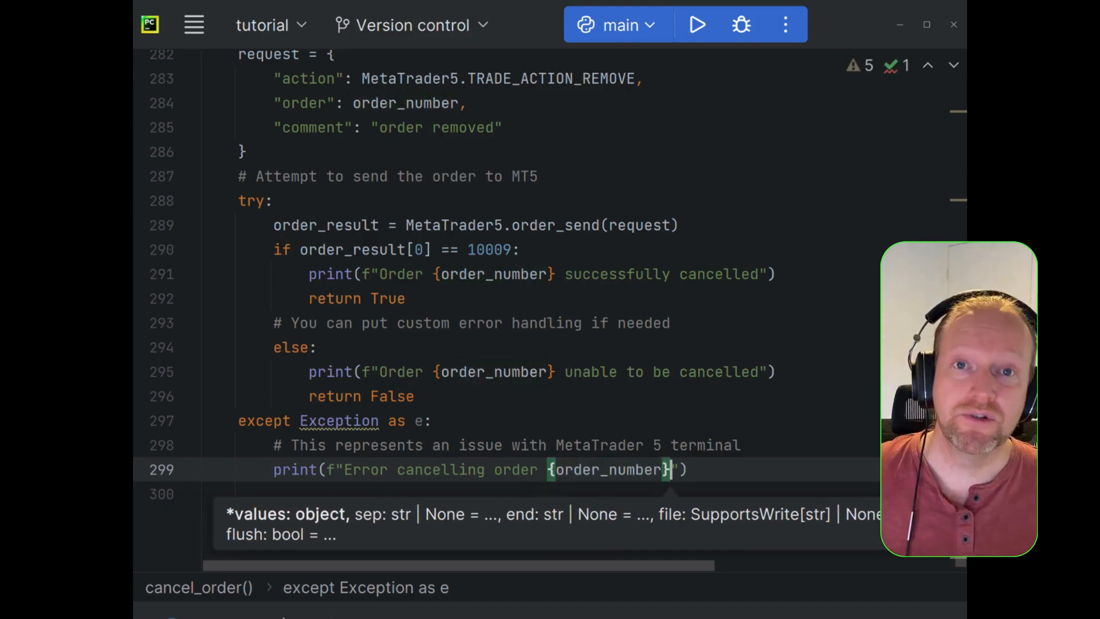
text(. Error:)
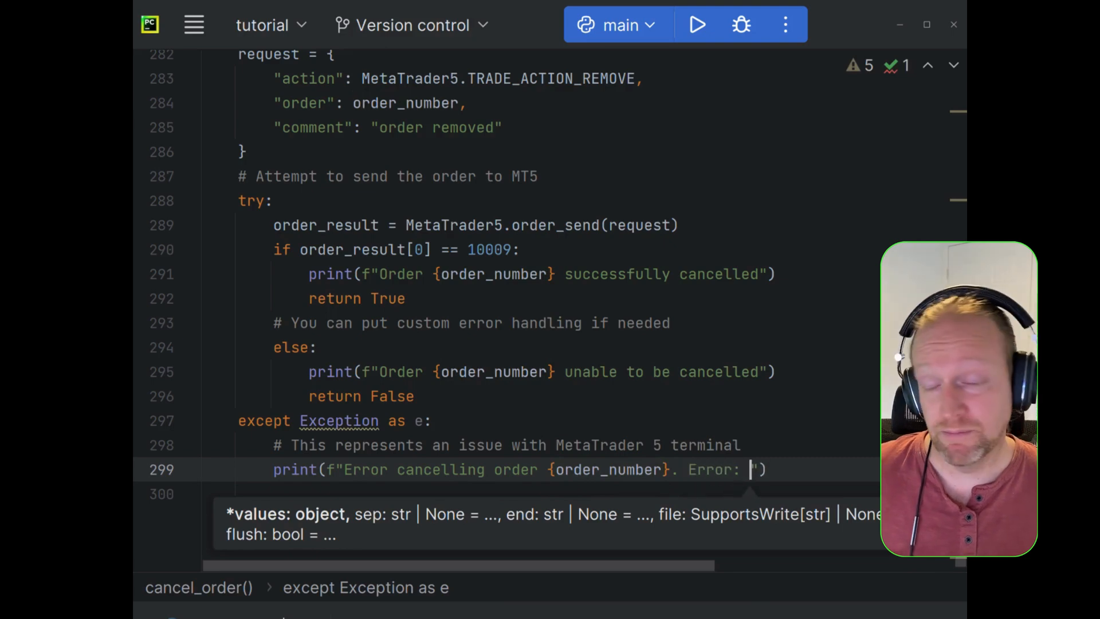
text({e})
click(542, 494)
text(retur)
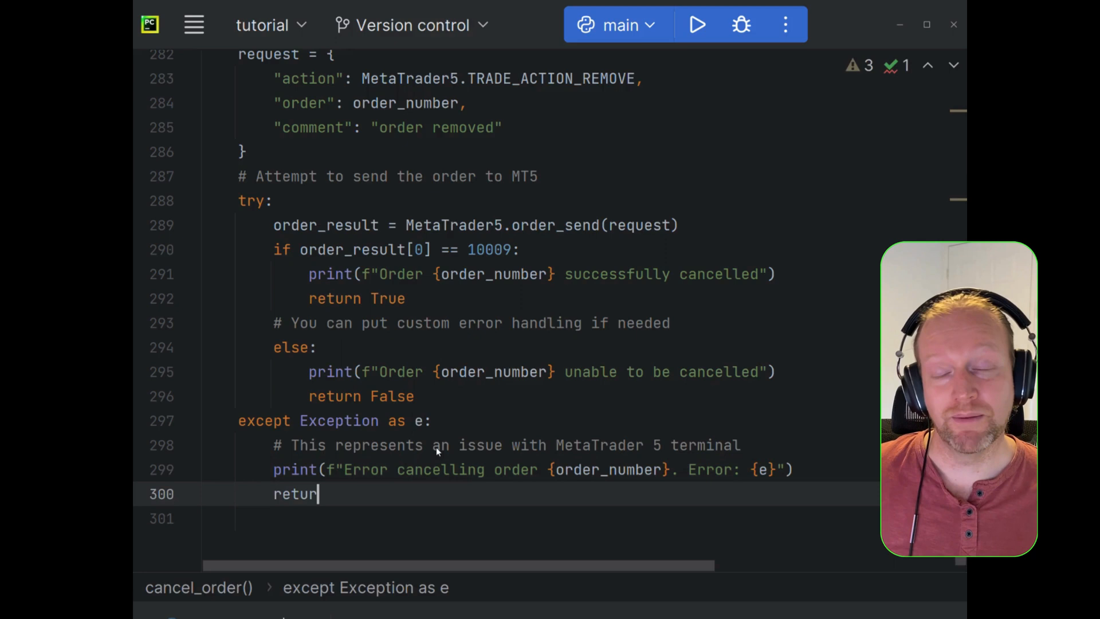
text(Fa)
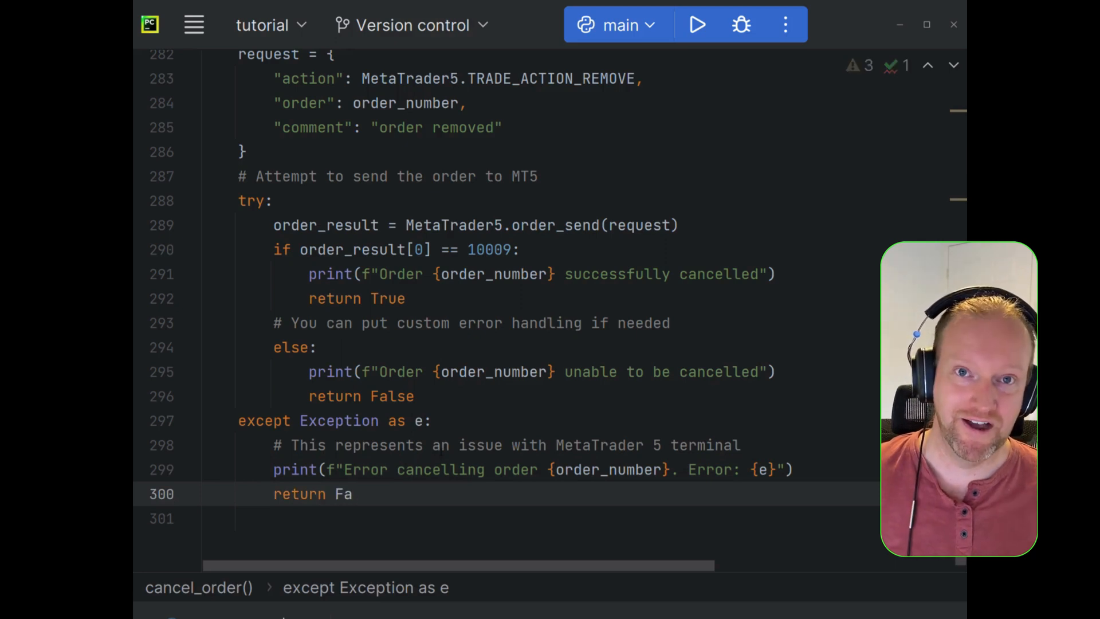
text(raise Exception)
click(506, 445)
text(, so stop)
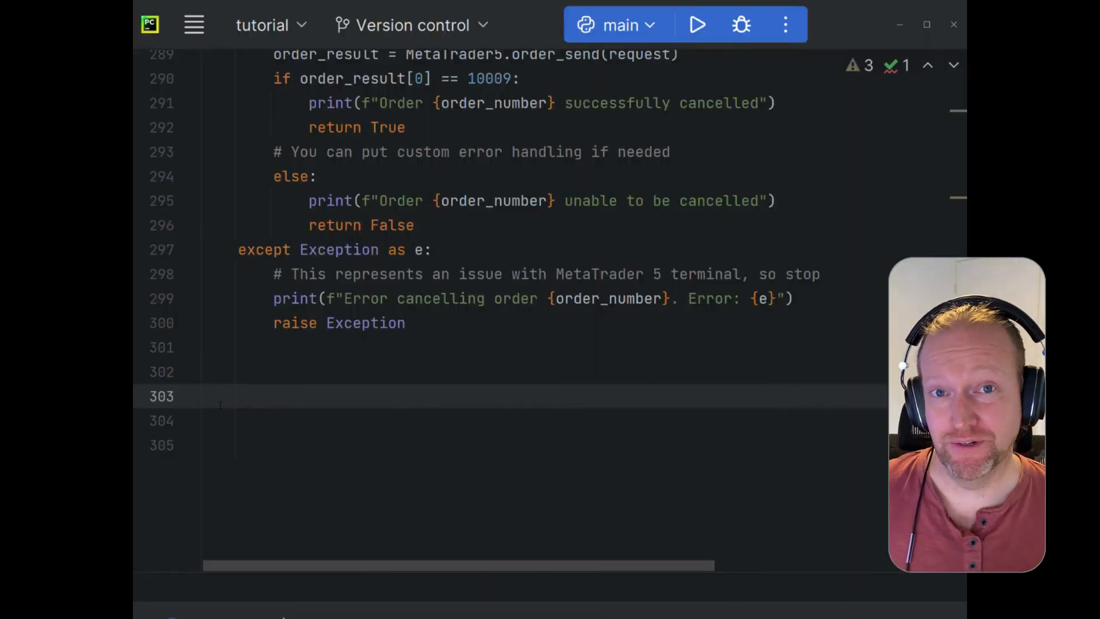
text(# Function to retrieve all currently open orders on MetaTra)
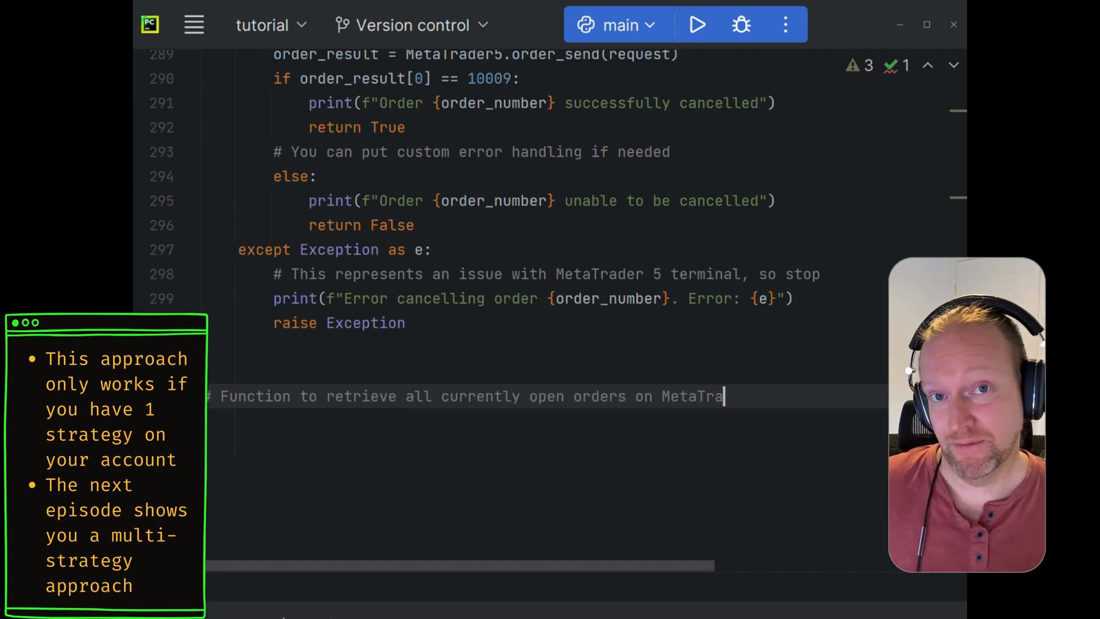
- Define get_all_open_orders() with a docstring returning a list of open orders
text(5from)
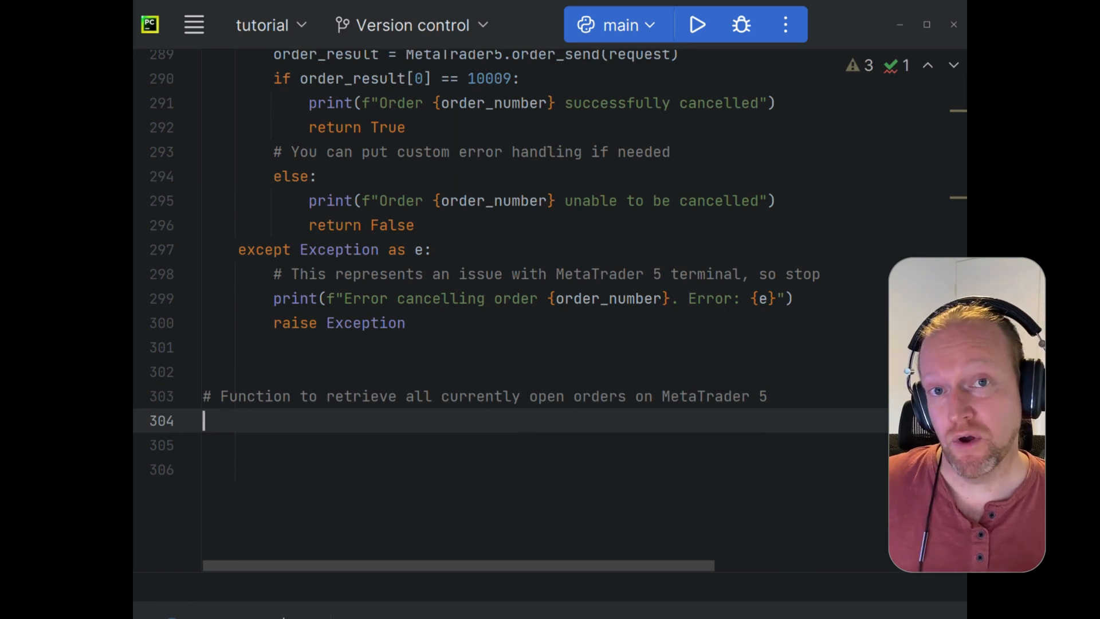
text(def g)
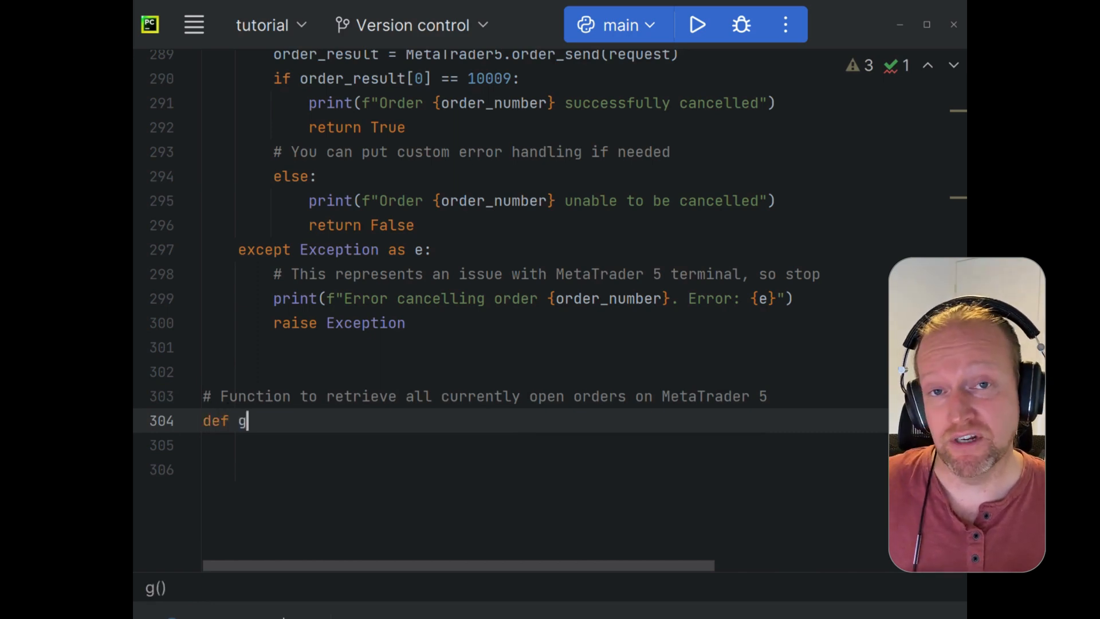
text(et_all)
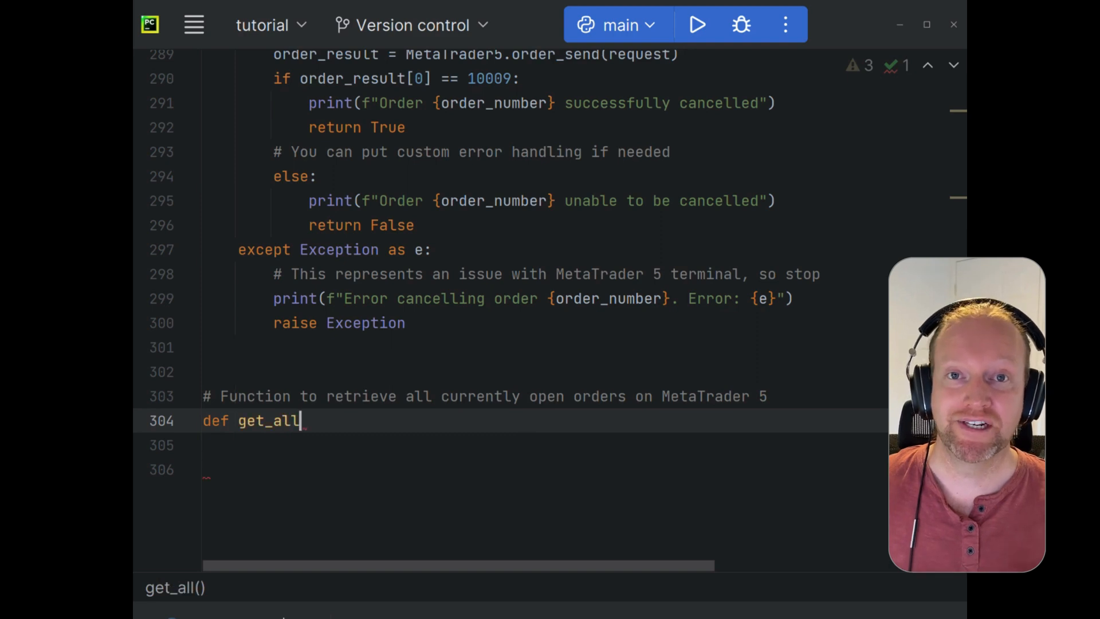
text(_open)
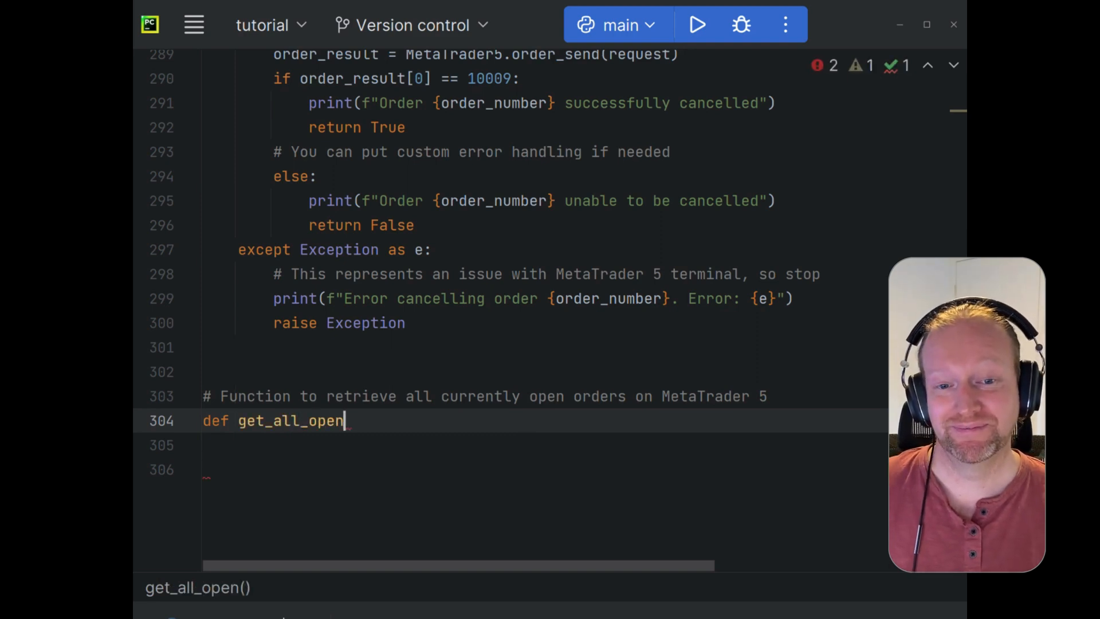
text(_orde)
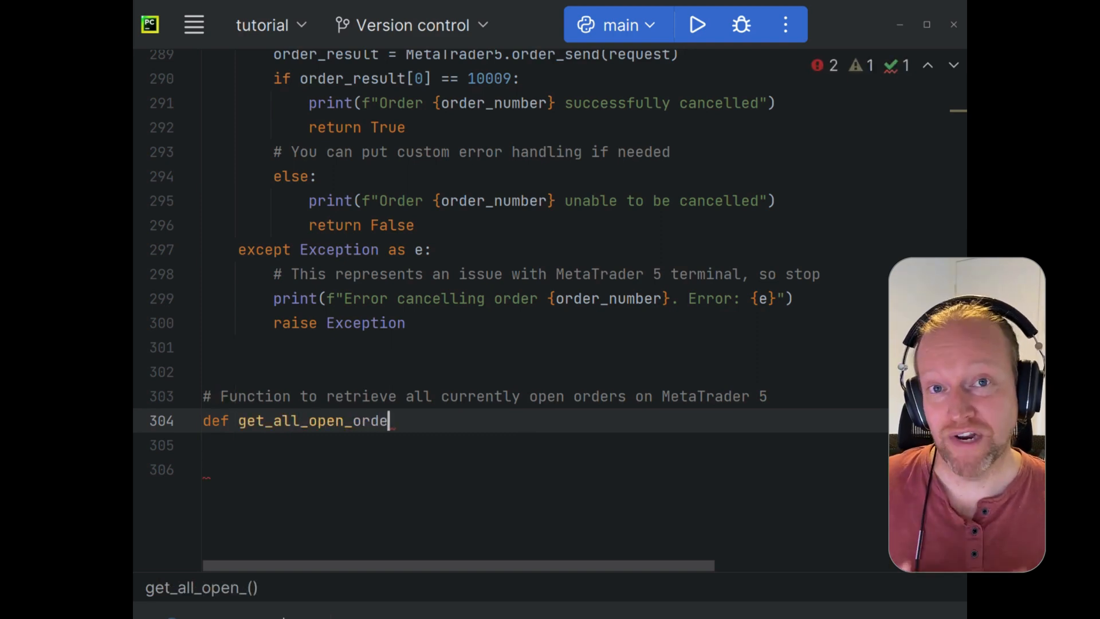
text(rs():)
click(543, 444)
text(""")
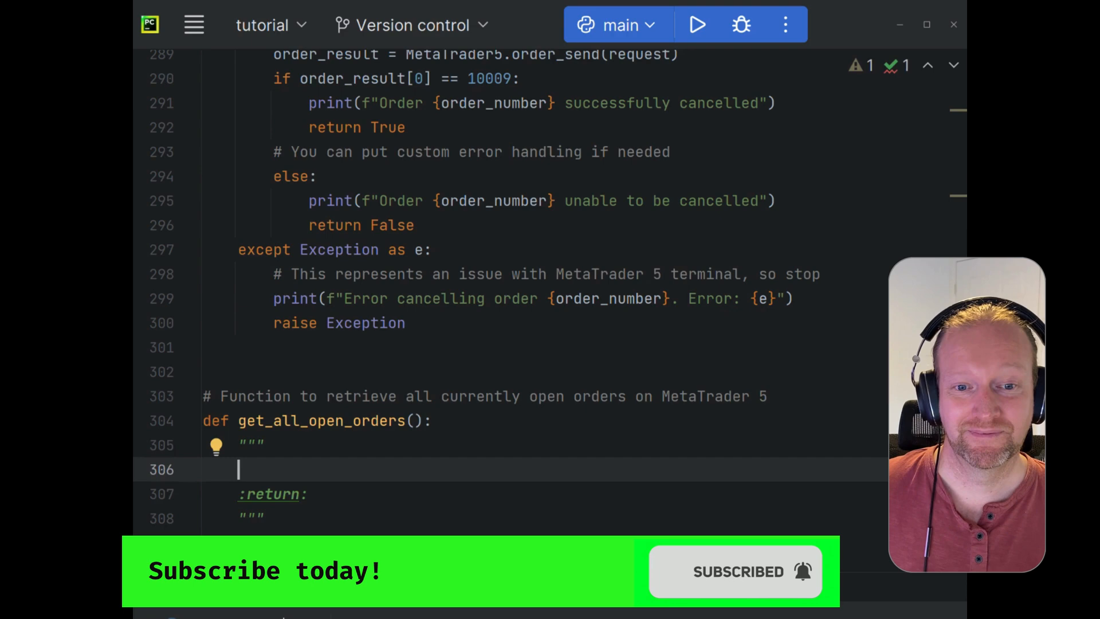
text(Function to retrieve)
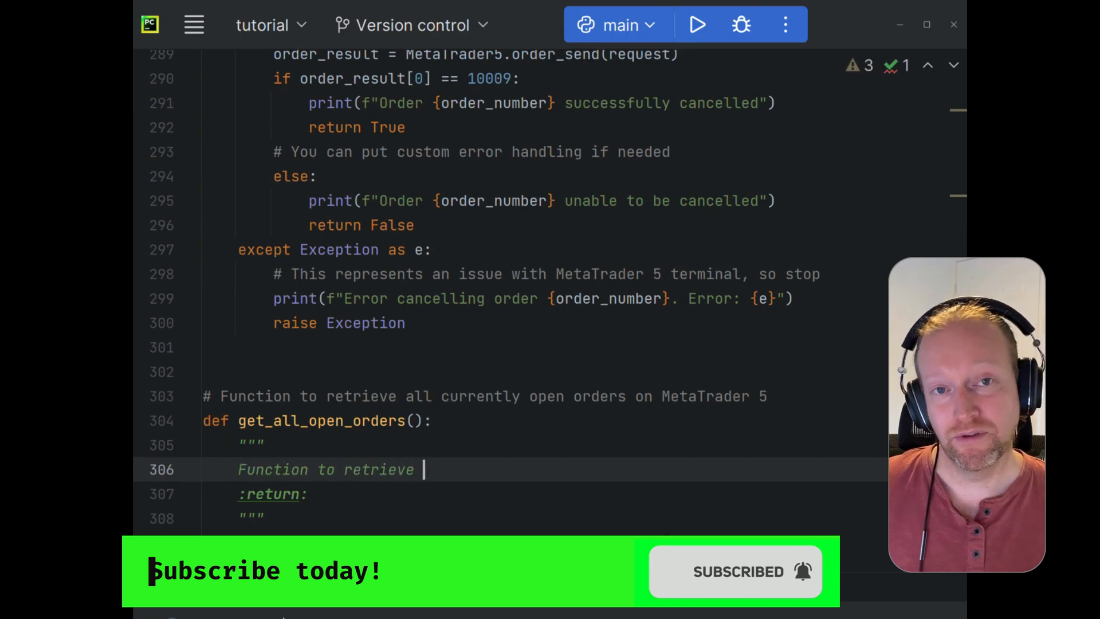
text(all open orders from MetaTrader 5)
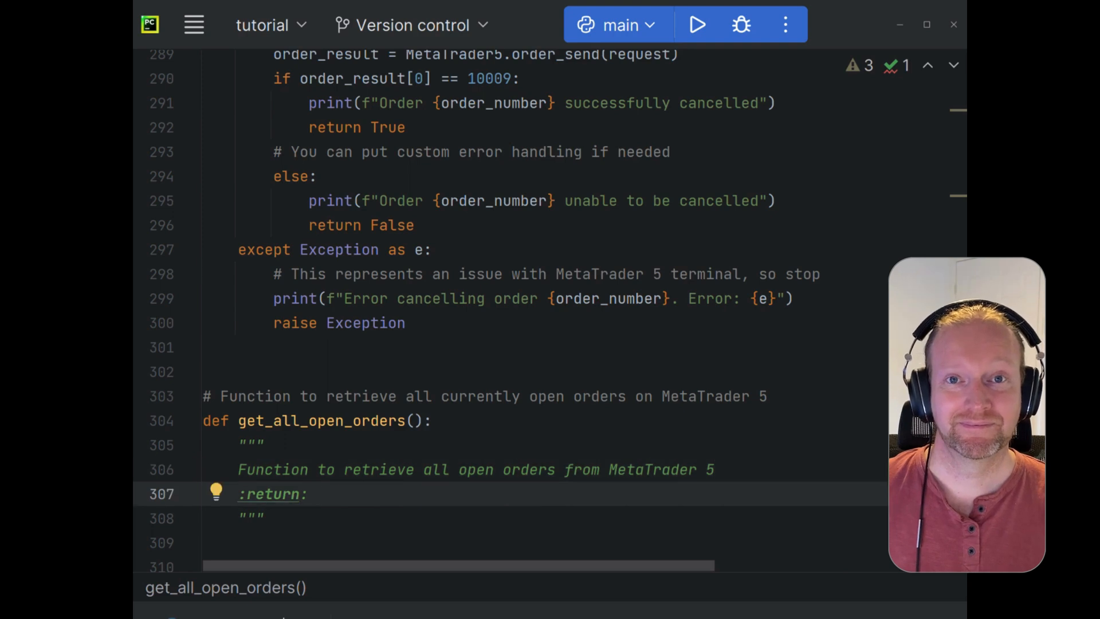
text(list of op)
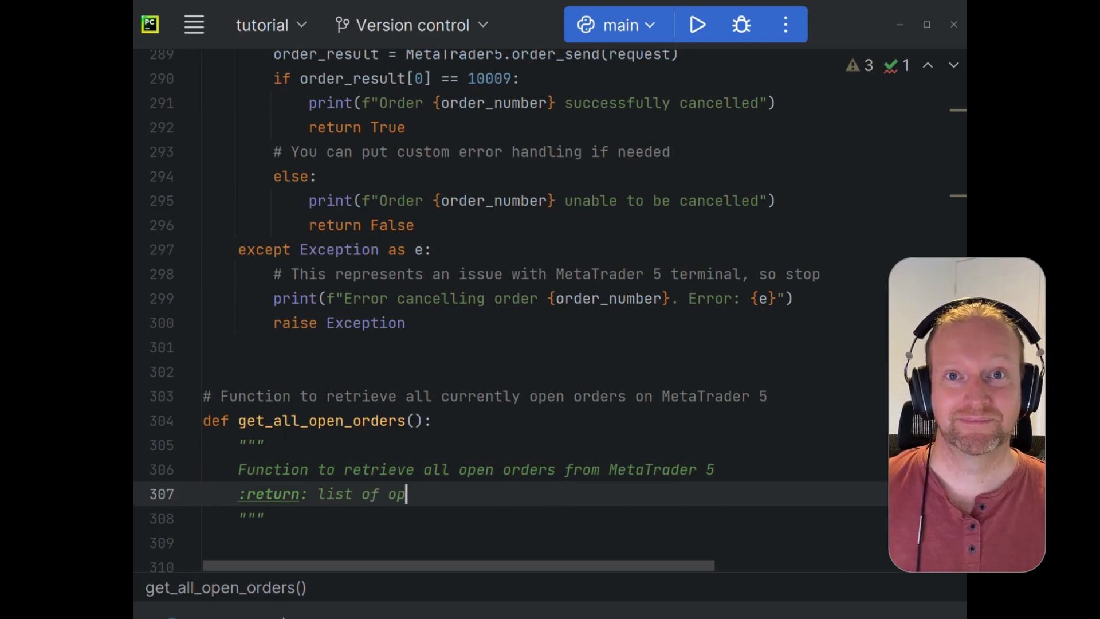
text(en orders)
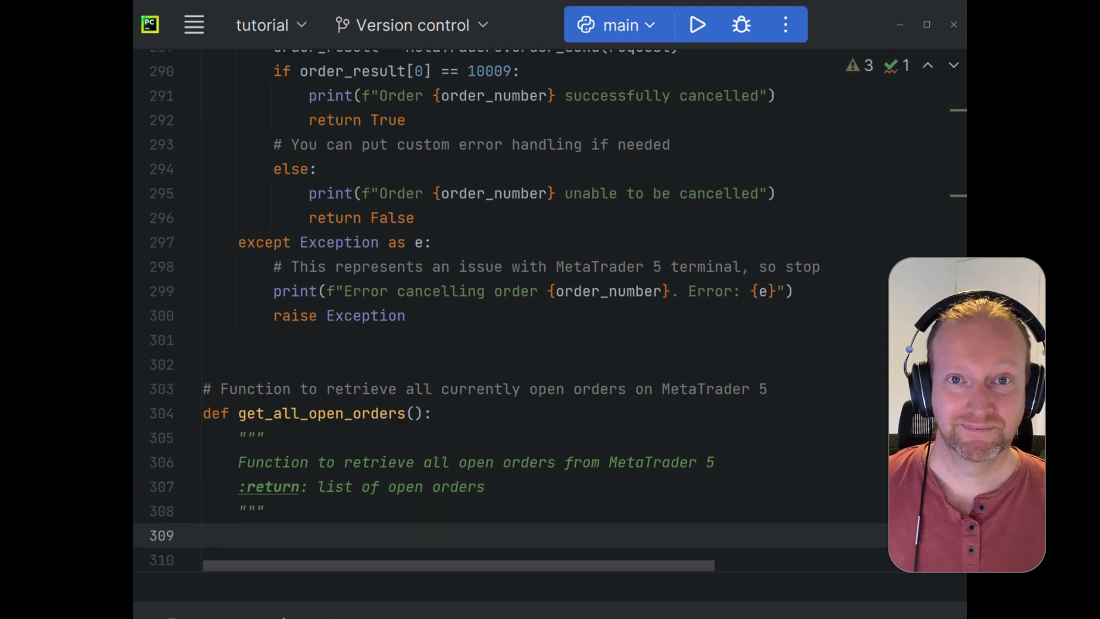
- Return MetaTrader5.orders_get() as the function body
text(return)
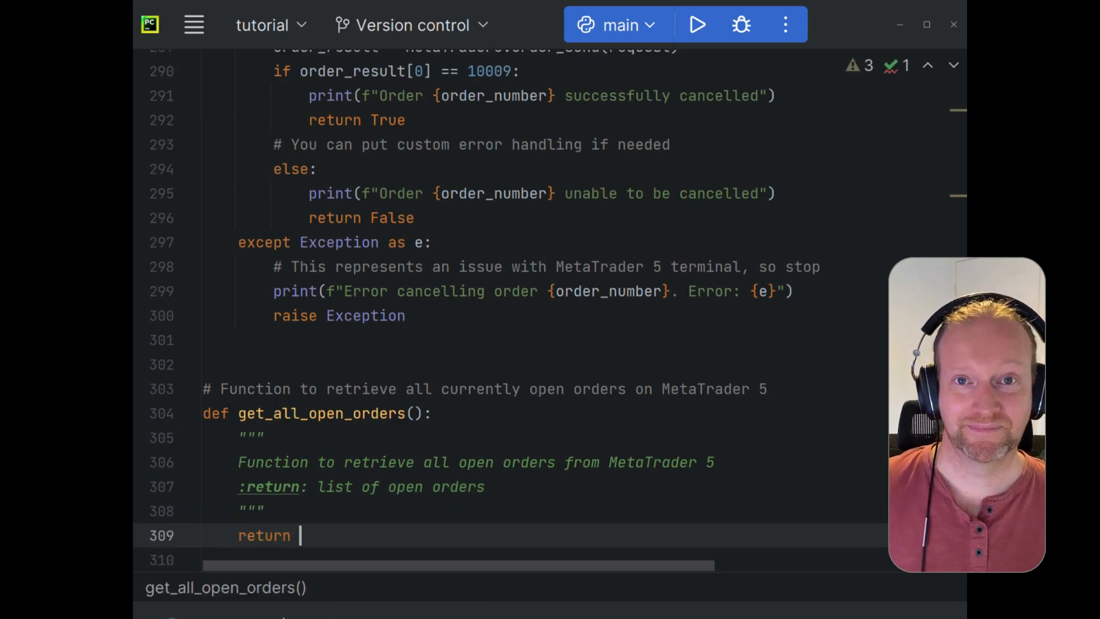
text(MetaTrader5)
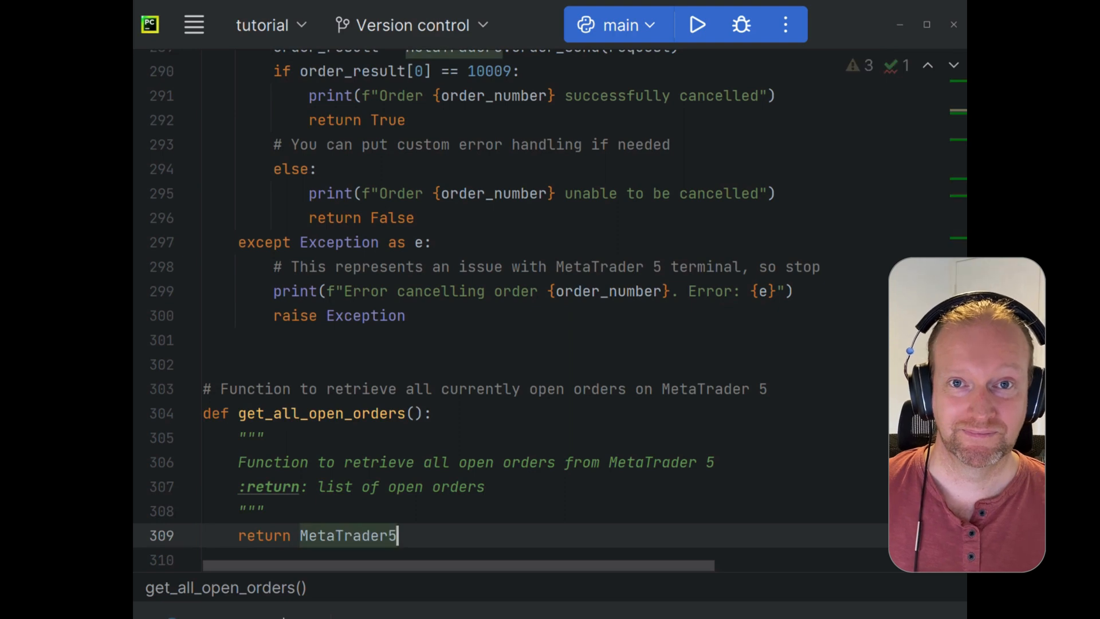
text(.or)
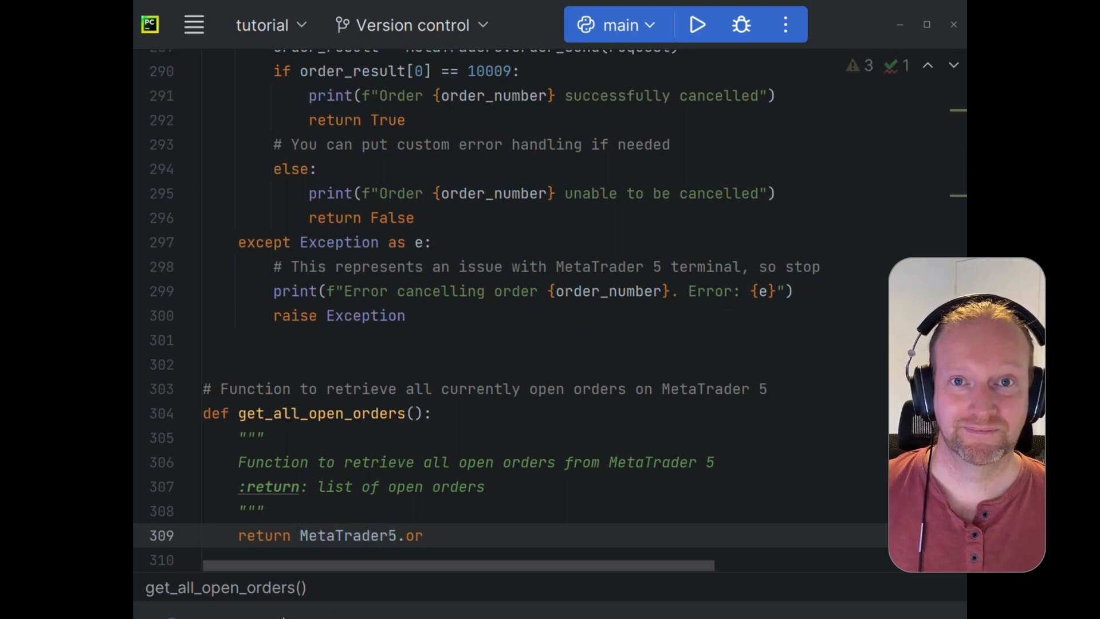
text(ders_get())
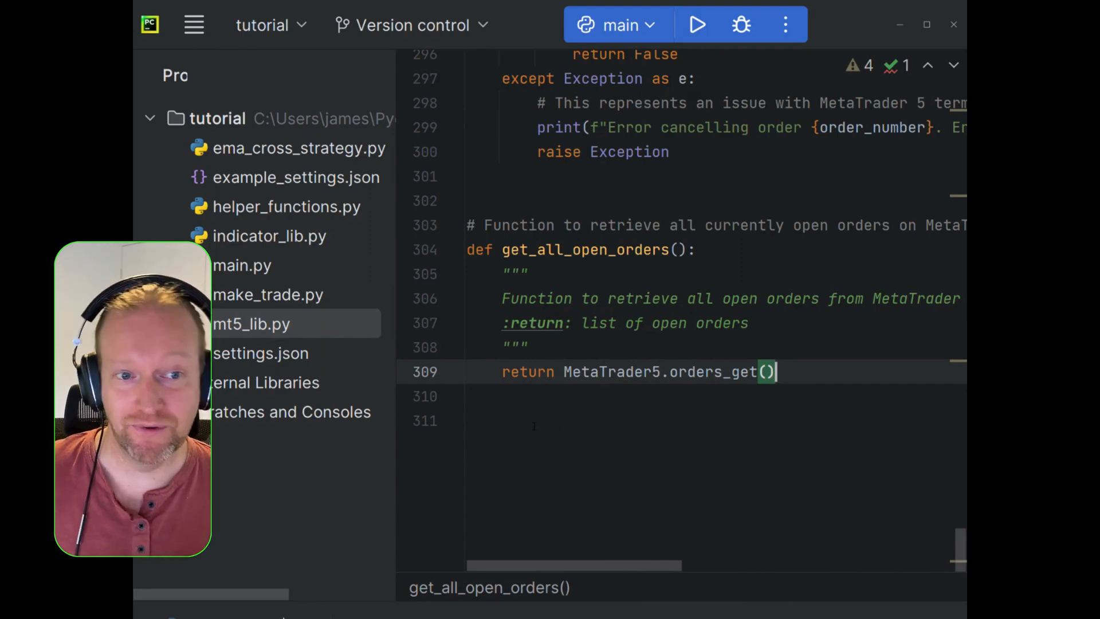
- In main.py run_strategy add Strategy Risk Management comments and orders = mt5_lib.get_all_open_orders()
click(243, 265)
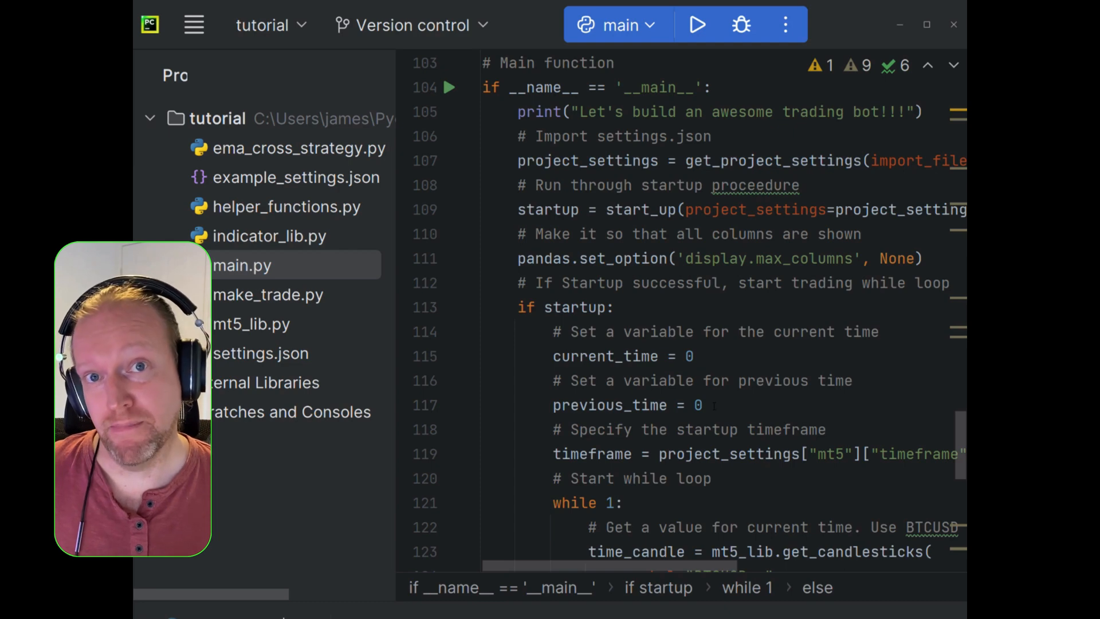
scroll(down, 3)
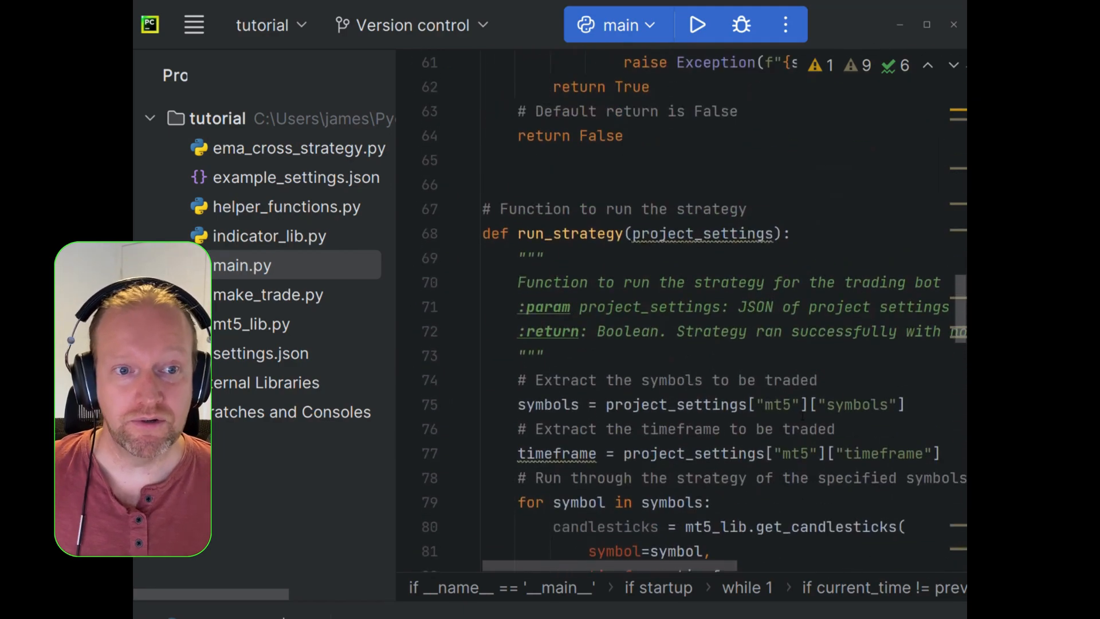
scroll(down, 3)
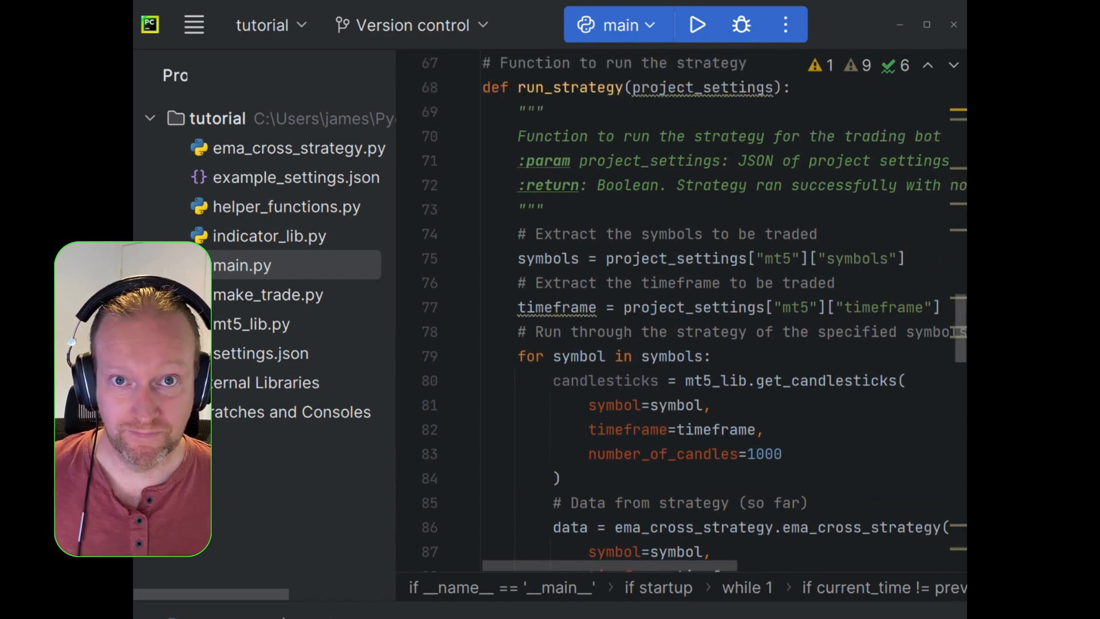
scroll(down, 3)
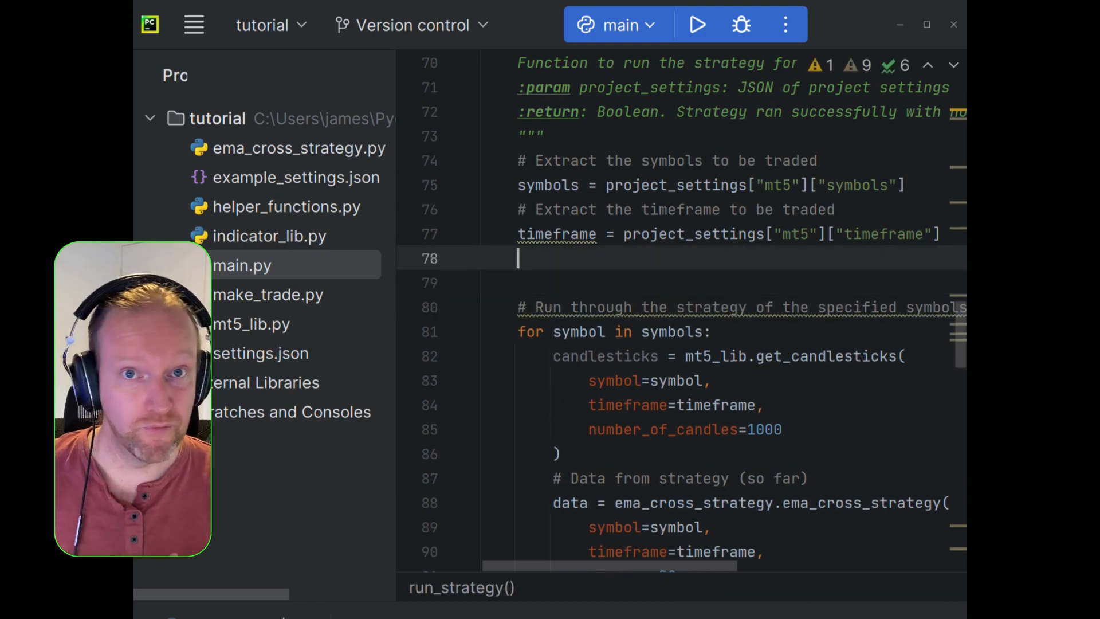
text(#)
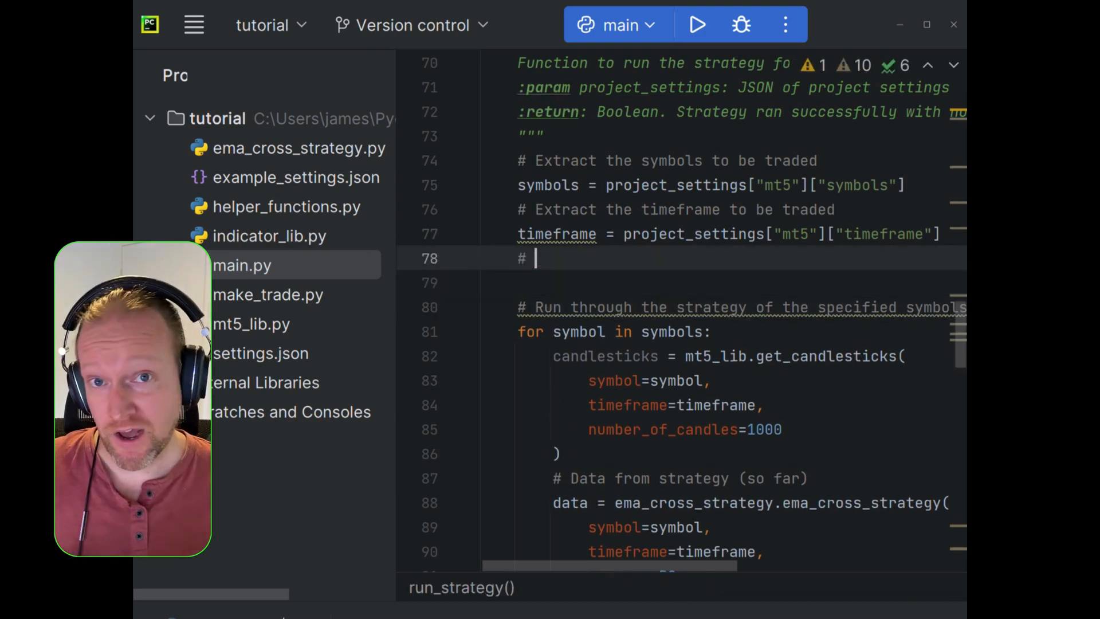
text(Strate)
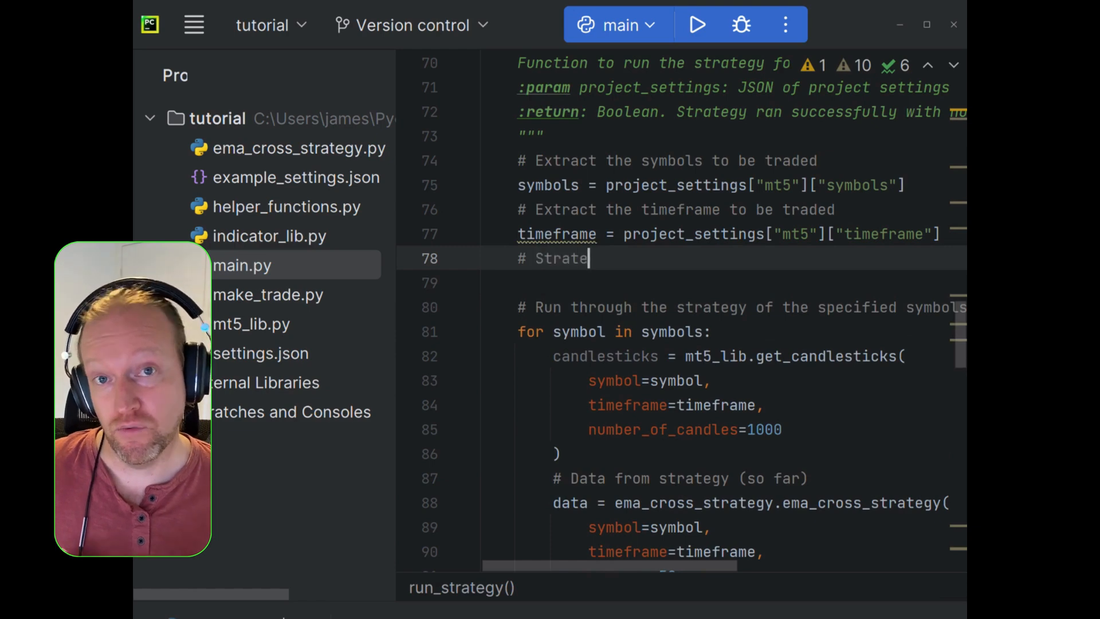
text(gy Risk Managemen)
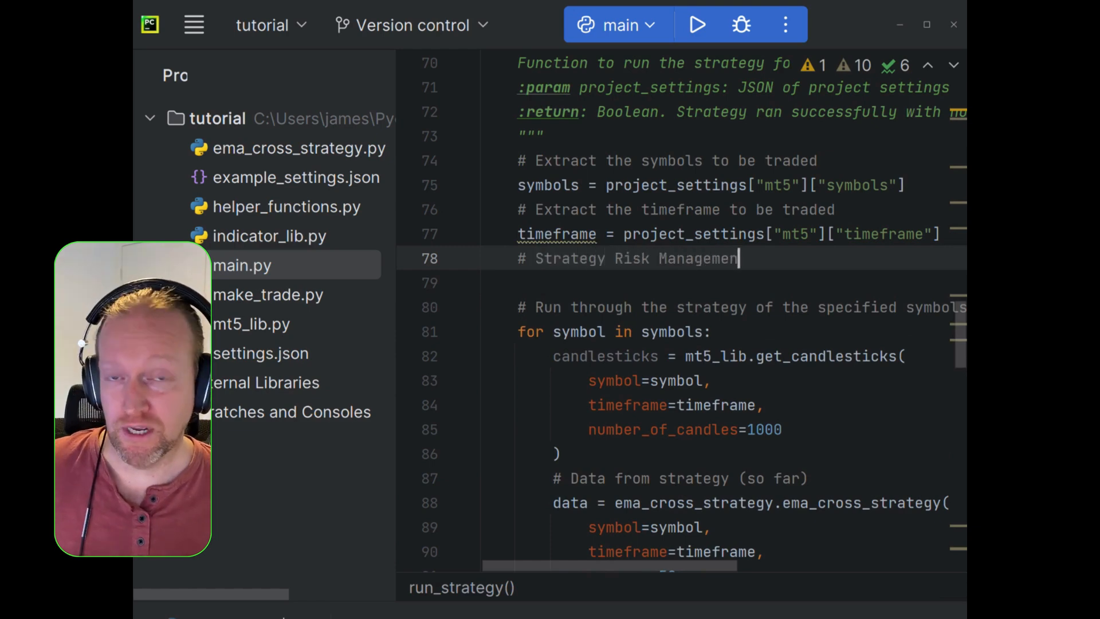
key(Enter)
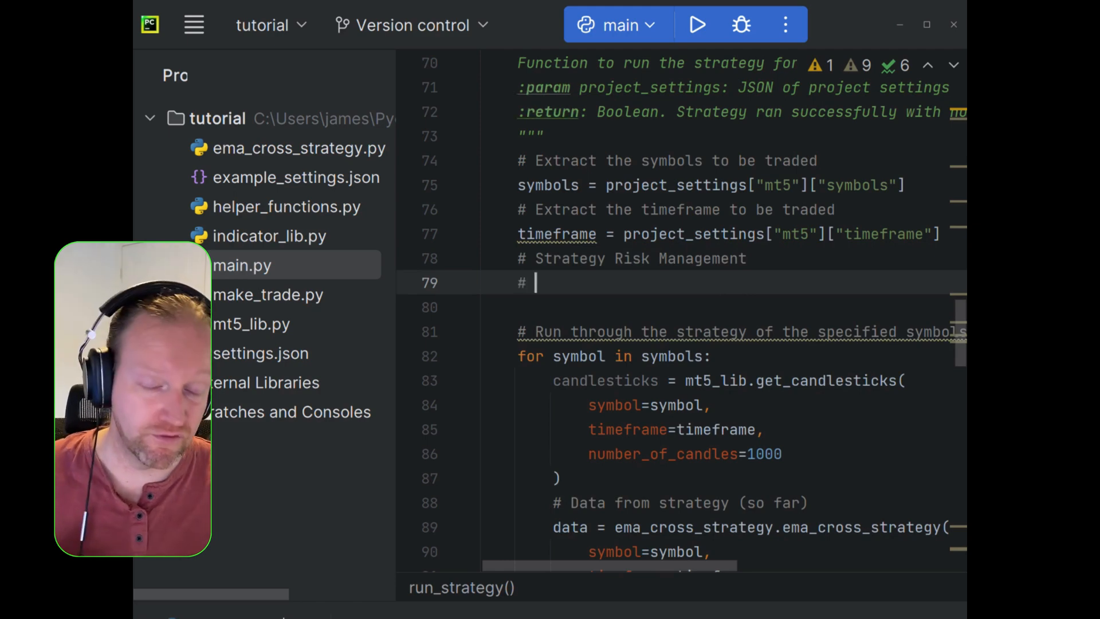
text(Get a list of)
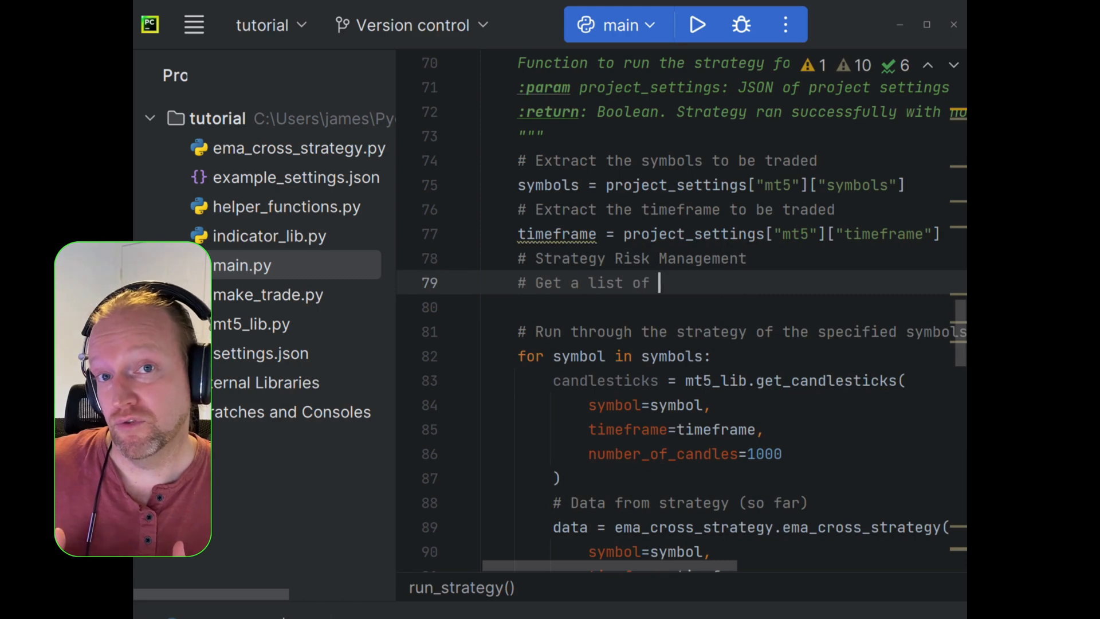
text(open orders)
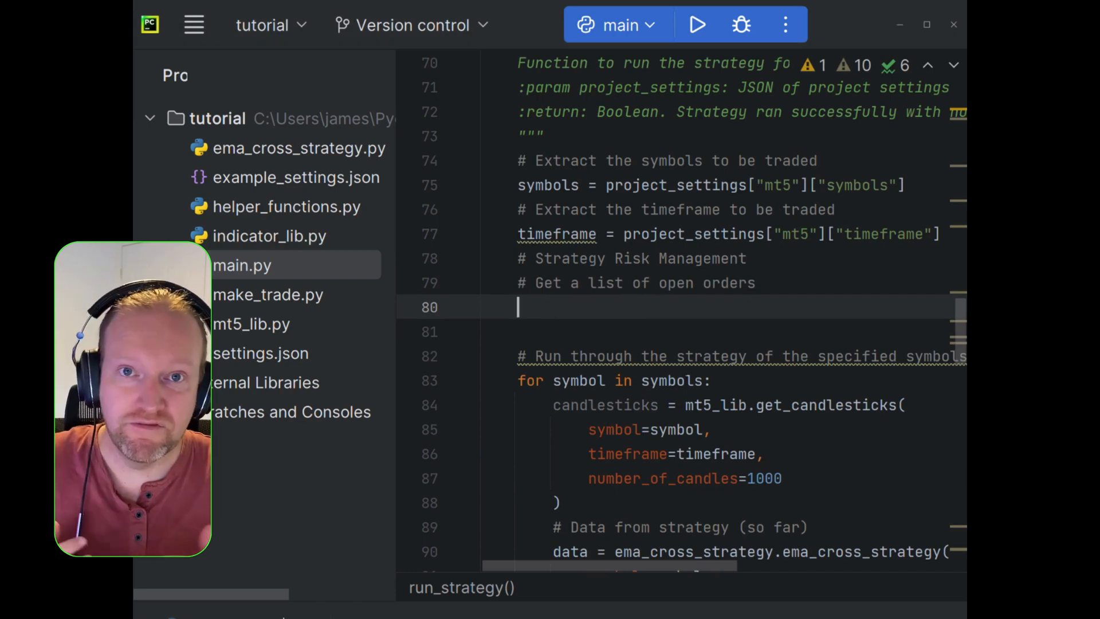
text(orders)
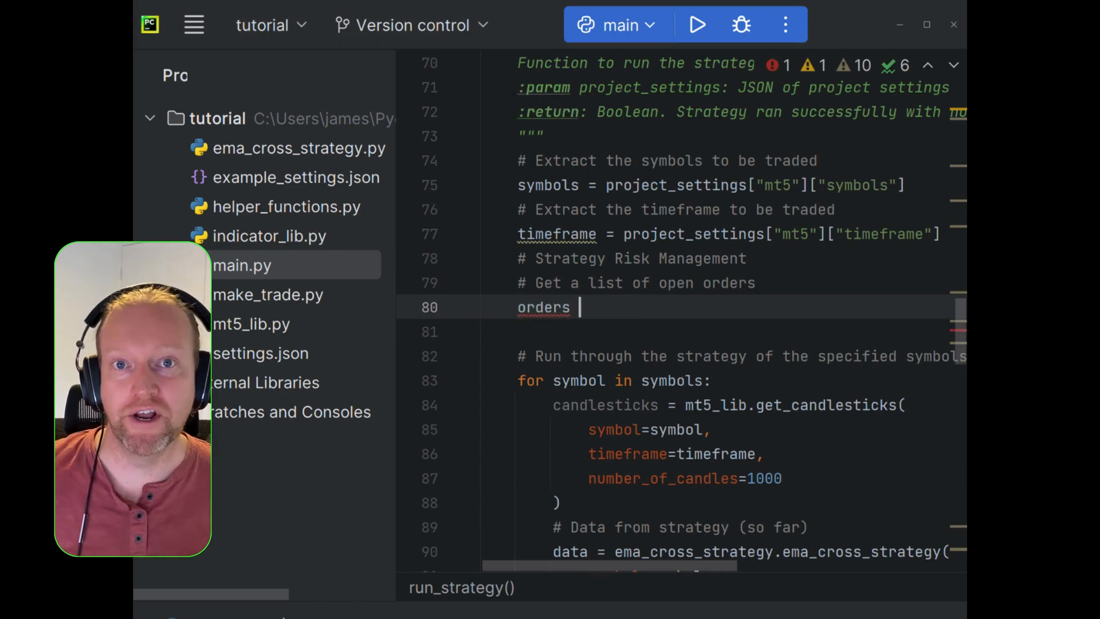
text(-=)
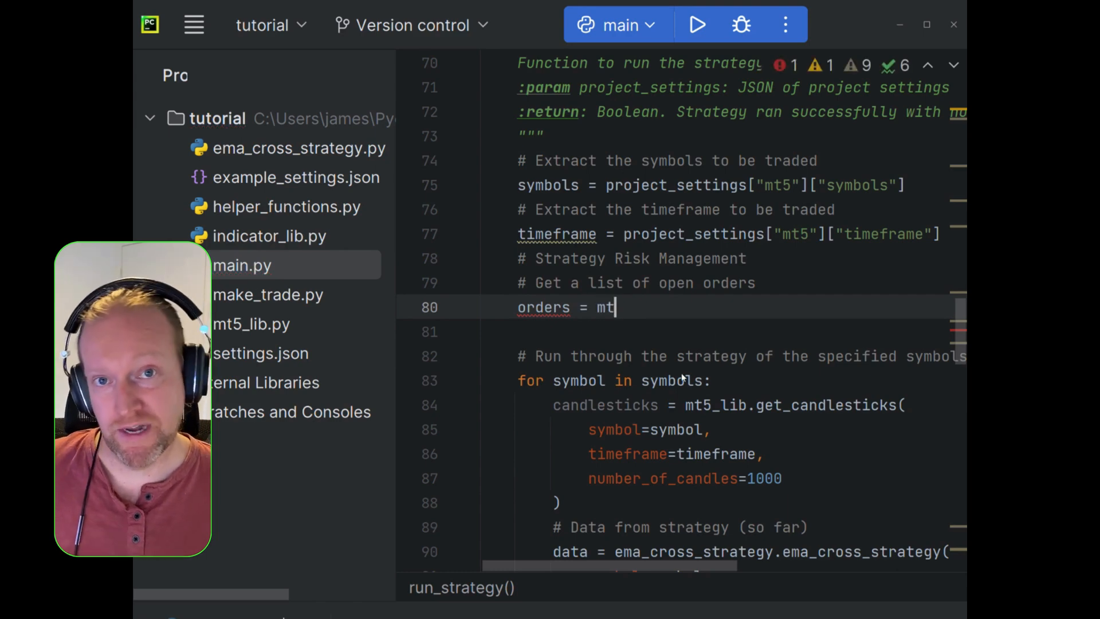
text(5_lib.)
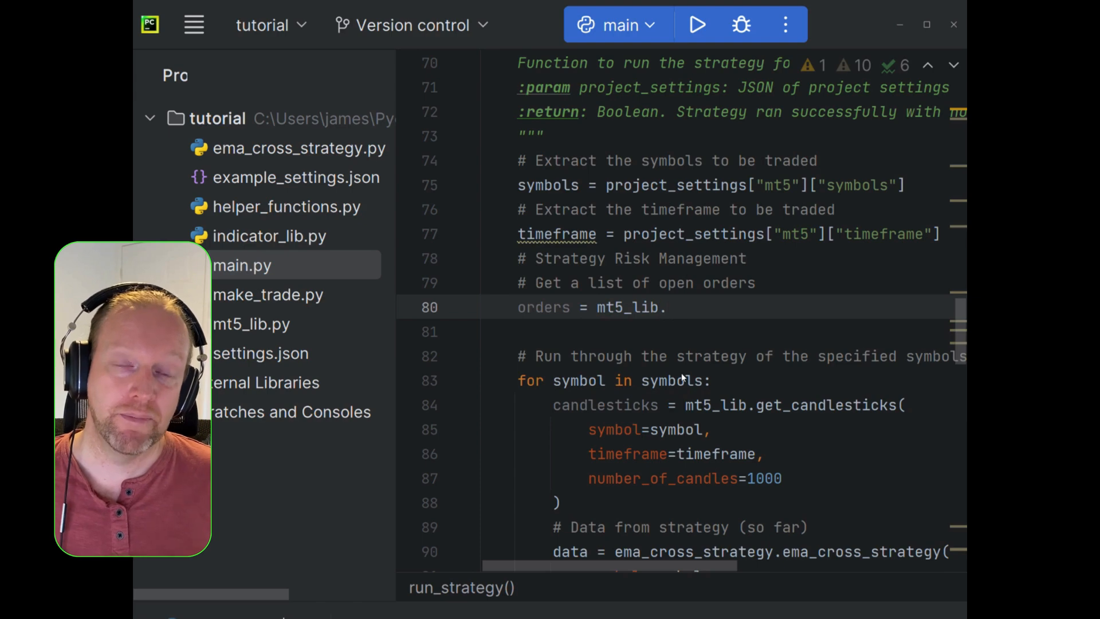
text(.get_all_open_orders())
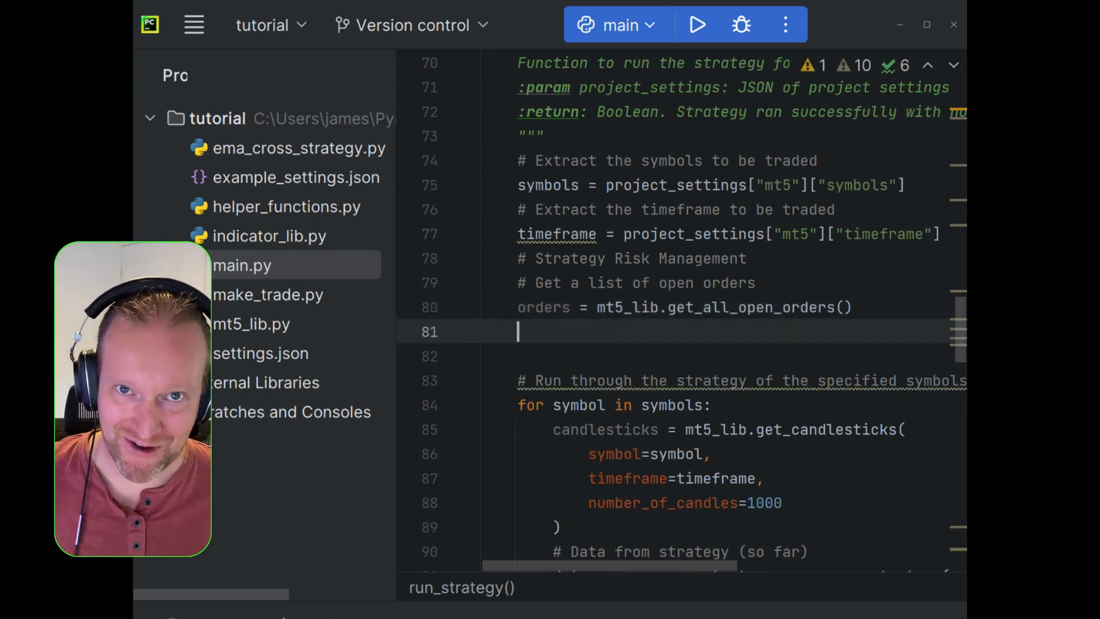
- Add a for order in orders loop calling mt5_lib.cancel_order(order)
text(# Iterate)
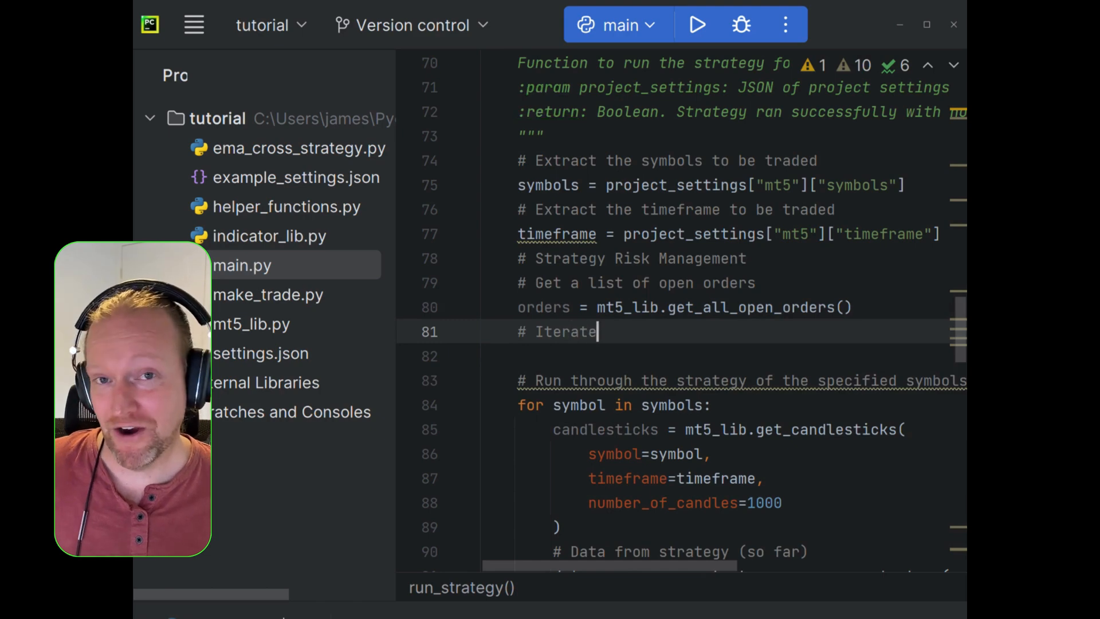
text(through the l)
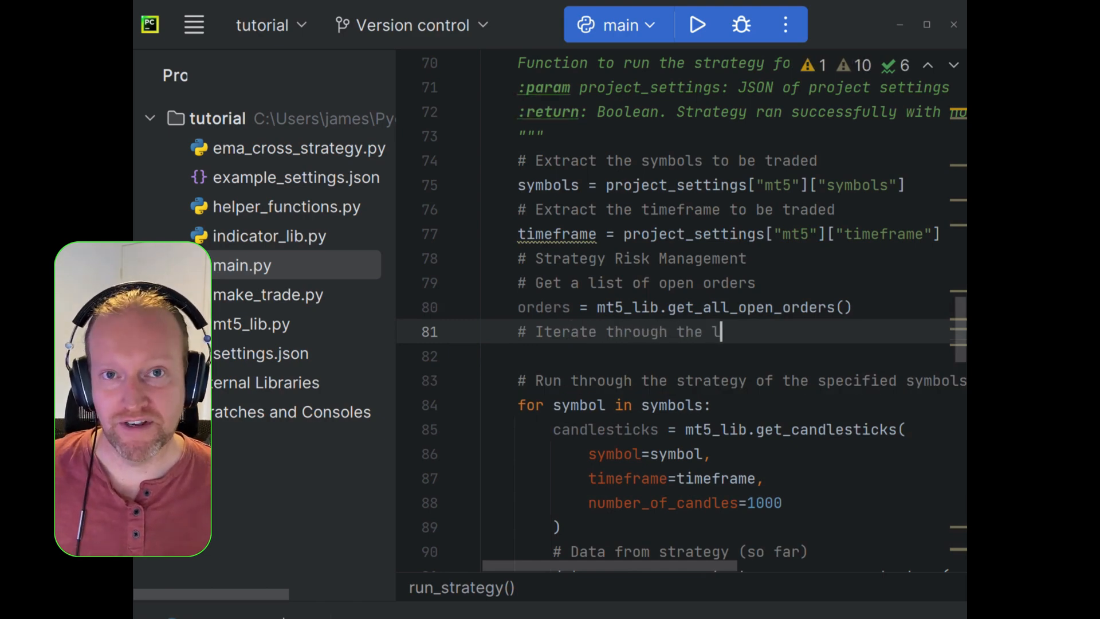
text(open orders and cance)
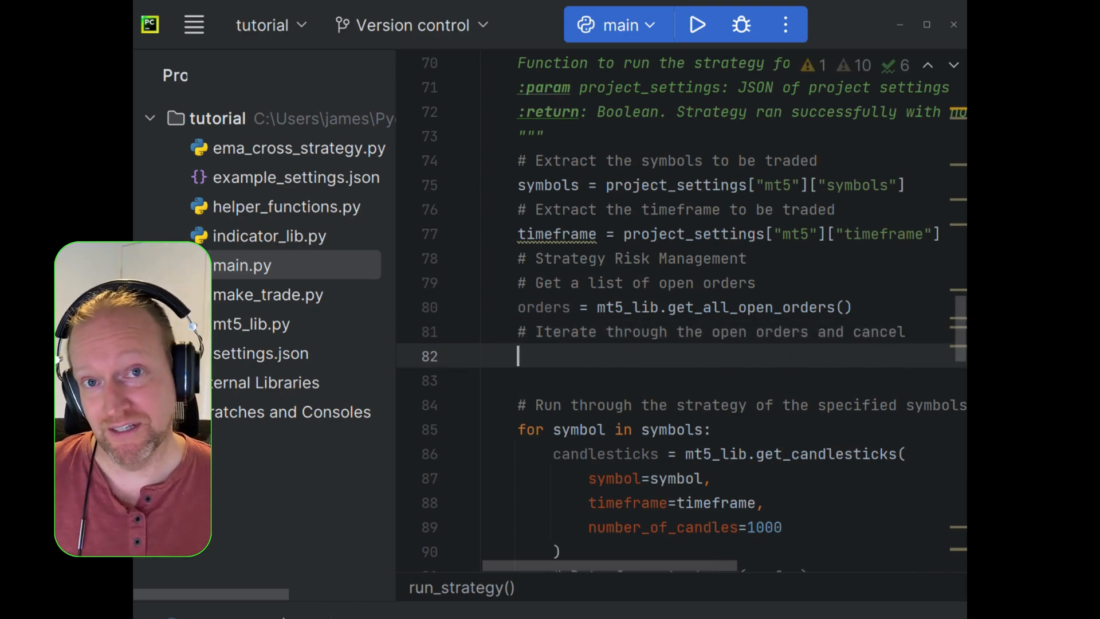
text(for order)
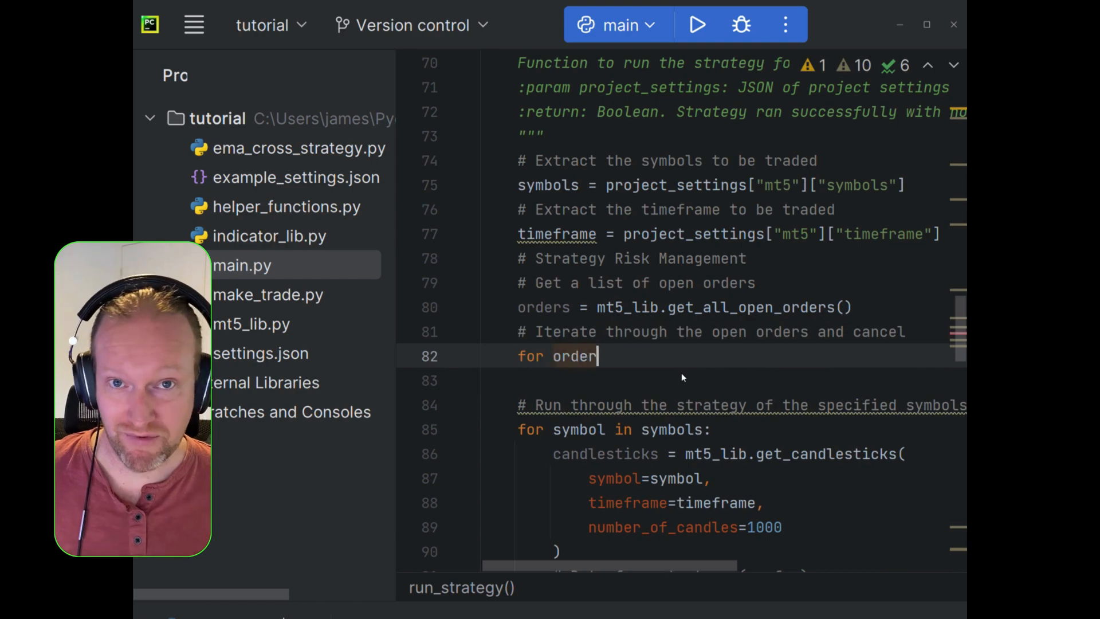
text(in orders:)
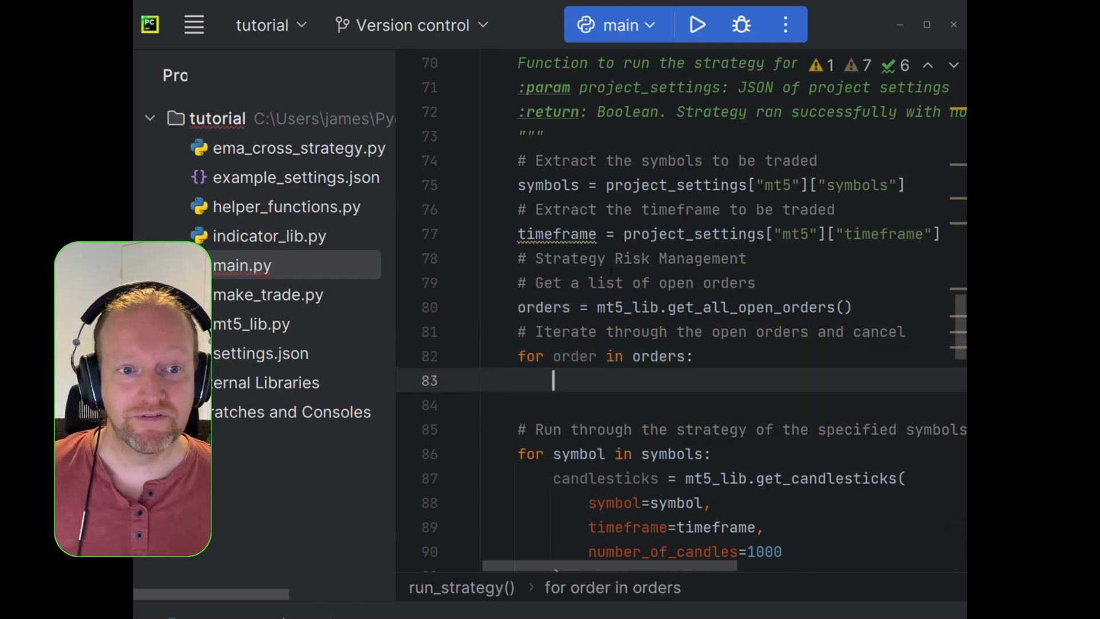
scroll(down, 3)
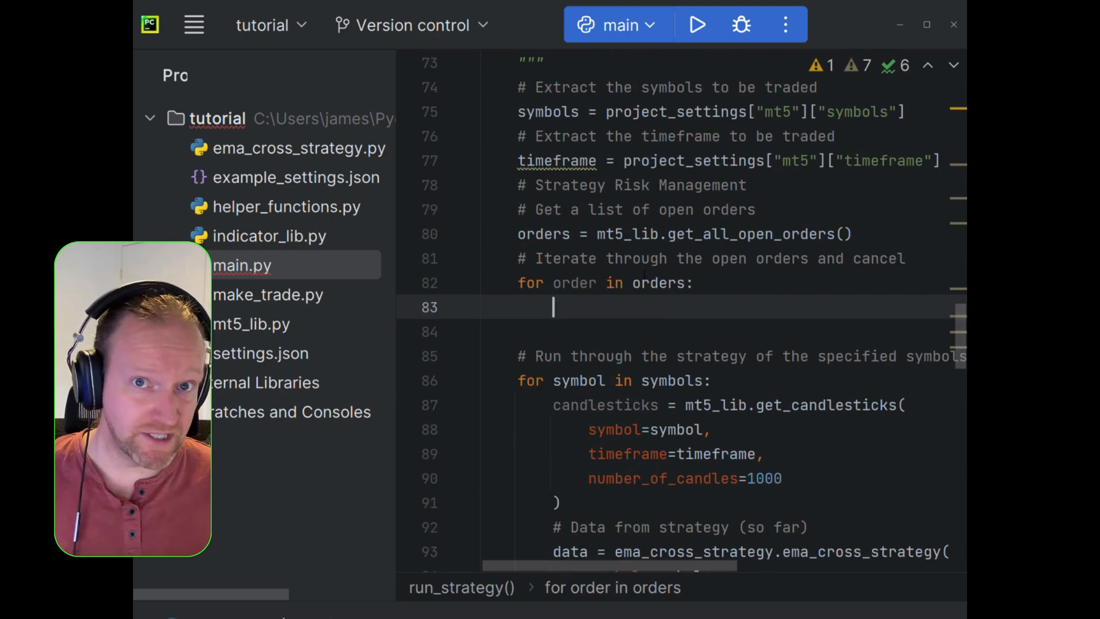
text(mt5_lib)
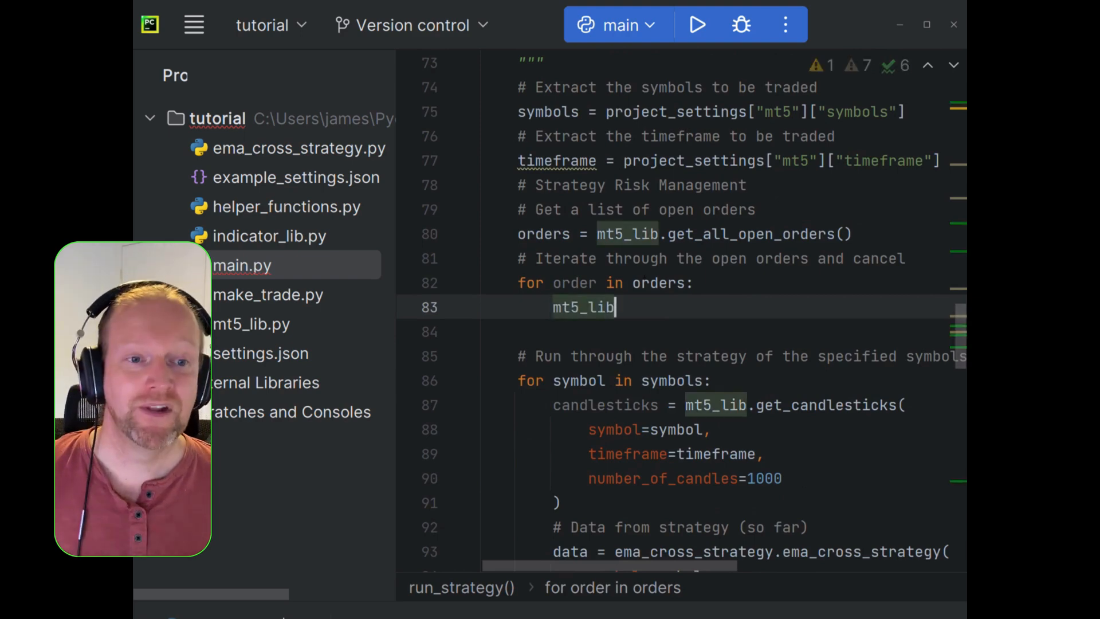
text(.)
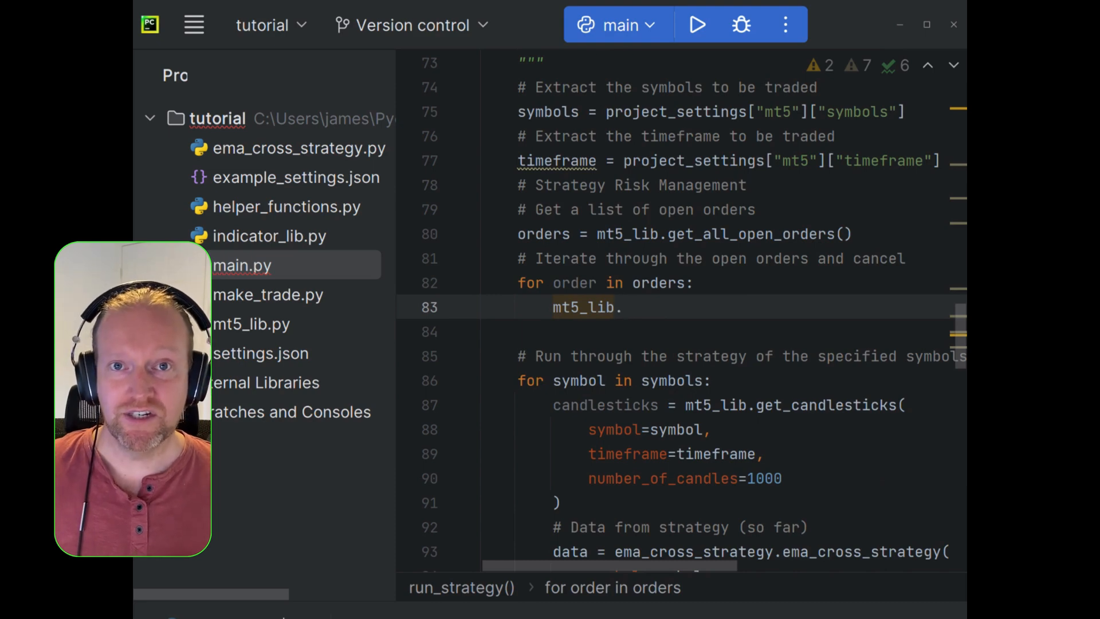
text(cancel_order(or)
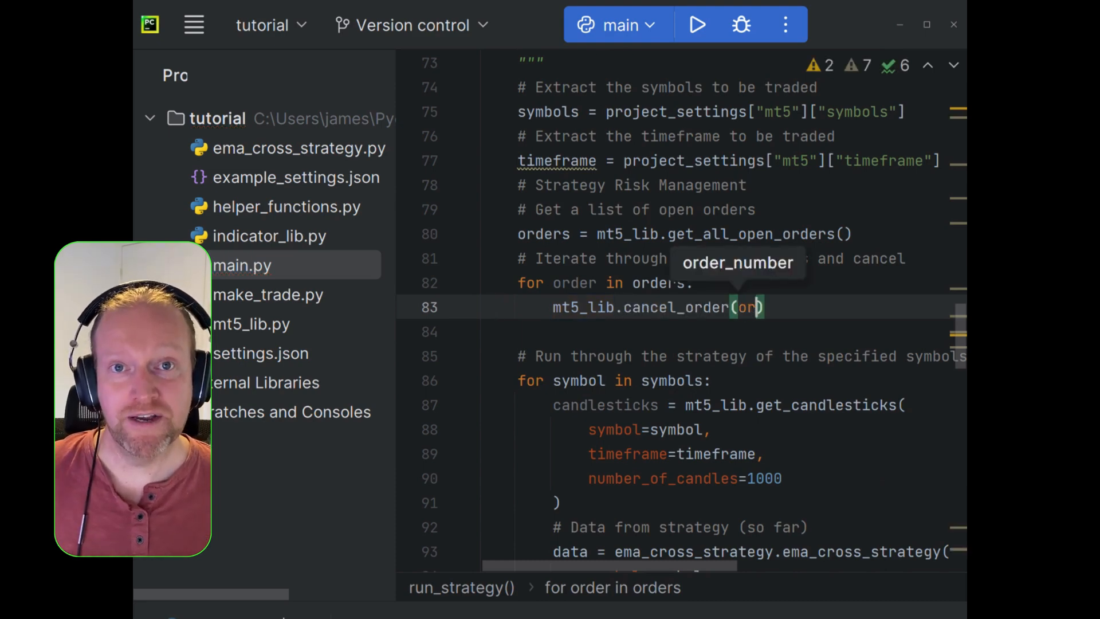
text(der)
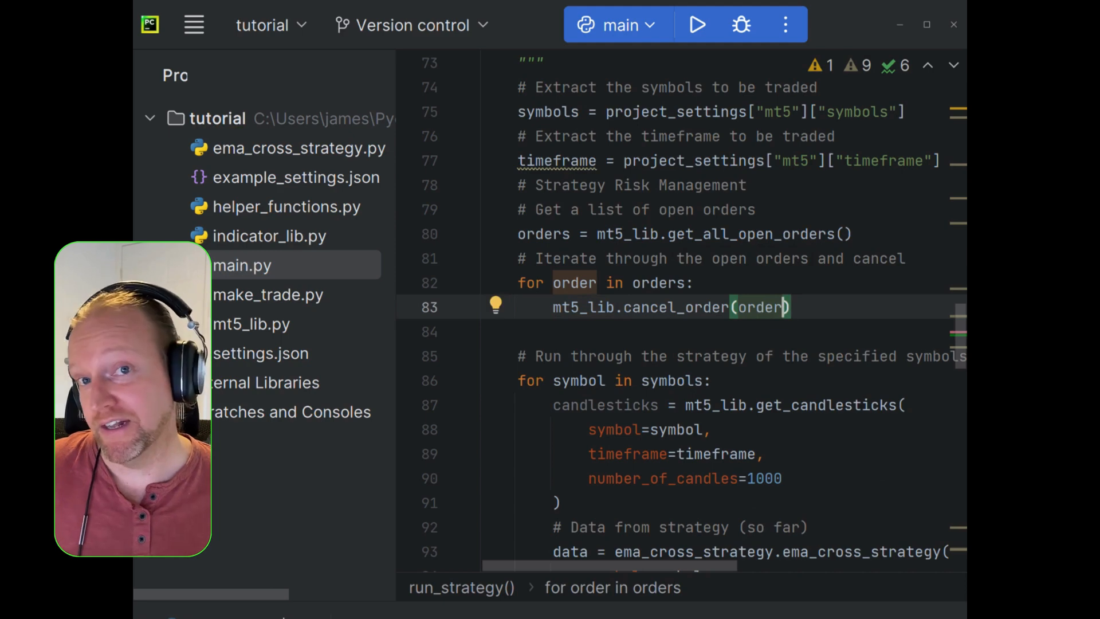